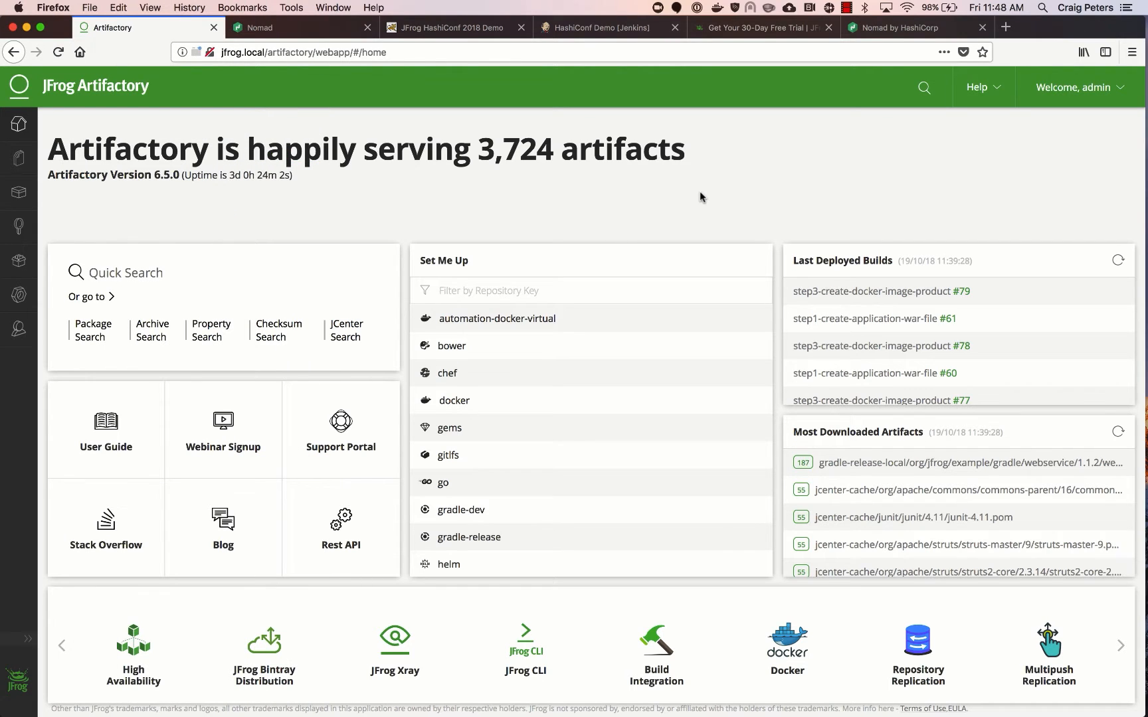
# - Begin a new Local Repository from the admin menu, browse Select Package Type, then dismiss the chooser
pyautogui.click(1081, 88)
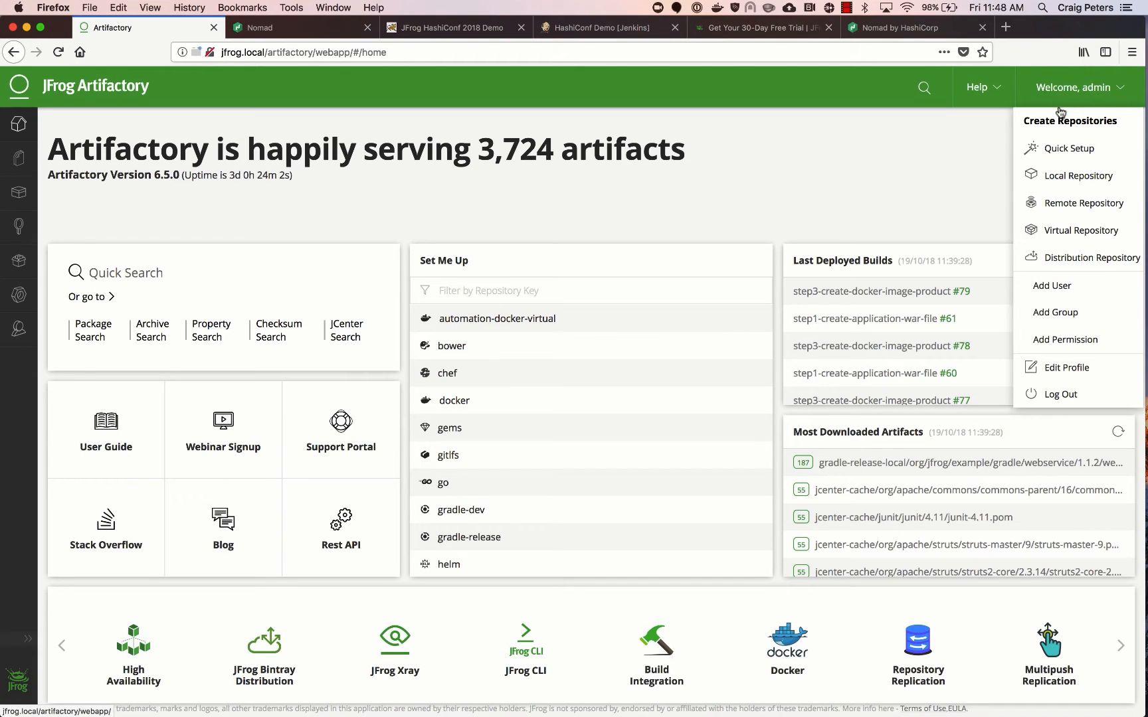
pyautogui.click(1079, 175)
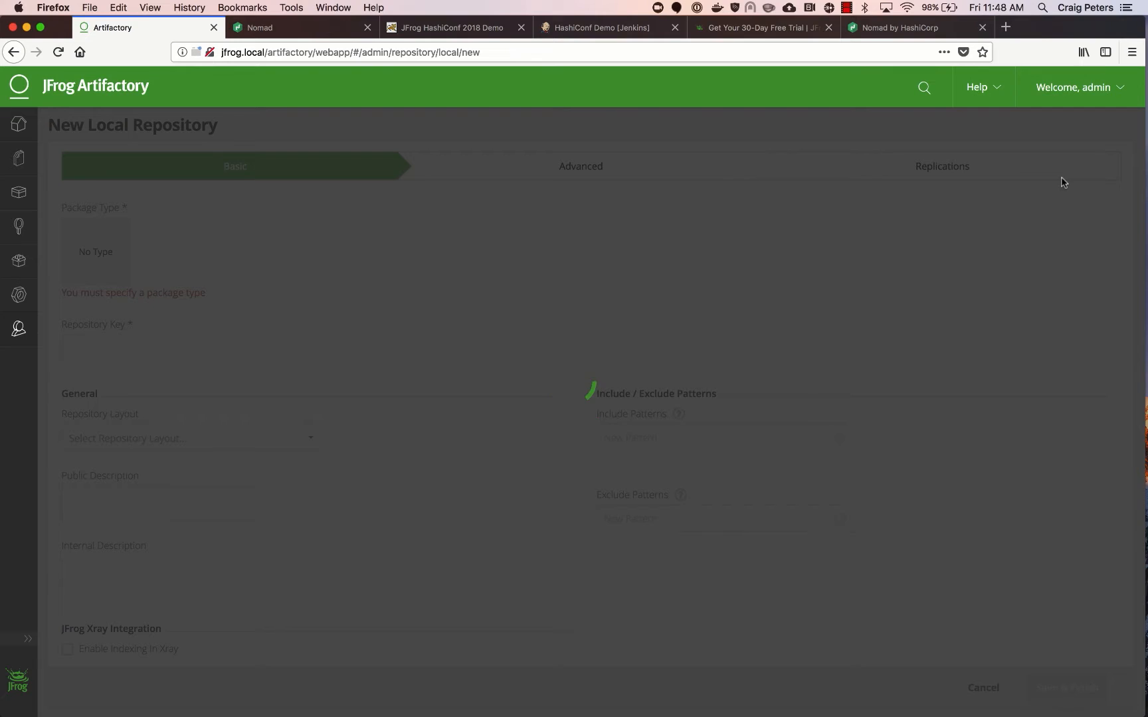
pyautogui.click(95, 252)
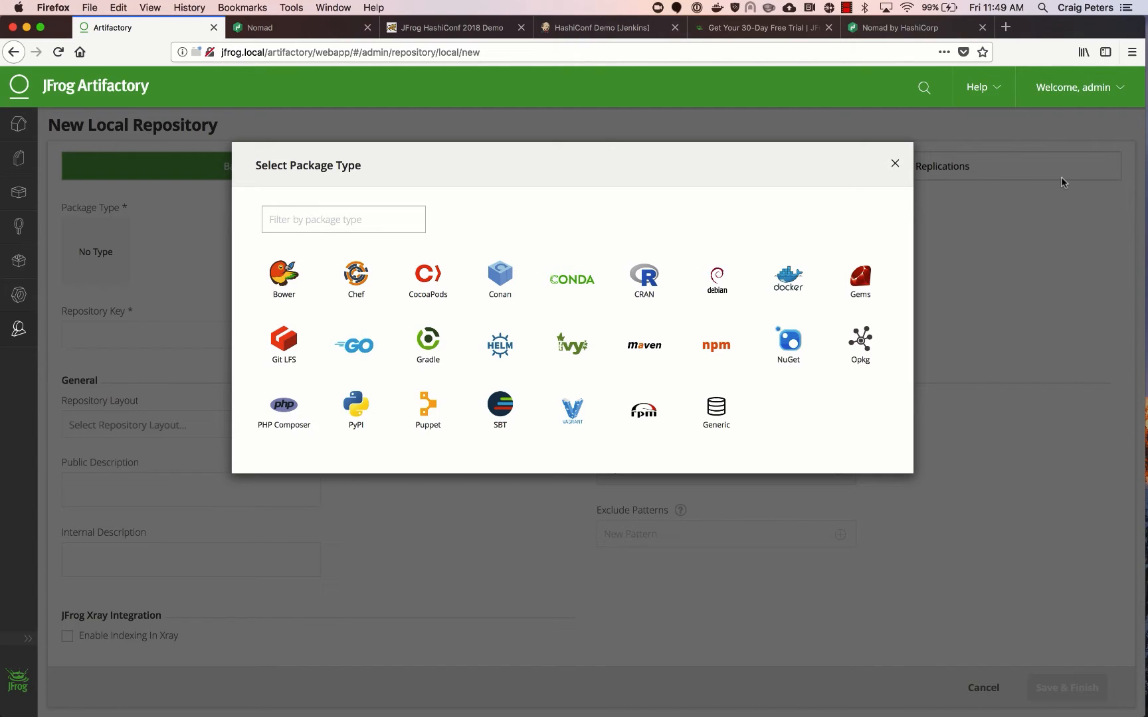
pyautogui.moveTo(943, 194)
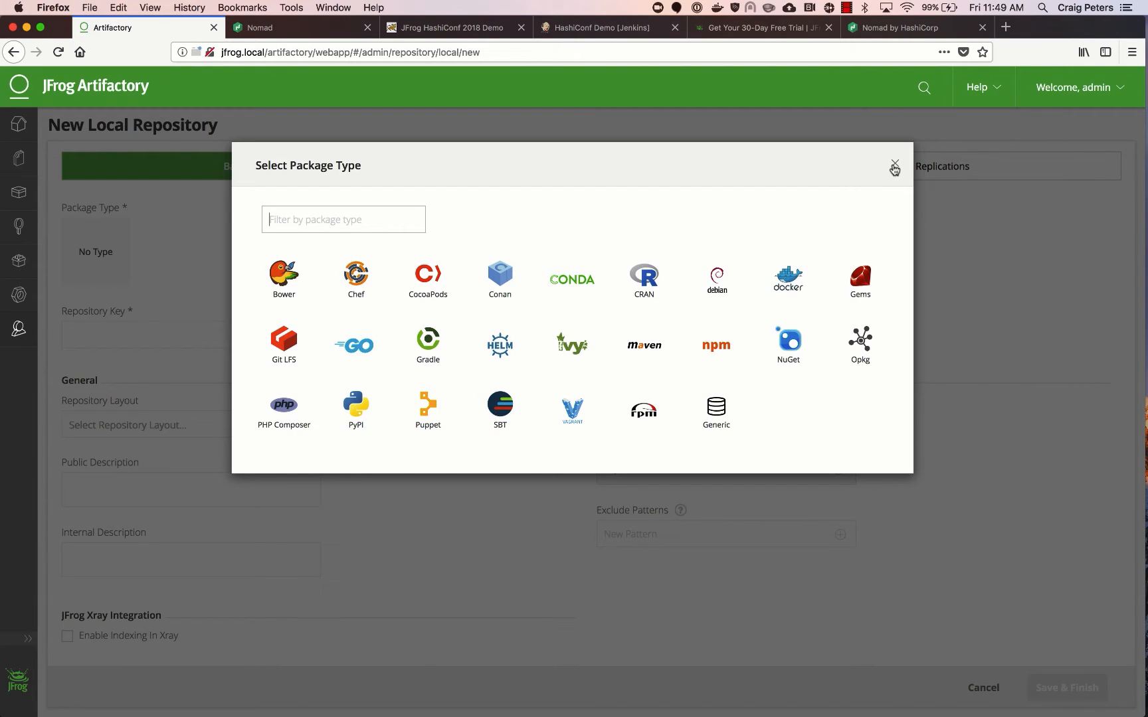
pyautogui.click(894, 166)
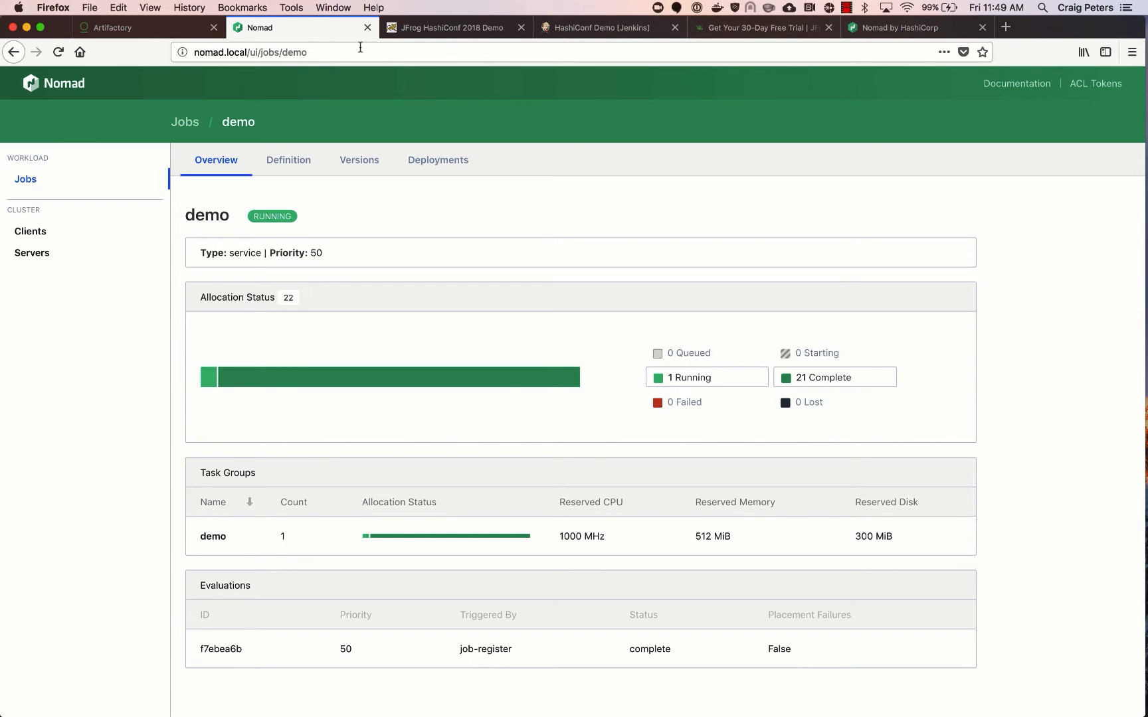
pyautogui.click(449, 28)
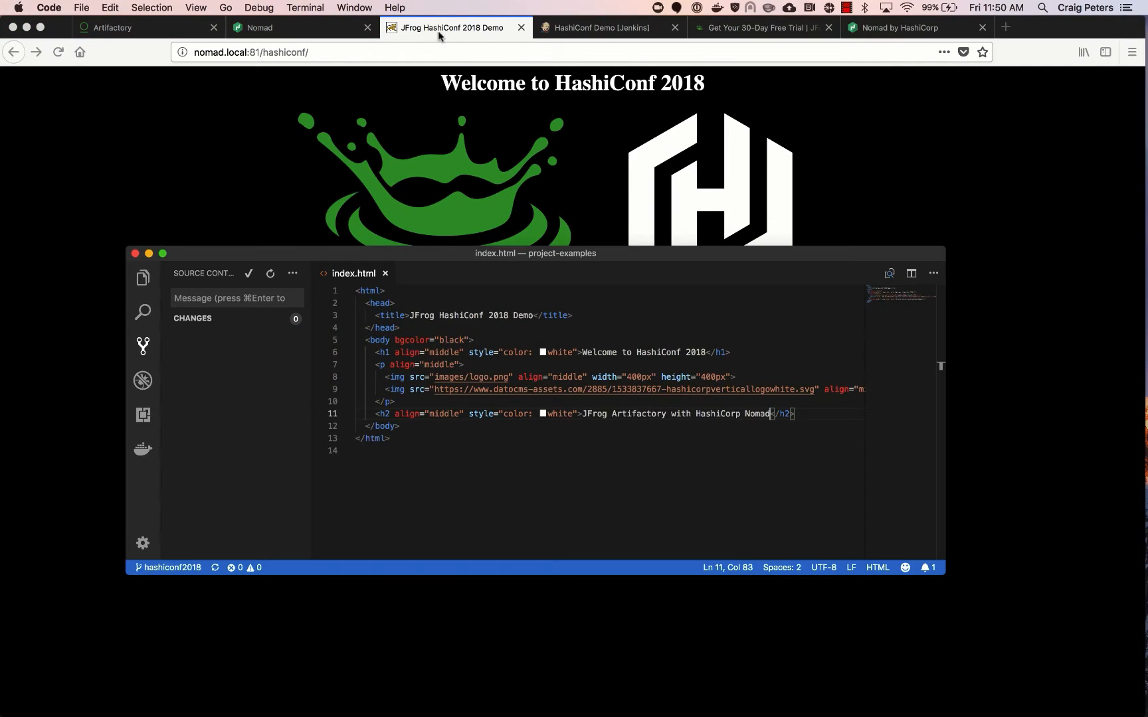
# - Append ', hosted by Craig' to the index.html h2 subtitle and commit with message 'added a h'
pyautogui.write(', hosted by Craig Peters')
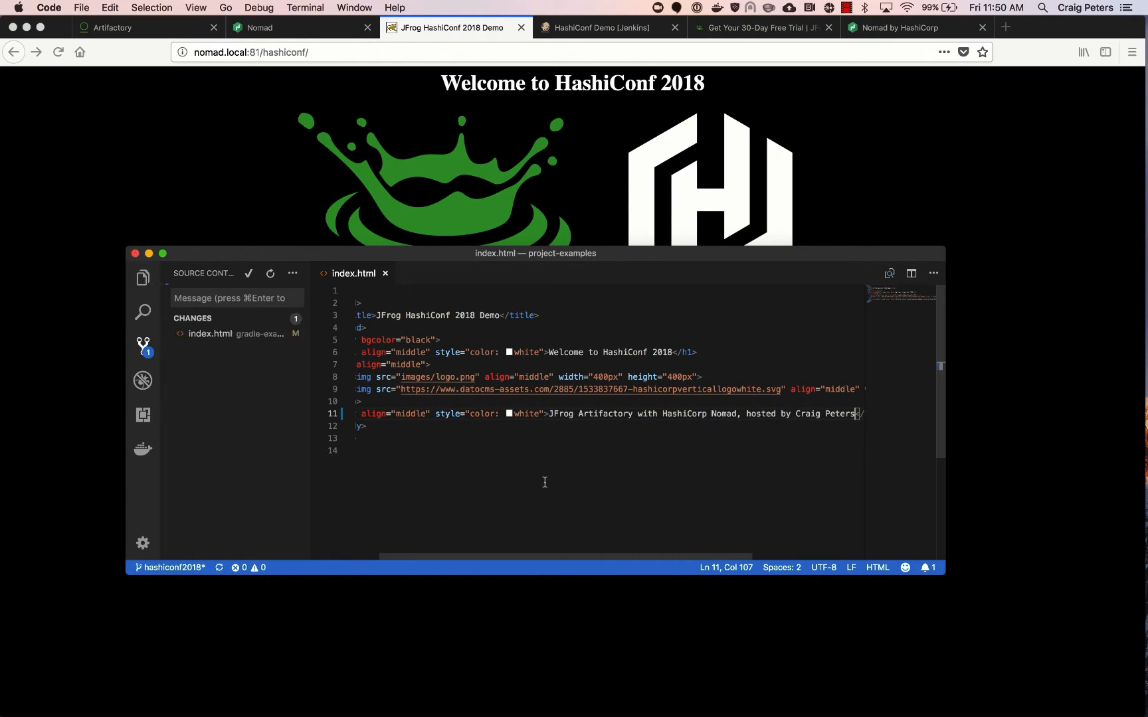
pyautogui.click(249, 274)
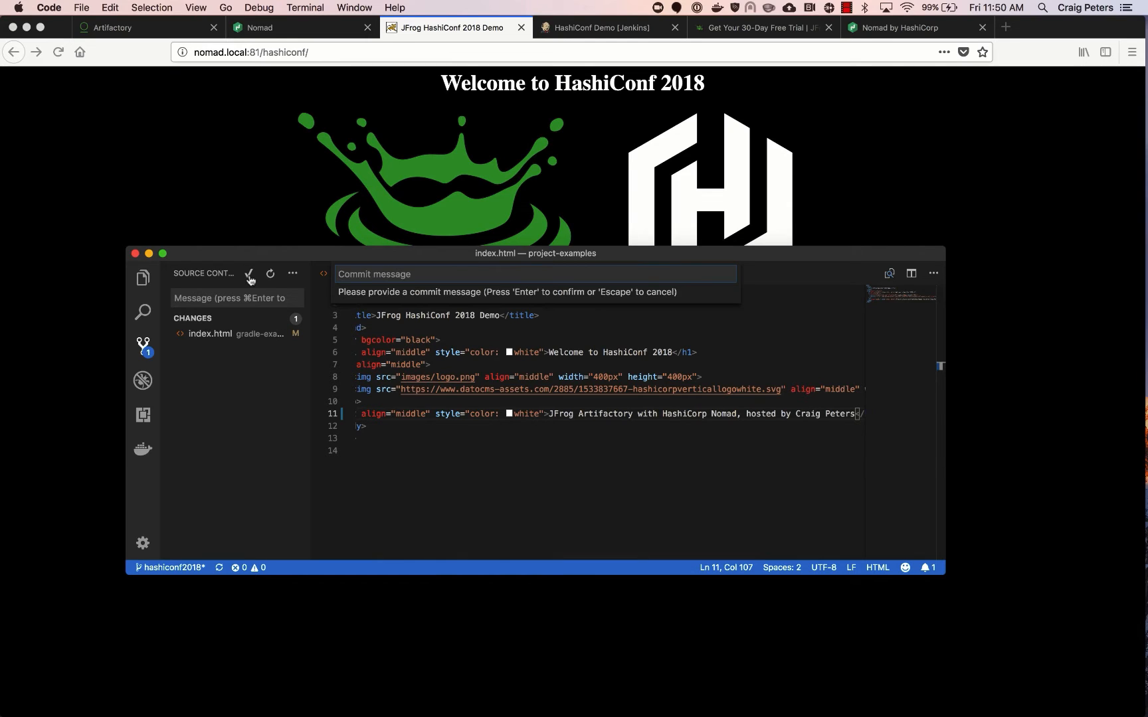
pyautogui.write('added a h')
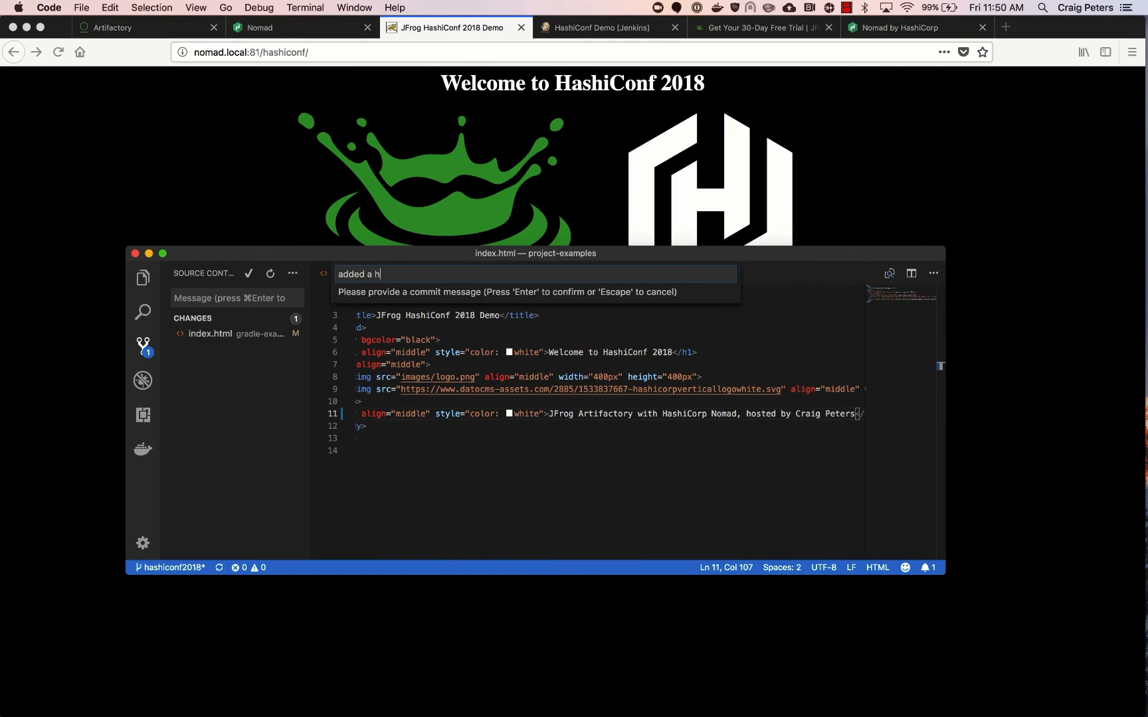
pyautogui.press('Enter')
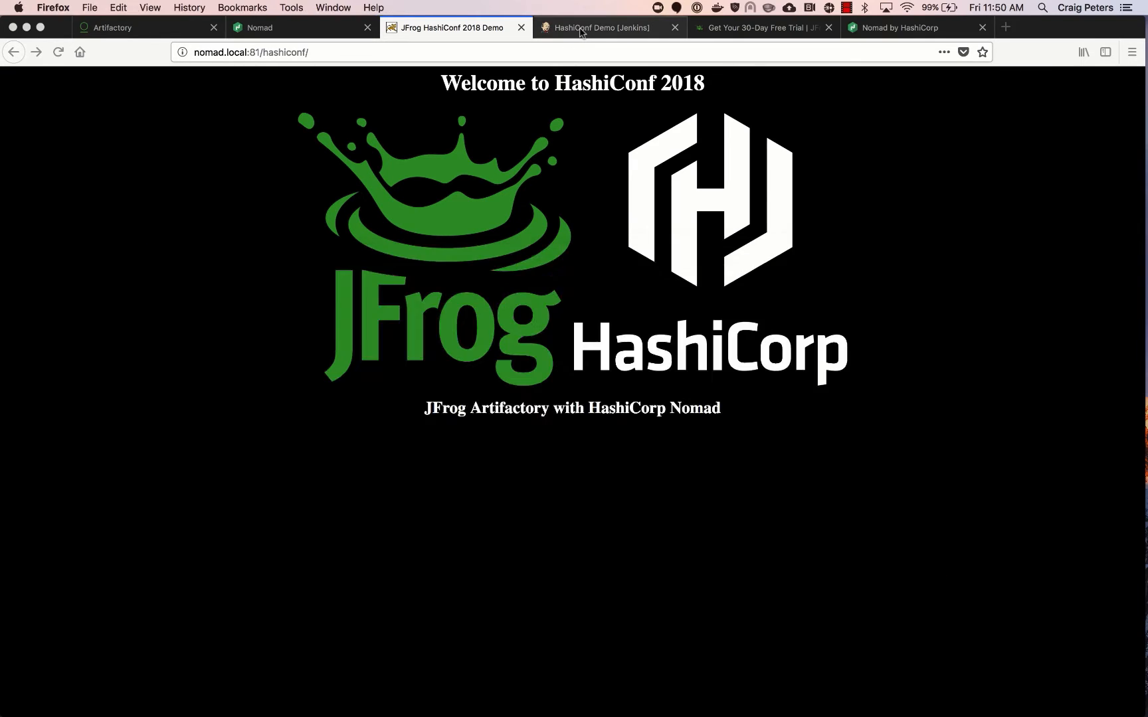
# - Switch to the HashiConf Demo Jenkins view to watch the running builds
pyautogui.click(601, 28)
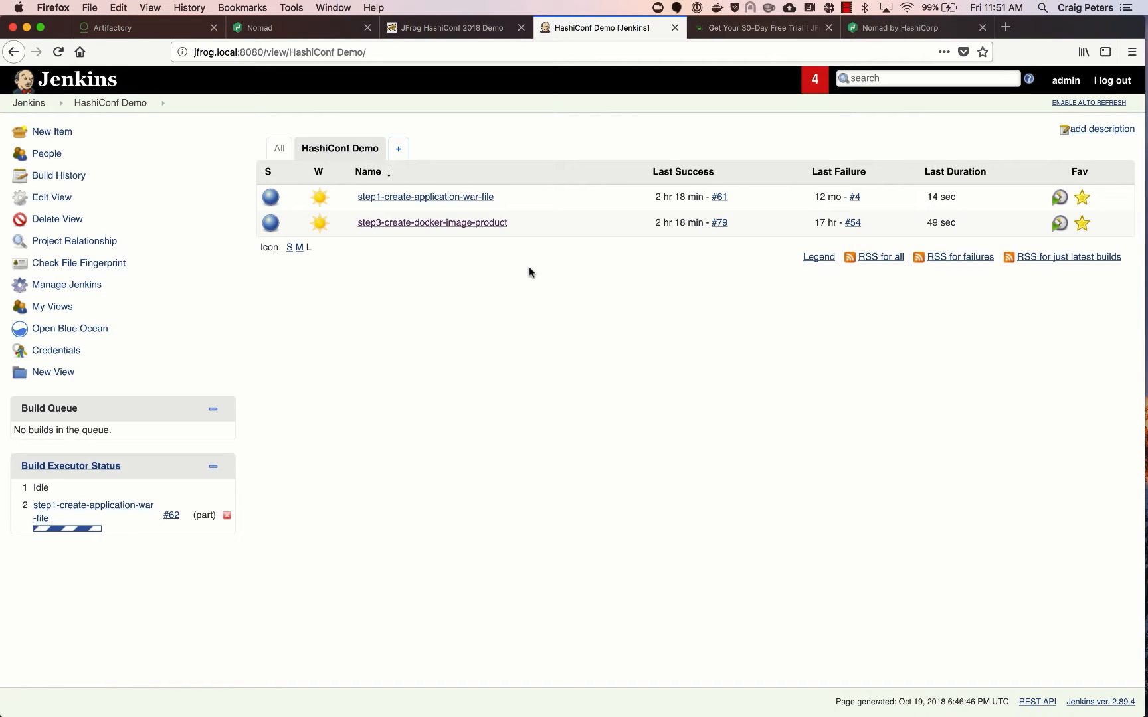
pyautogui.moveTo(469, 227)
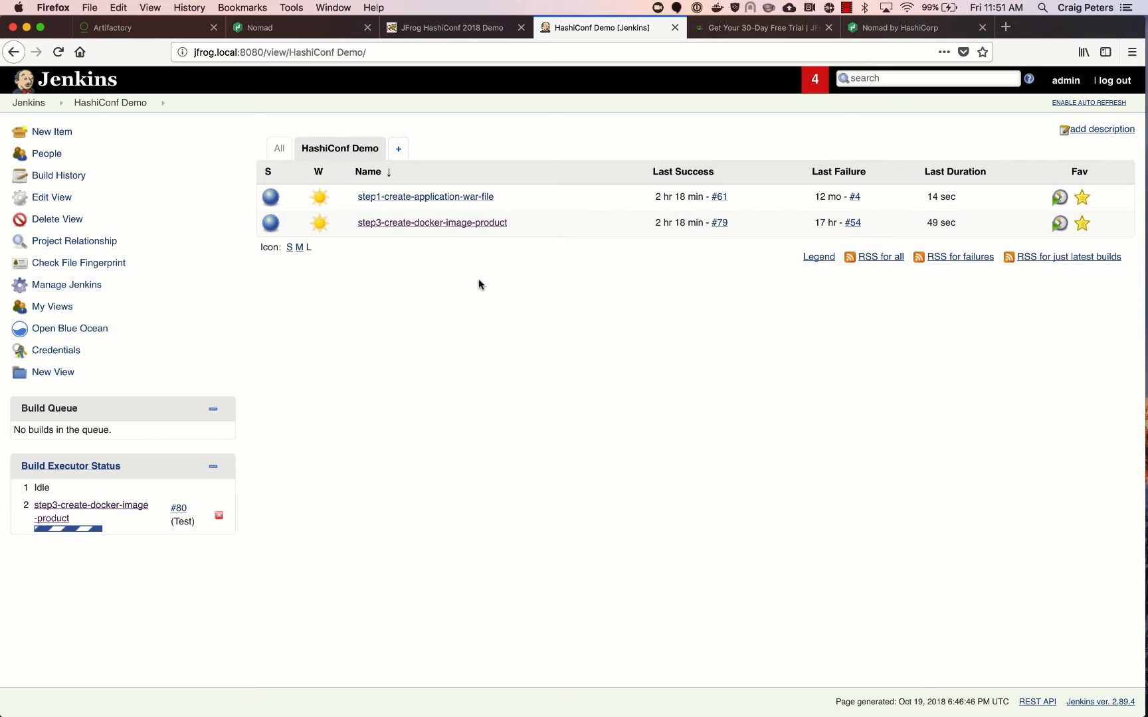
pyautogui.moveTo(458, 229)
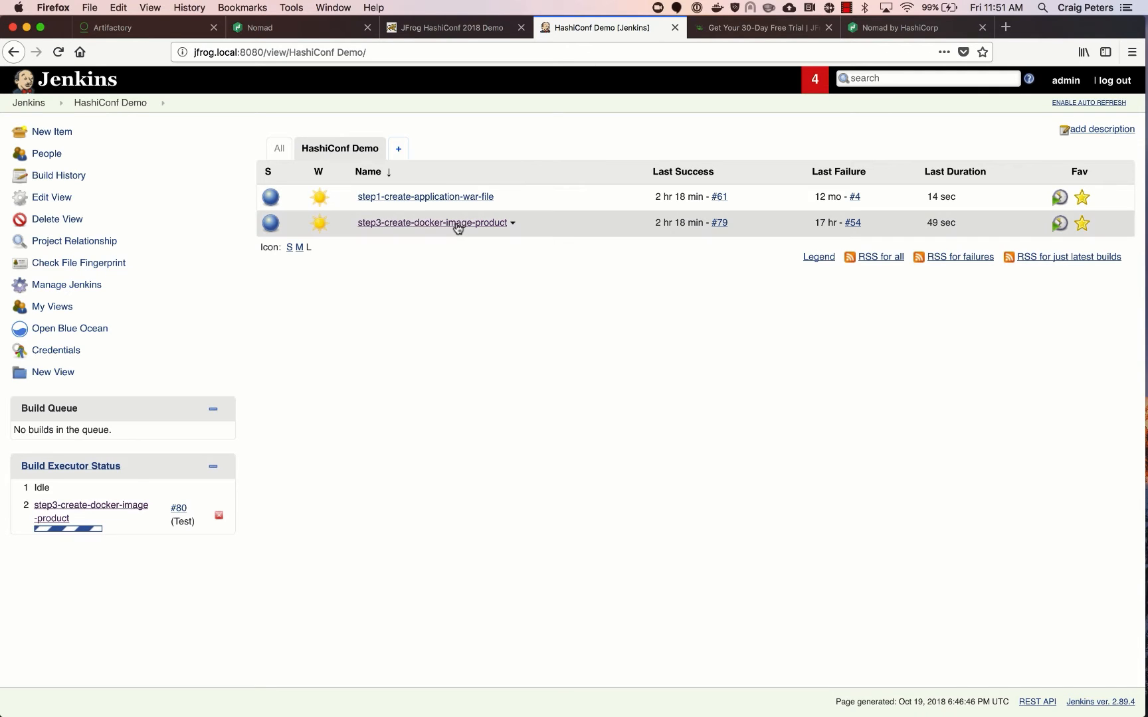
# - View the step3-create-docker-image-product pipeline's Stage View for build #80
pyautogui.click(432, 223)
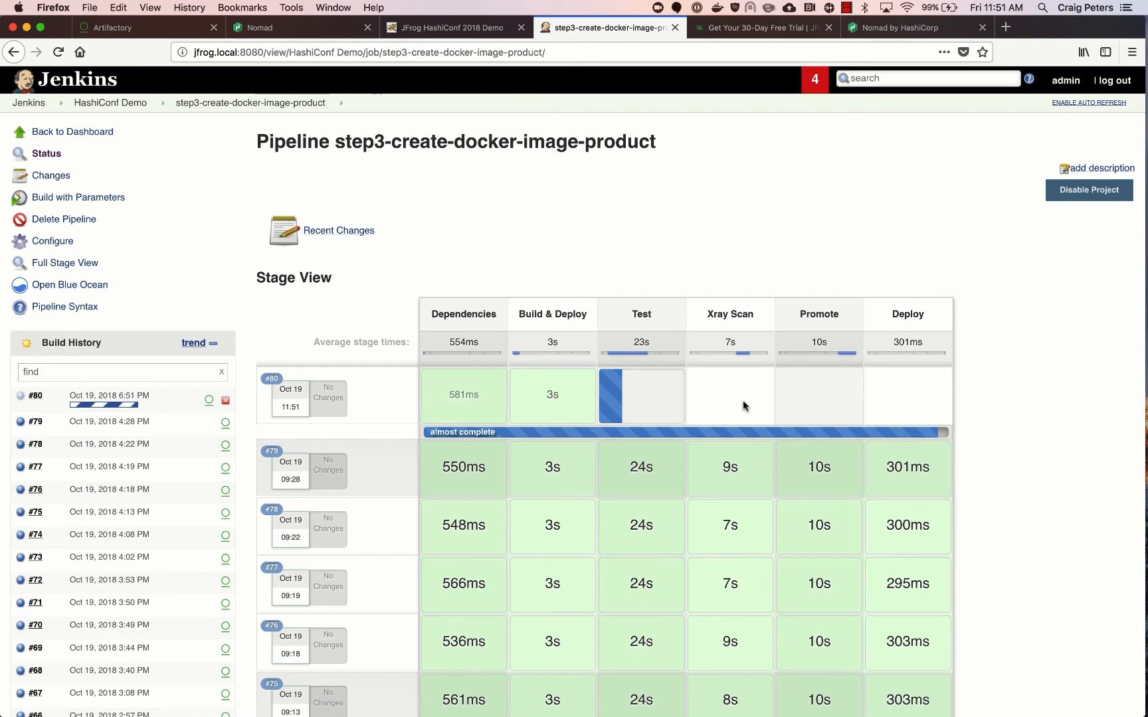
pyautogui.moveTo(620, 378)
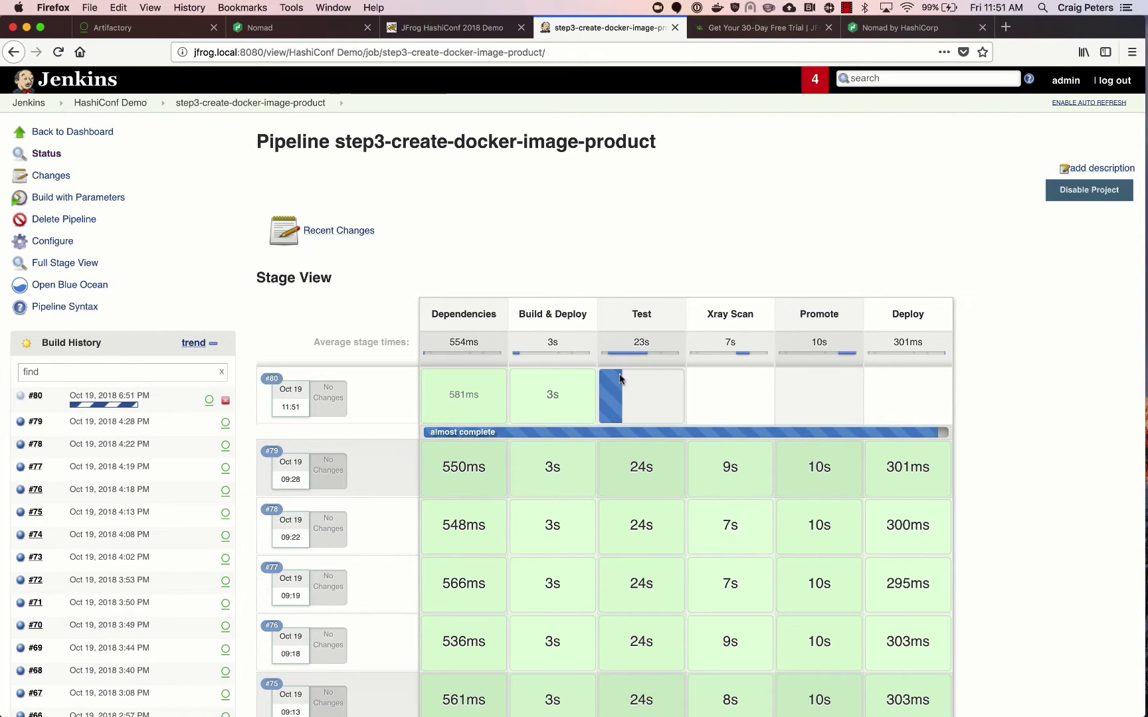
pyautogui.moveTo(636, 400)
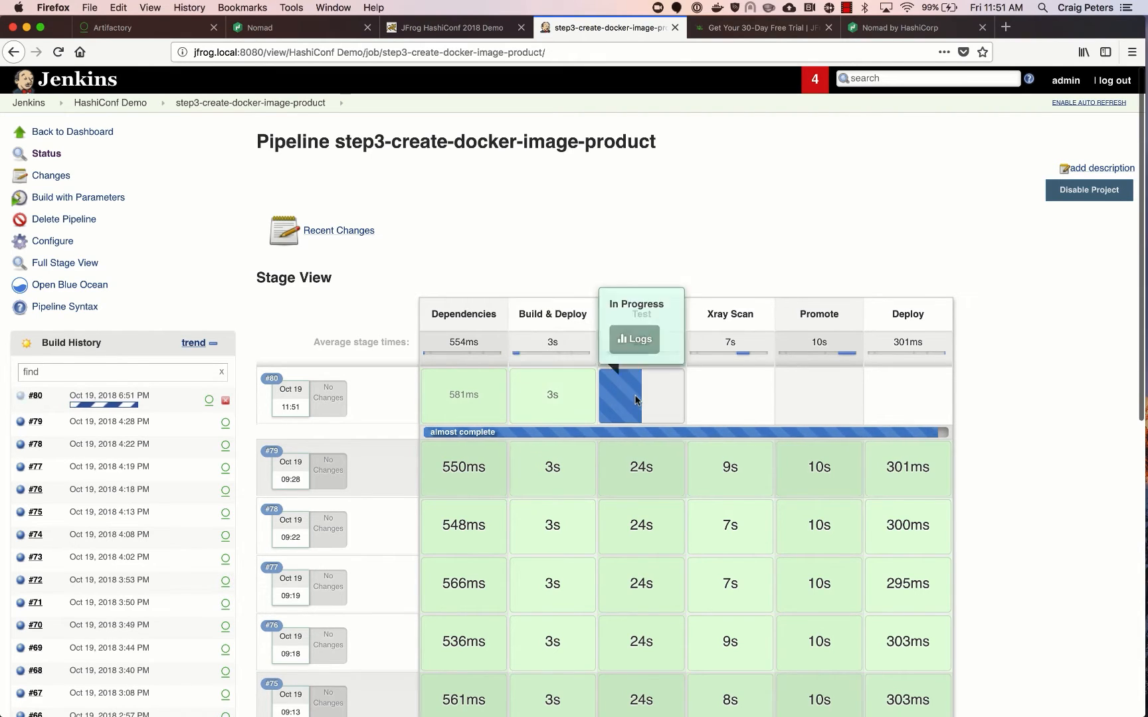
pyautogui.moveTo(758, 384)
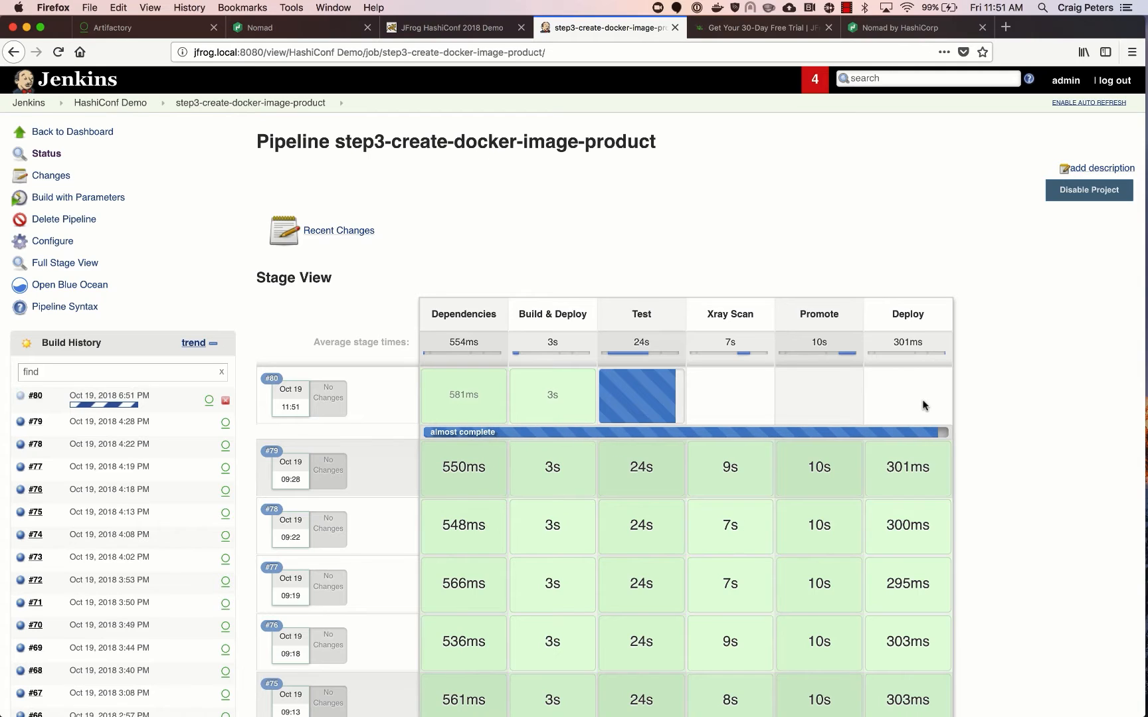
pyautogui.moveTo(290, 38)
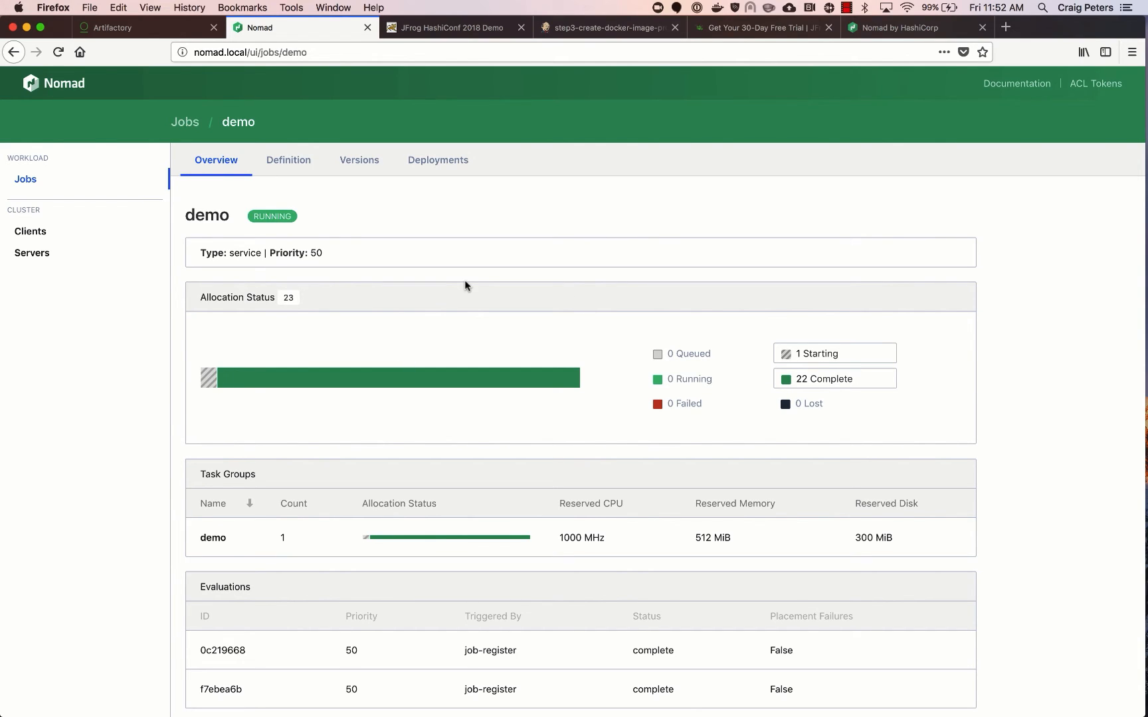
# - Show the JFrog HashiConf 2018 Demo page with its new hosted-by credit
pyautogui.click(449, 28)
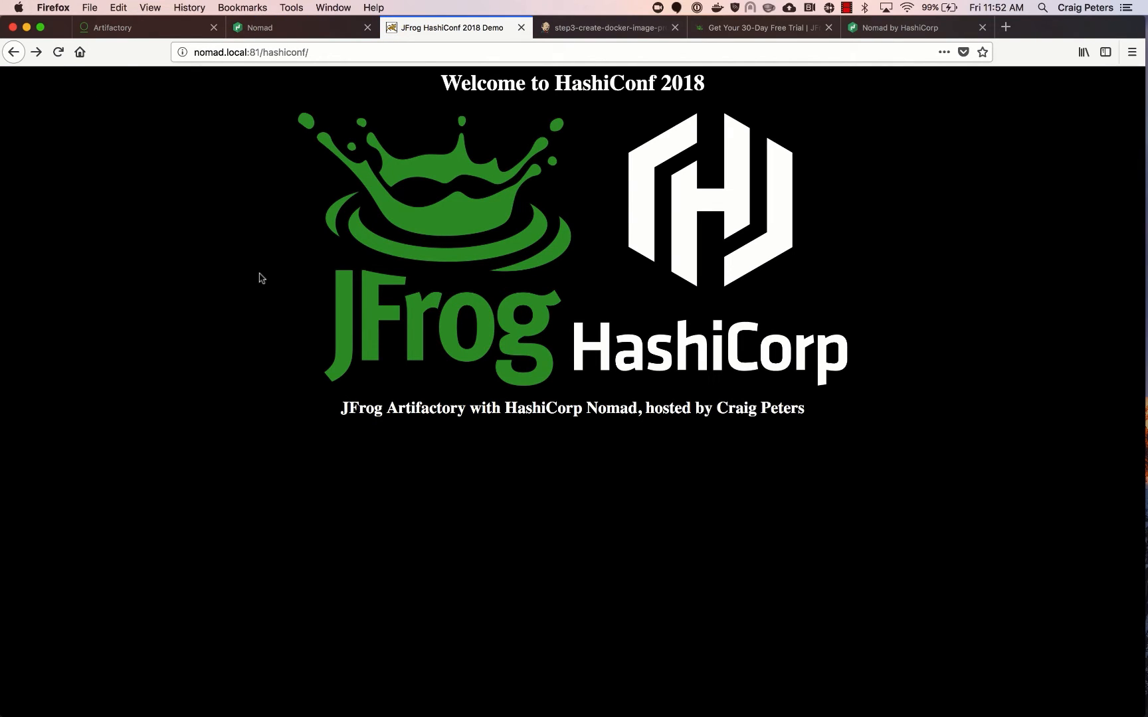
pyautogui.moveTo(760, 430)
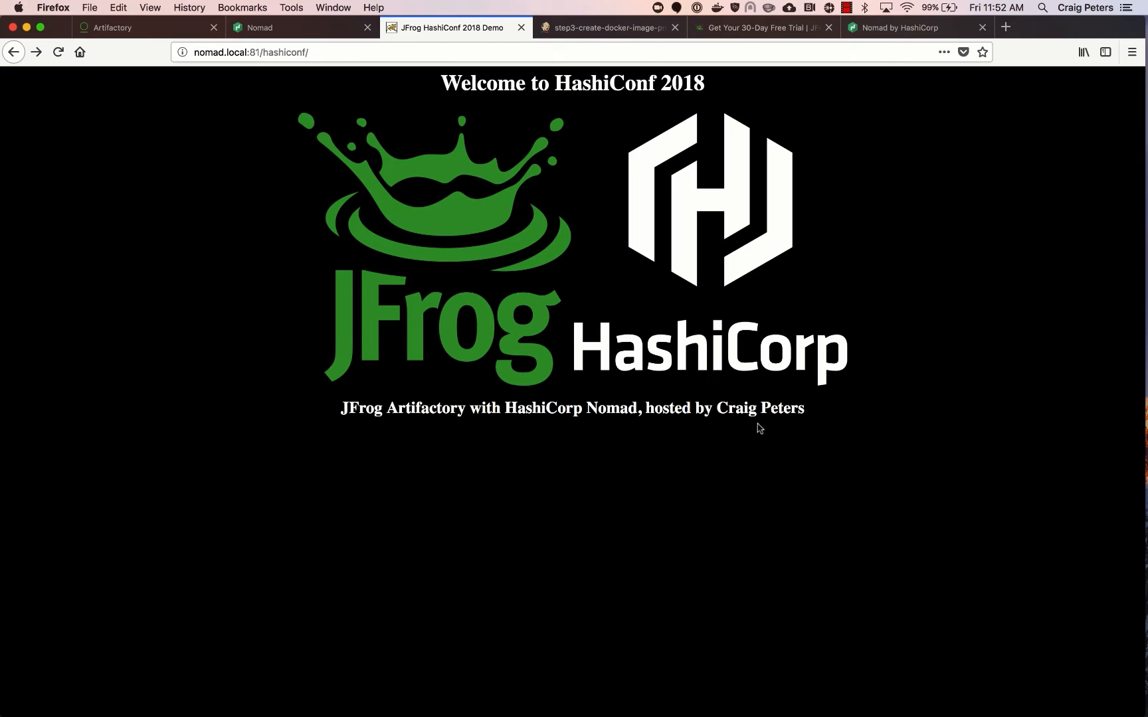
pyautogui.moveTo(779, 431)
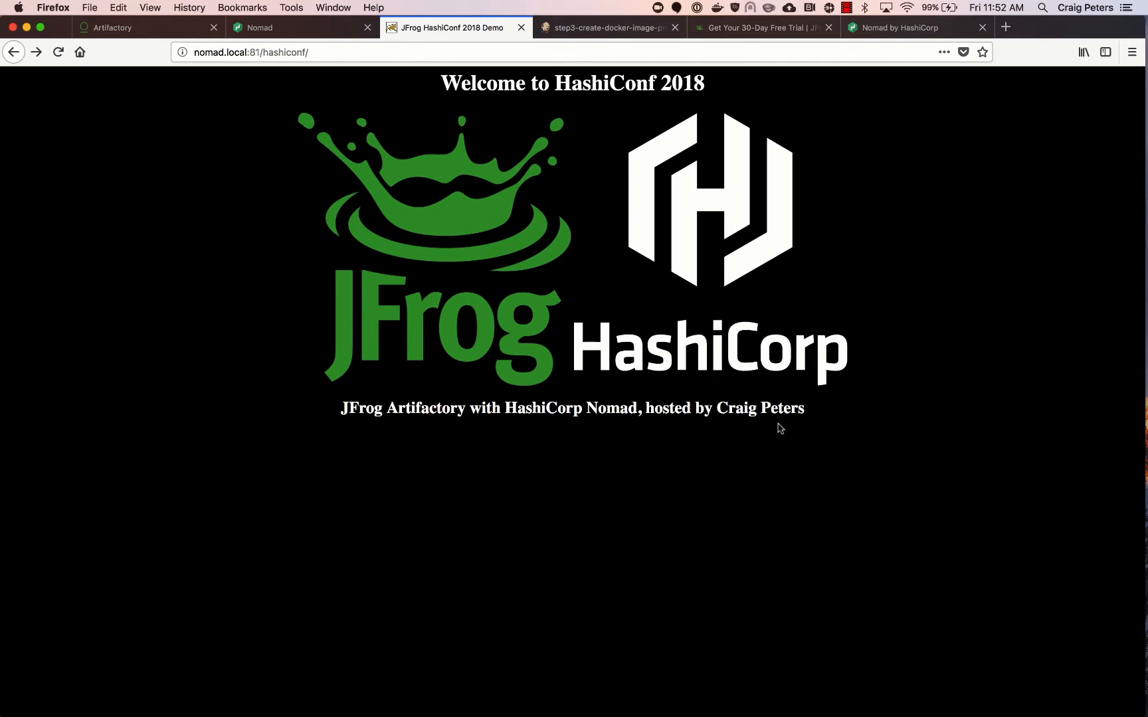
pyautogui.moveTo(502, 135)
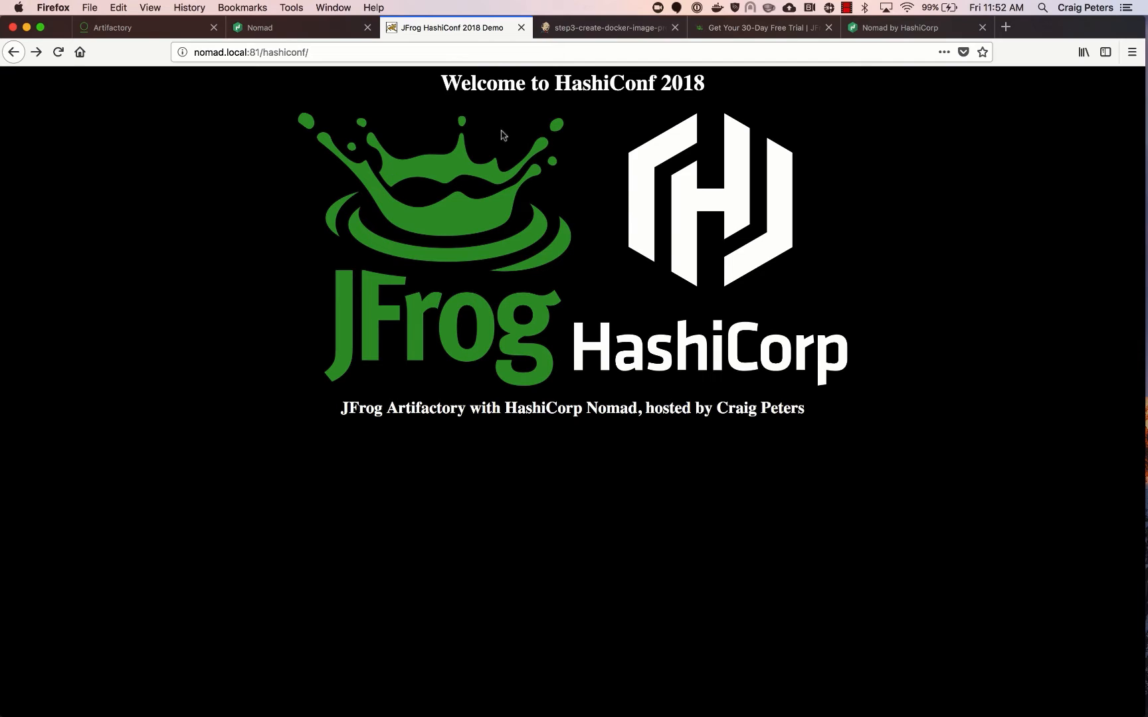
# - From Artifactory's Builds browser, show step1-create-application-war-file's recorded builds
pyautogui.click(117, 28)
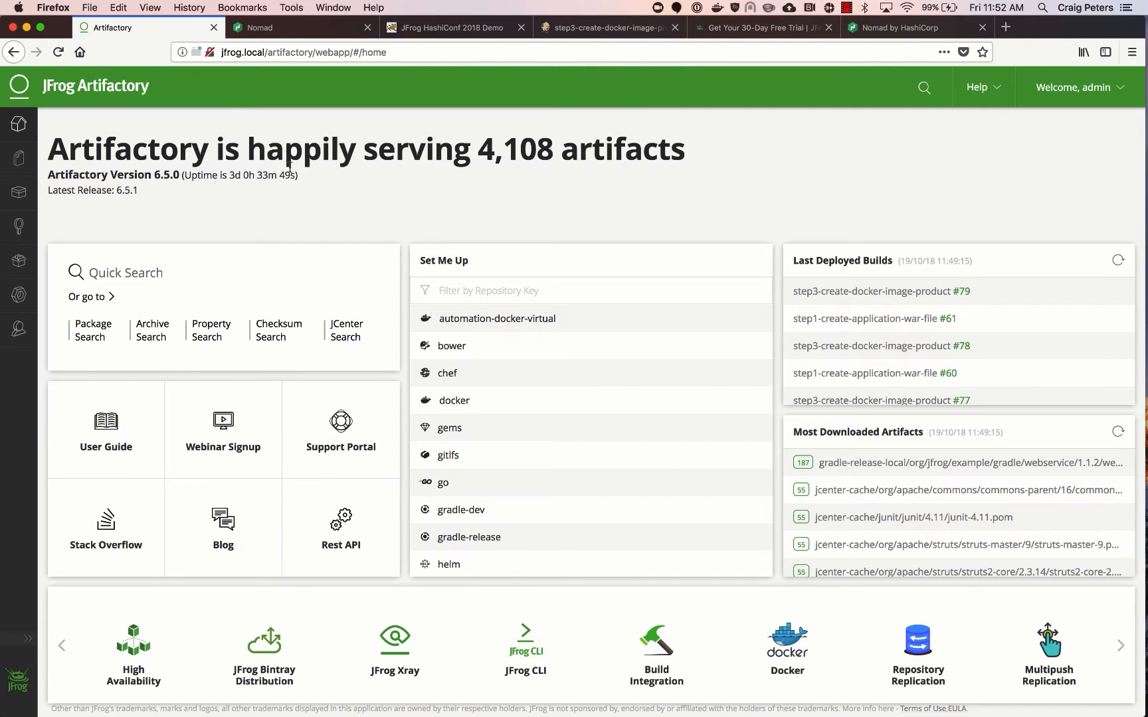
pyautogui.click(18, 292)
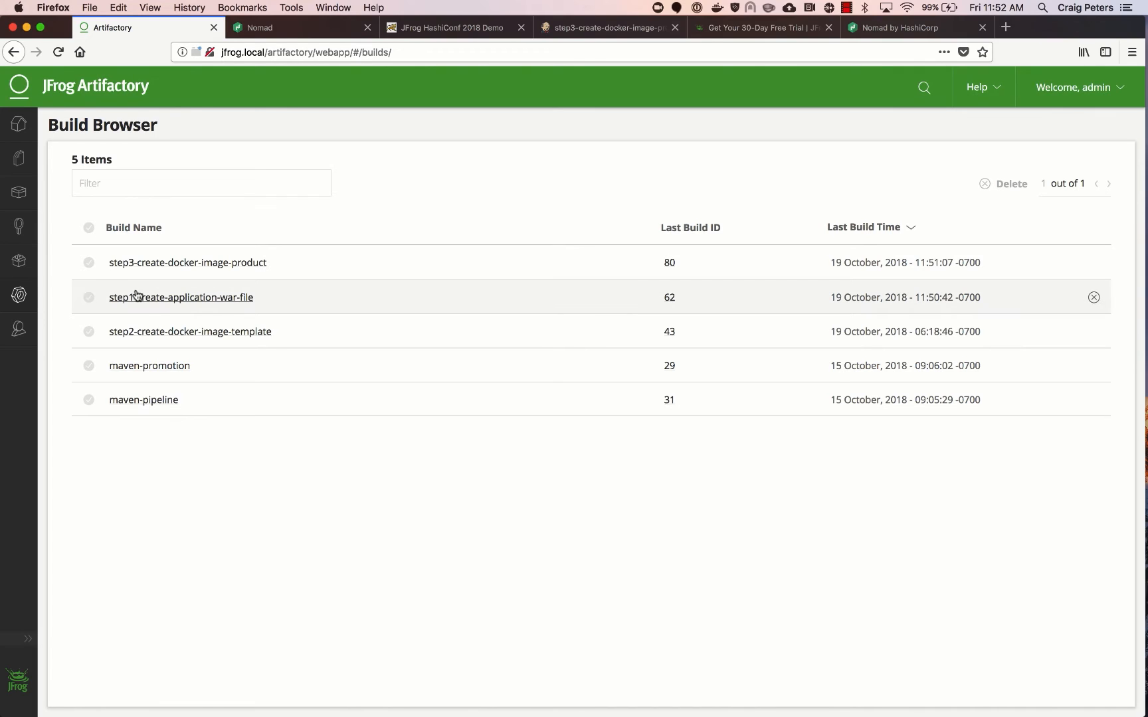
pyautogui.click(181, 297)
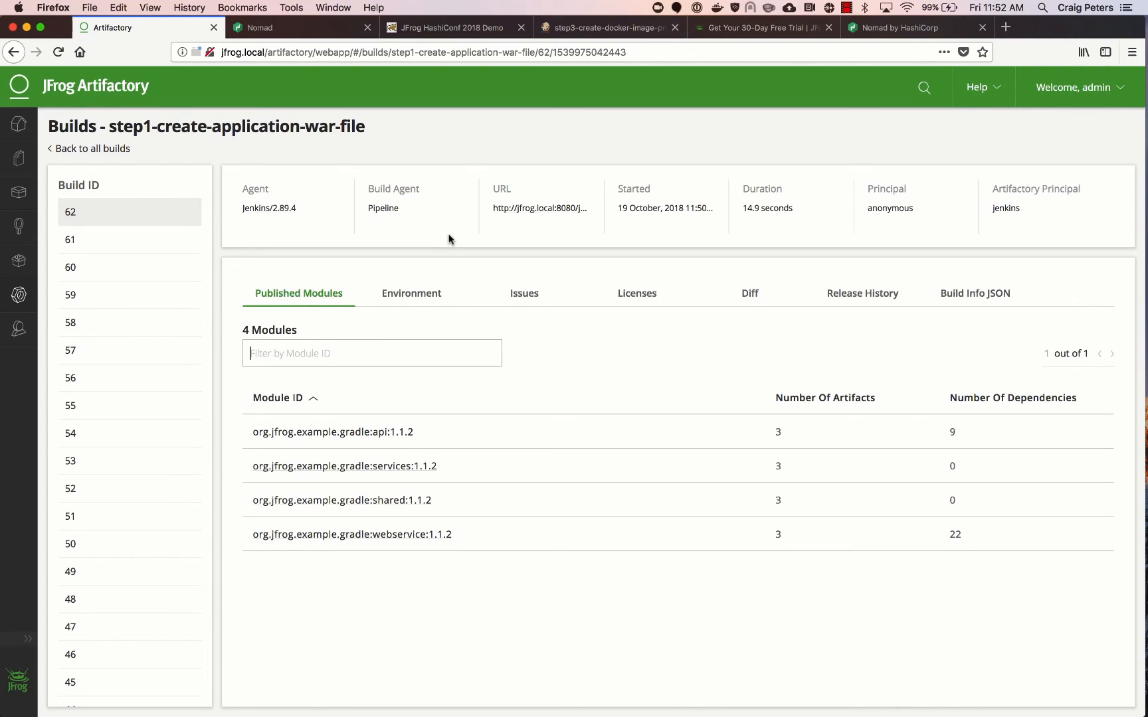
pyautogui.moveTo(585, 387)
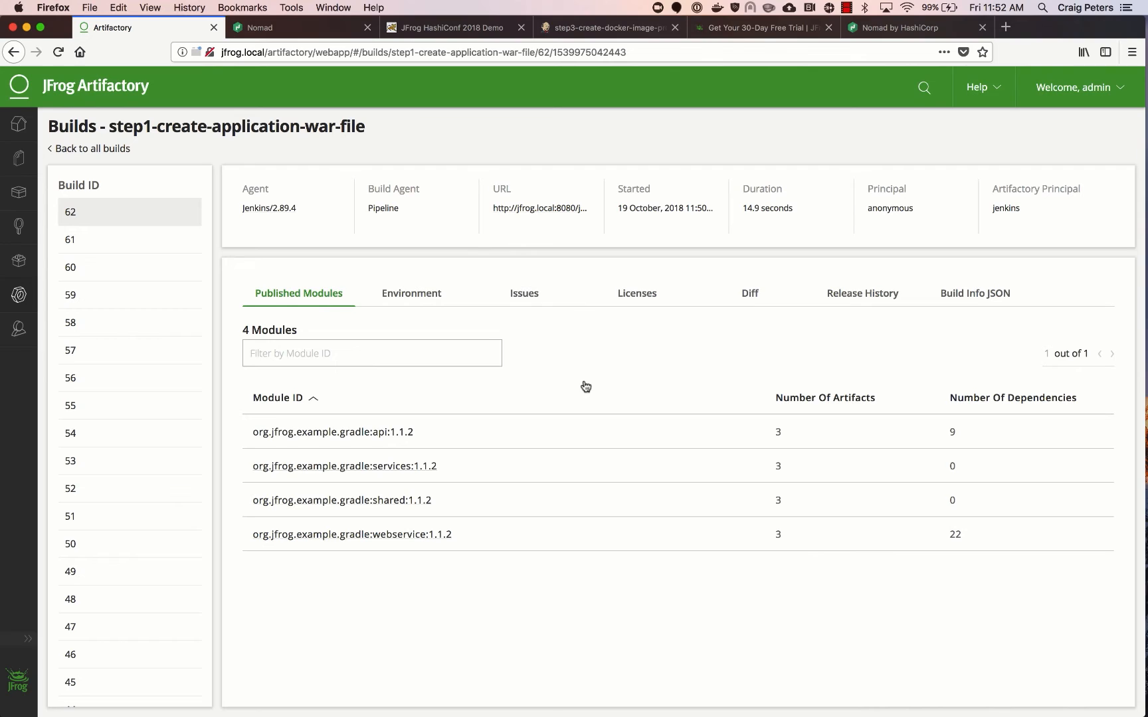
pyautogui.moveTo(114, 151)
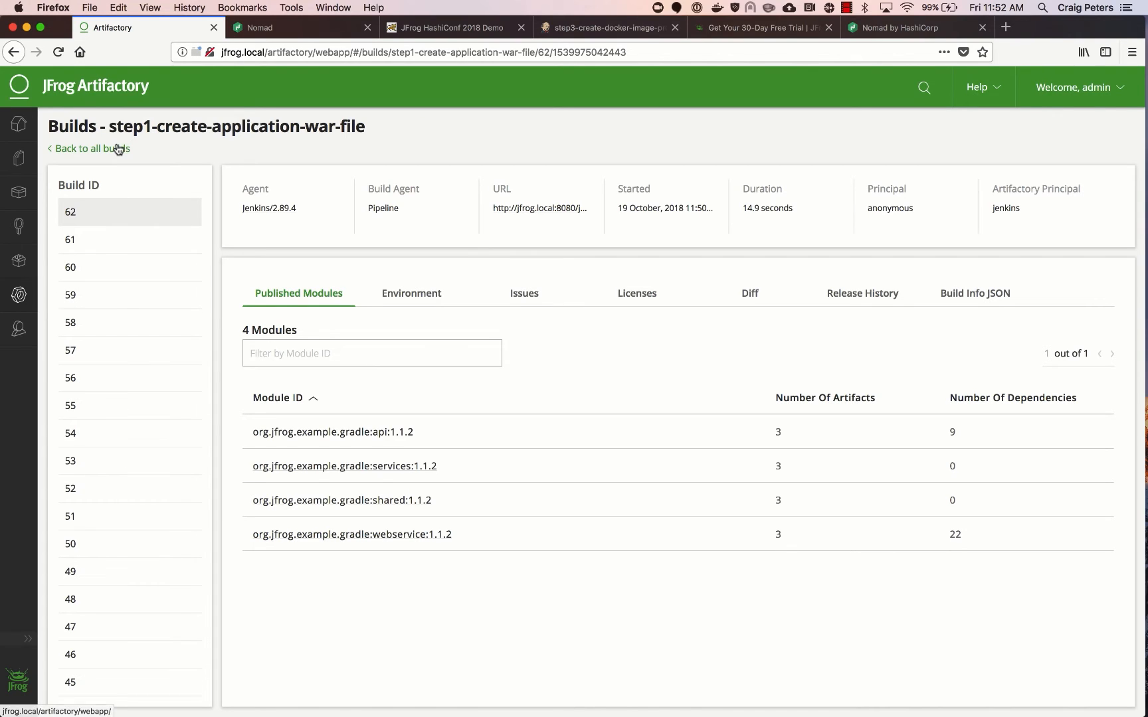
pyautogui.moveTo(488, 492)
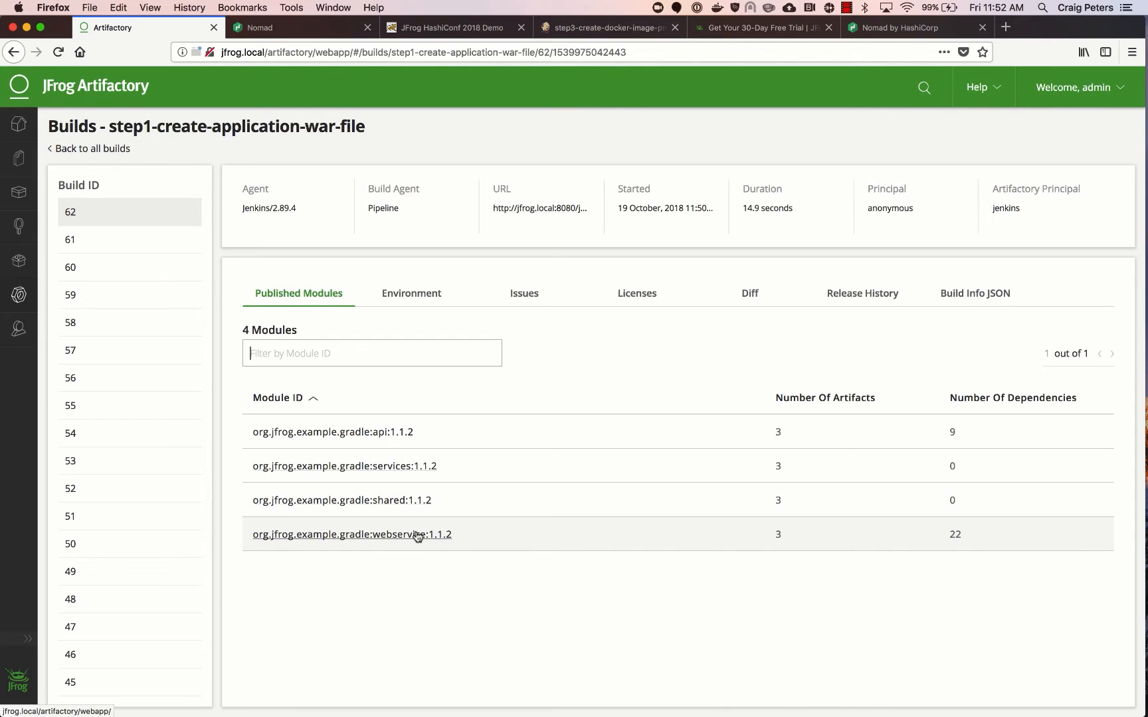
# - Browse the webservice module's dependencies and show junit-4.11.jar in the repository tree
pyautogui.click(352, 534)
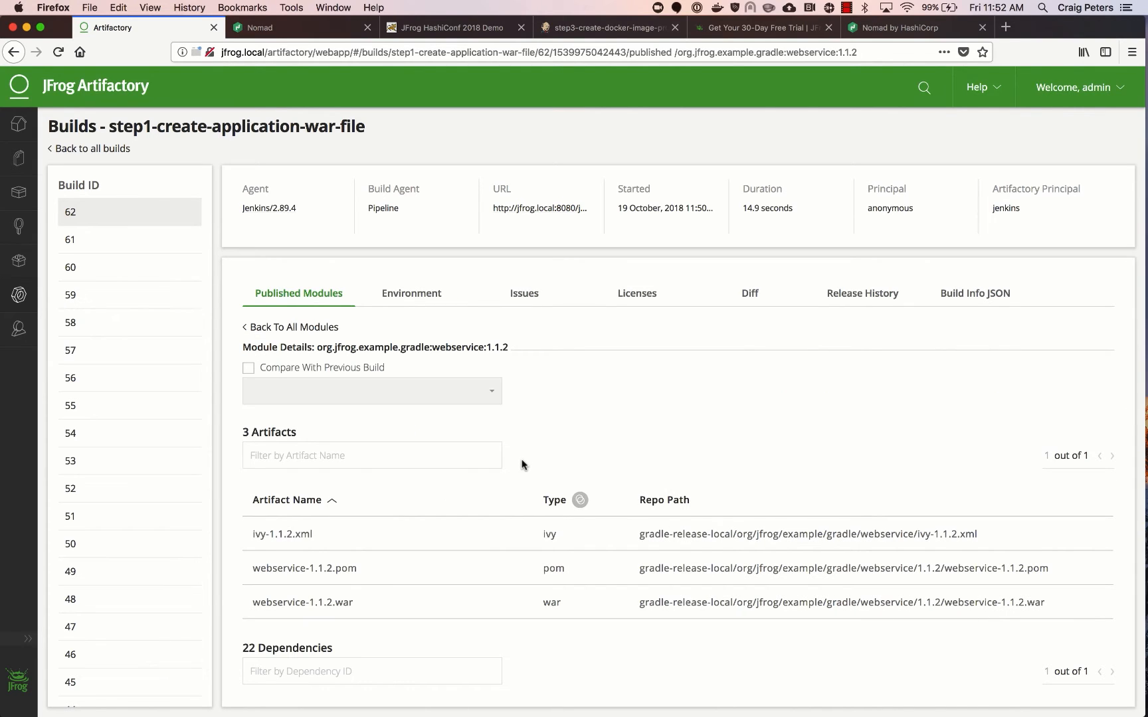
pyautogui.scroll(-3)
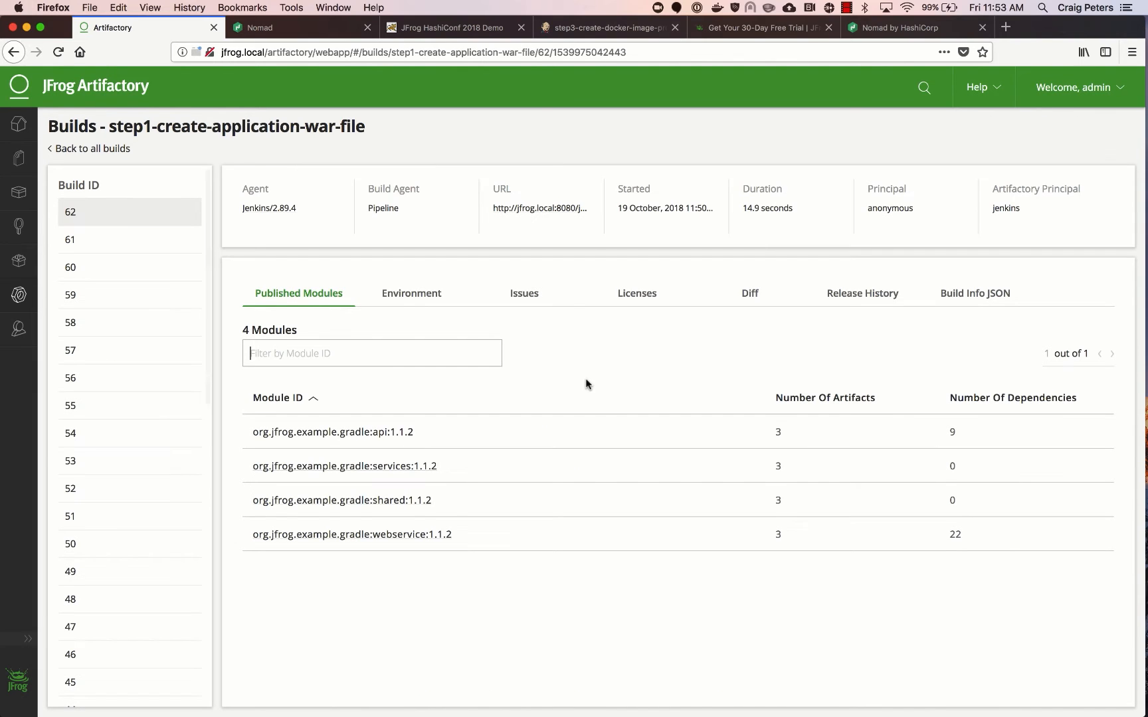
pyautogui.click(352, 534)
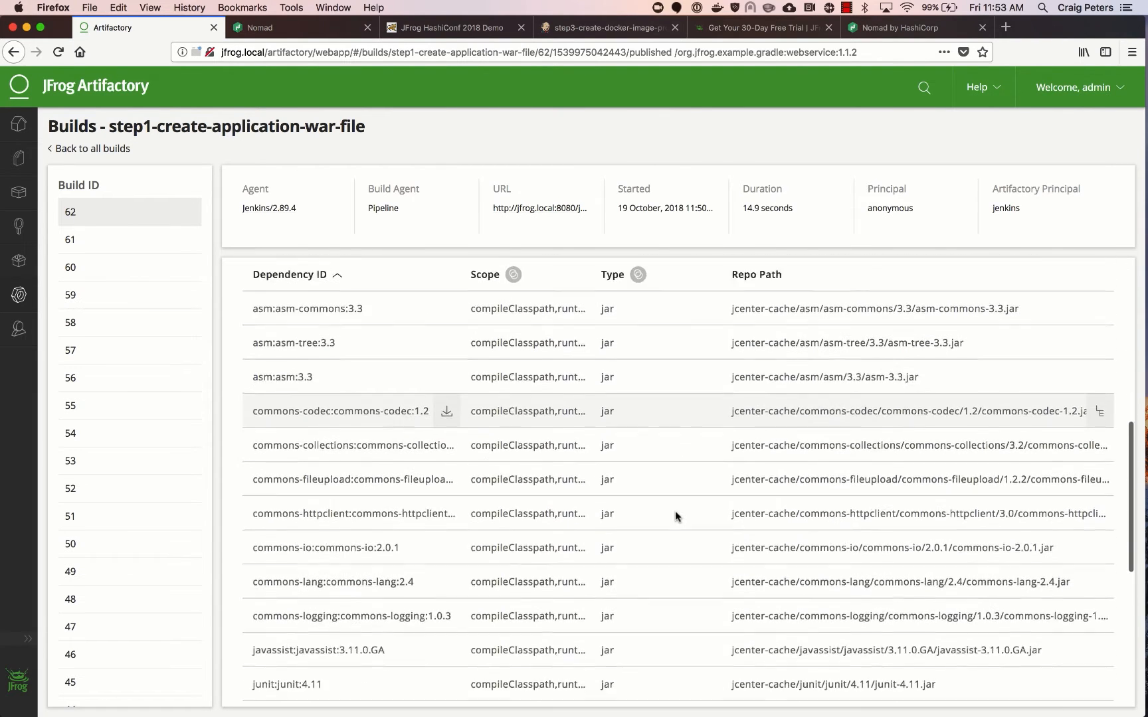
pyautogui.scroll(-3)
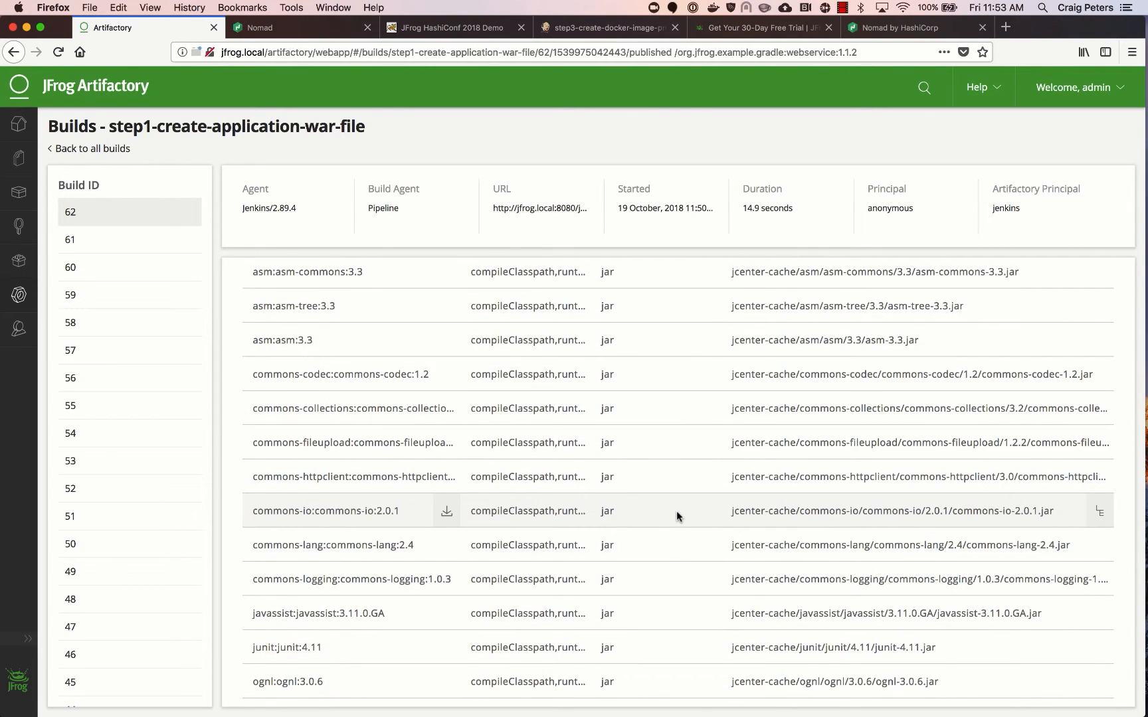
pyautogui.scroll(-3)
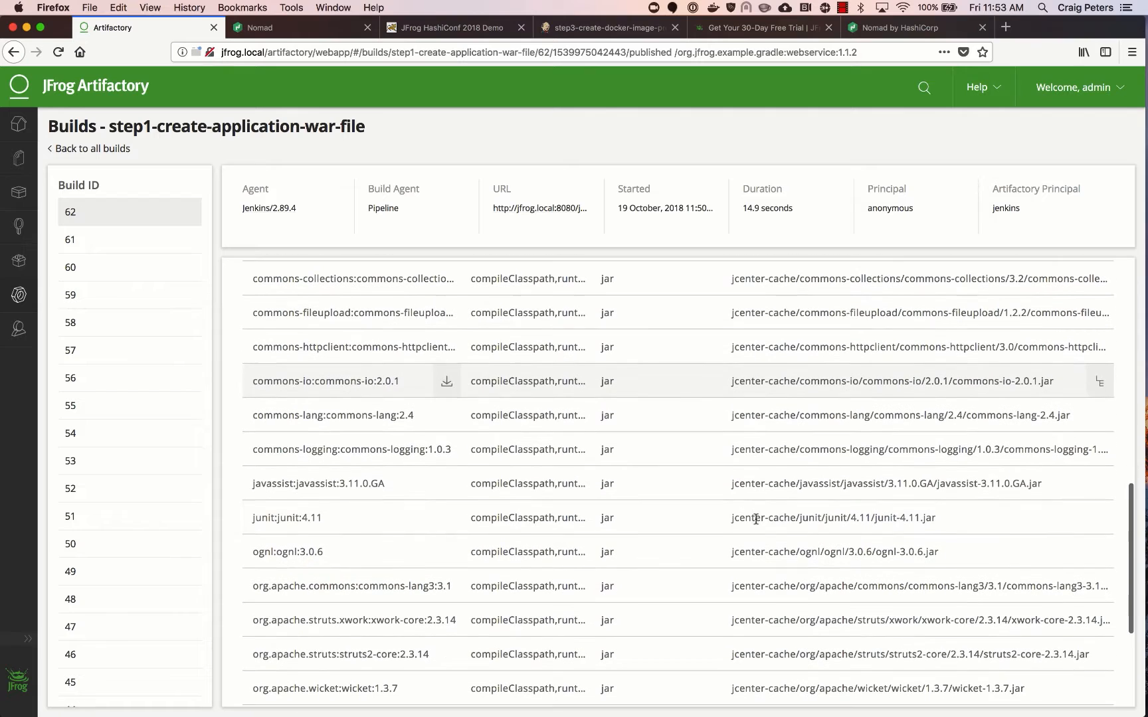
pyautogui.moveTo(877, 527)
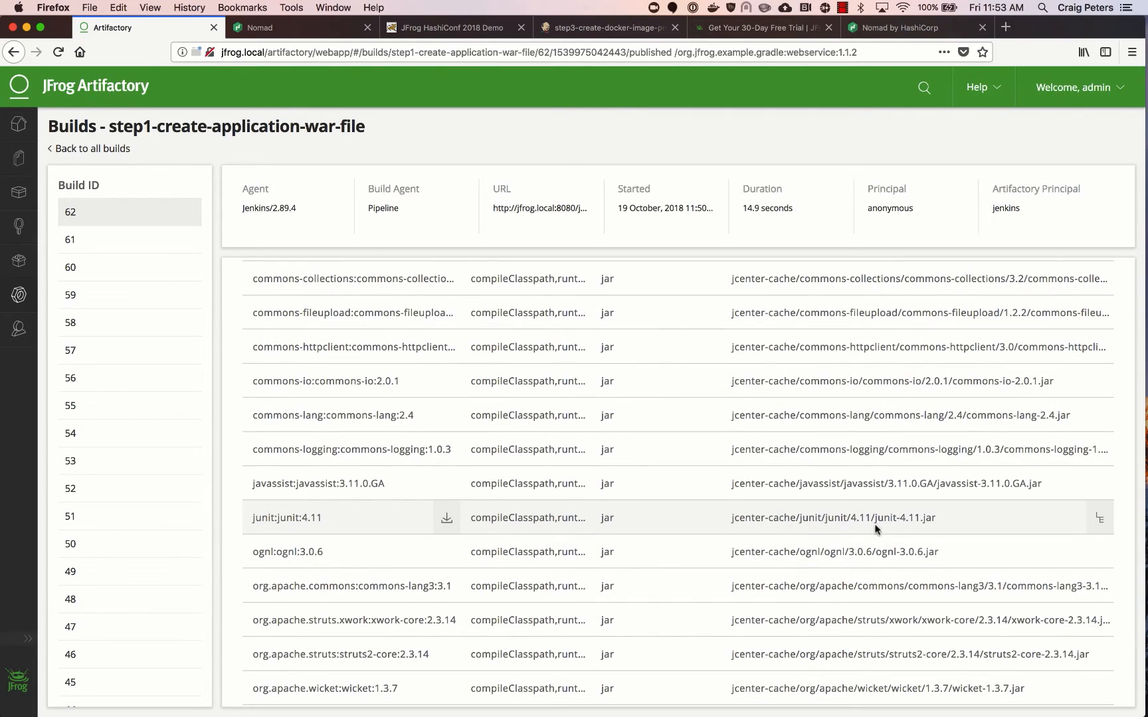
pyautogui.moveTo(992, 519)
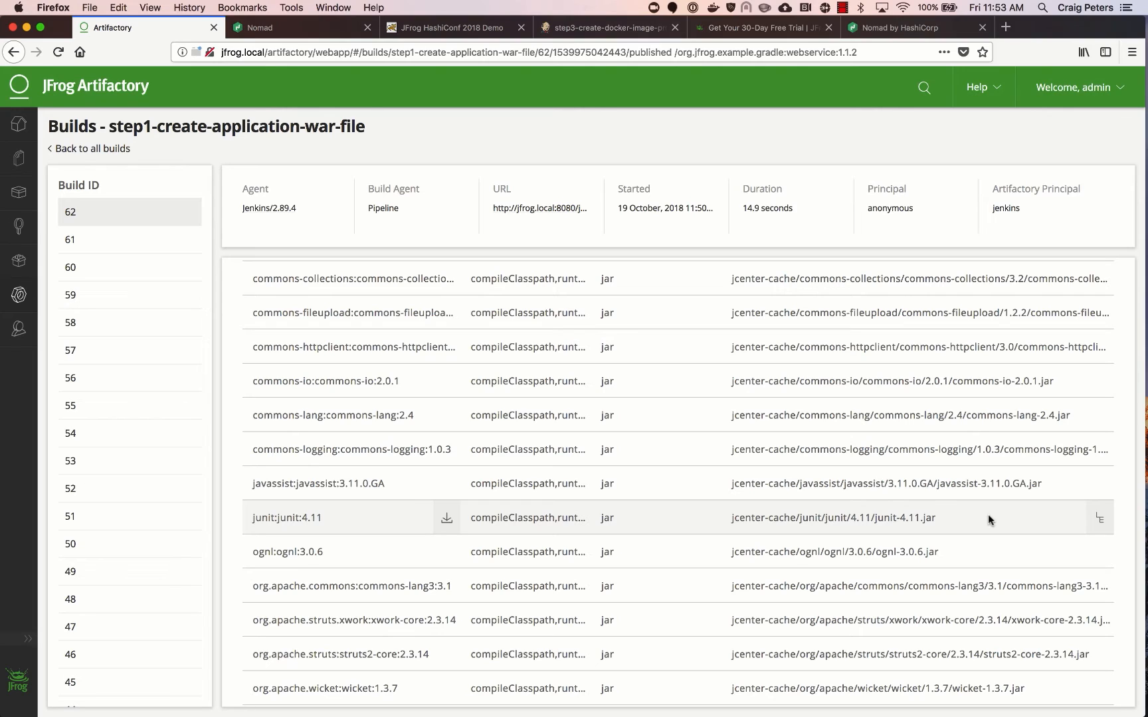
pyautogui.moveTo(1049, 519)
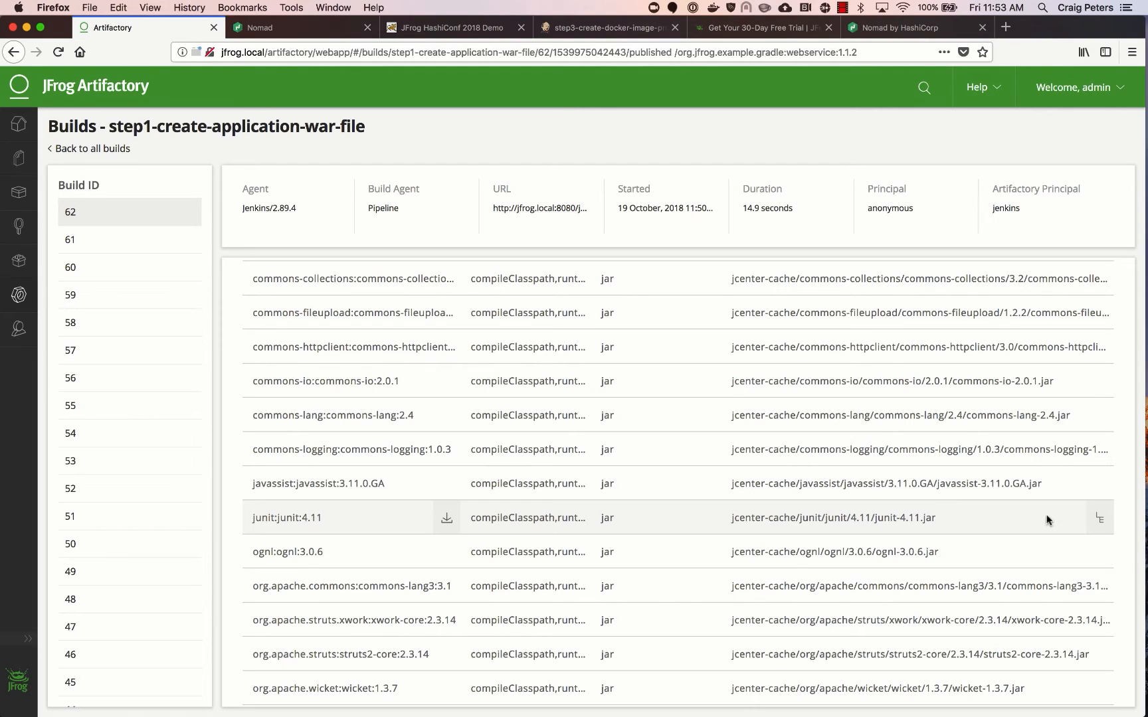
pyautogui.moveTo(1099, 519)
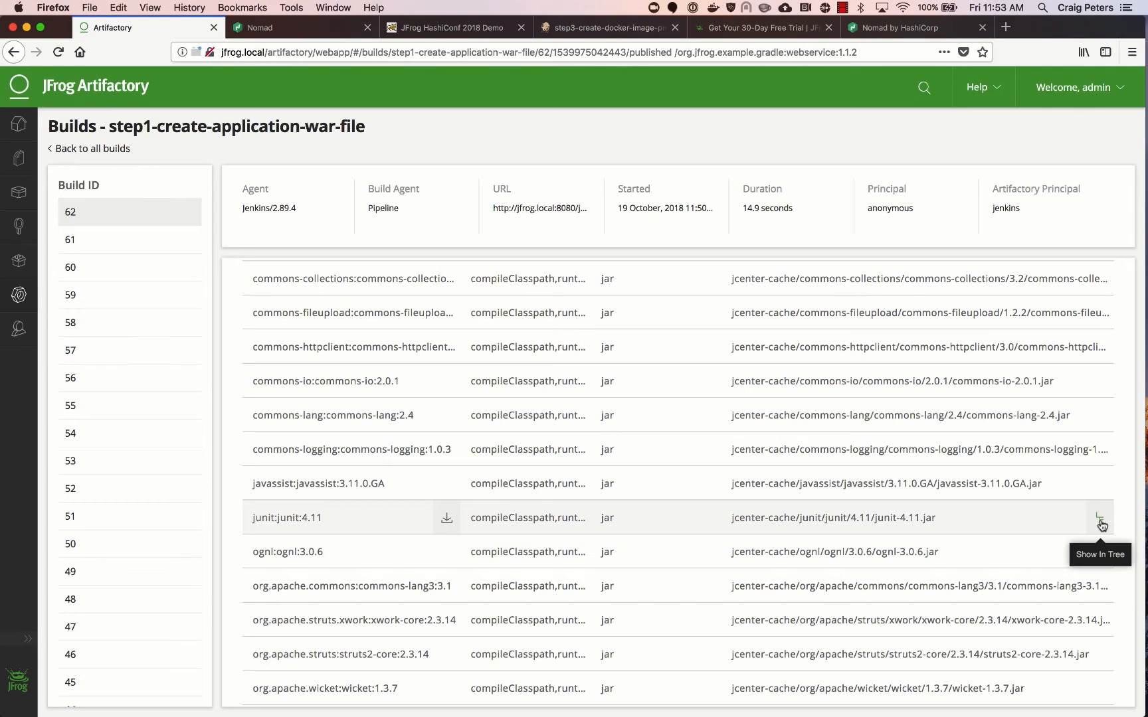
pyautogui.click(1100, 517)
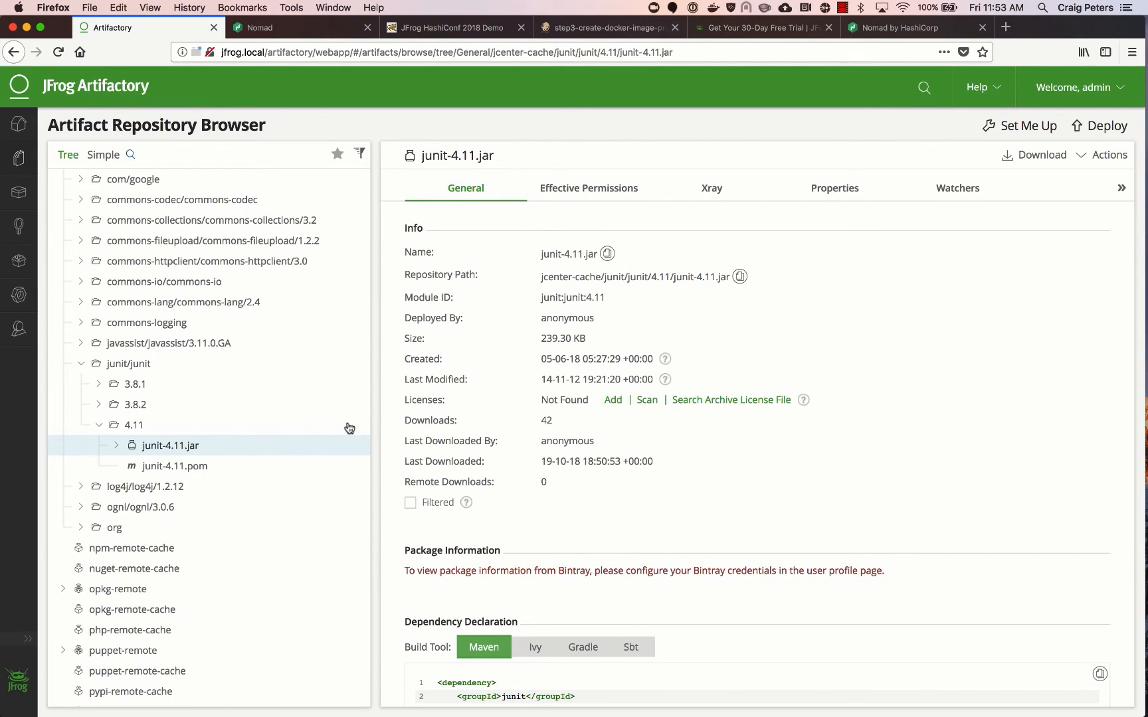
pyautogui.moveTo(619, 231)
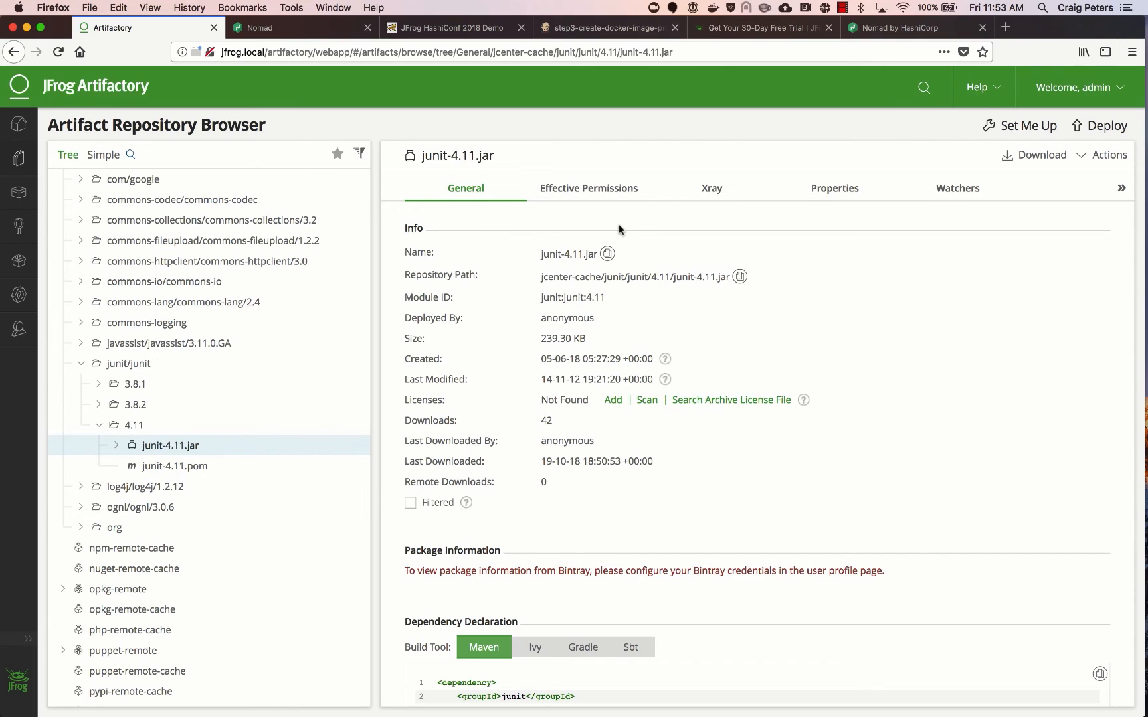
pyautogui.moveTo(97, 274)
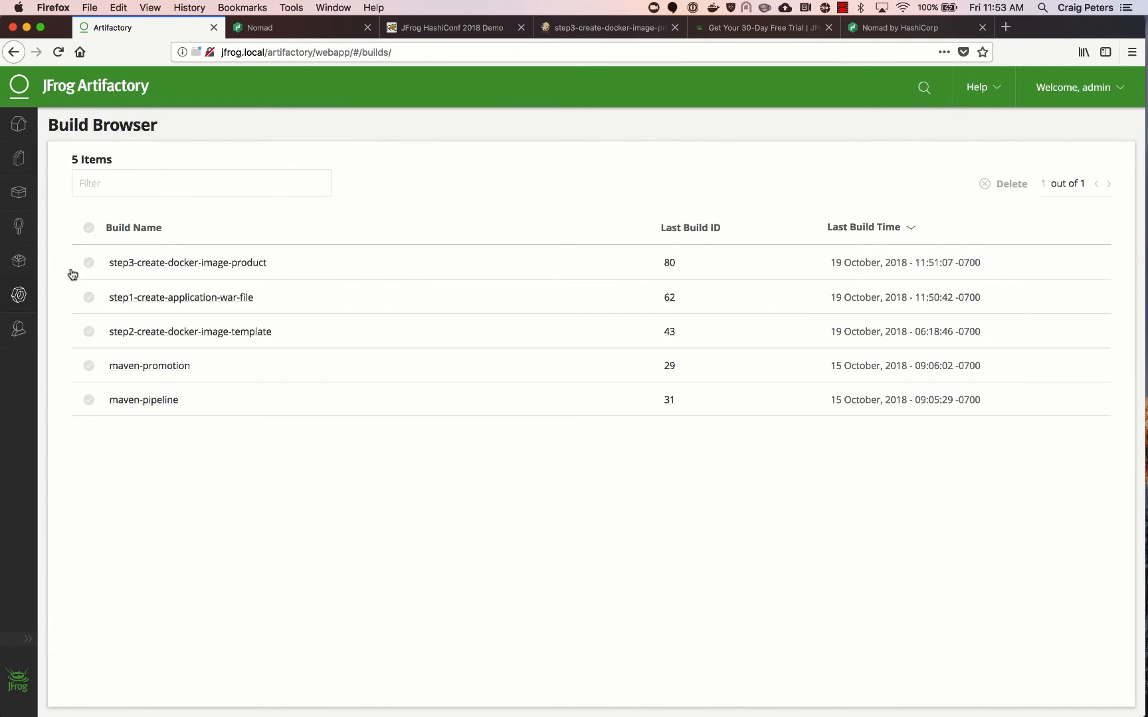
# - View build 80 of step3-create-docker-image-product and docker-app:80's artifacts and dependencies
pyautogui.click(187, 263)
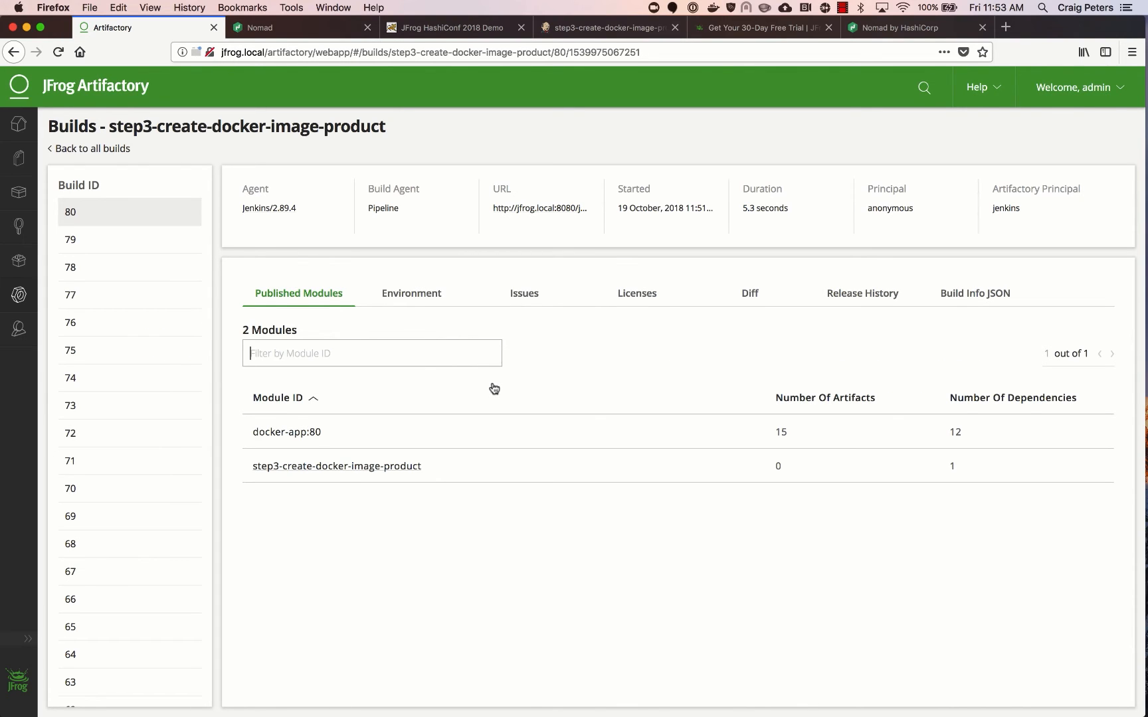
pyautogui.click(287, 432)
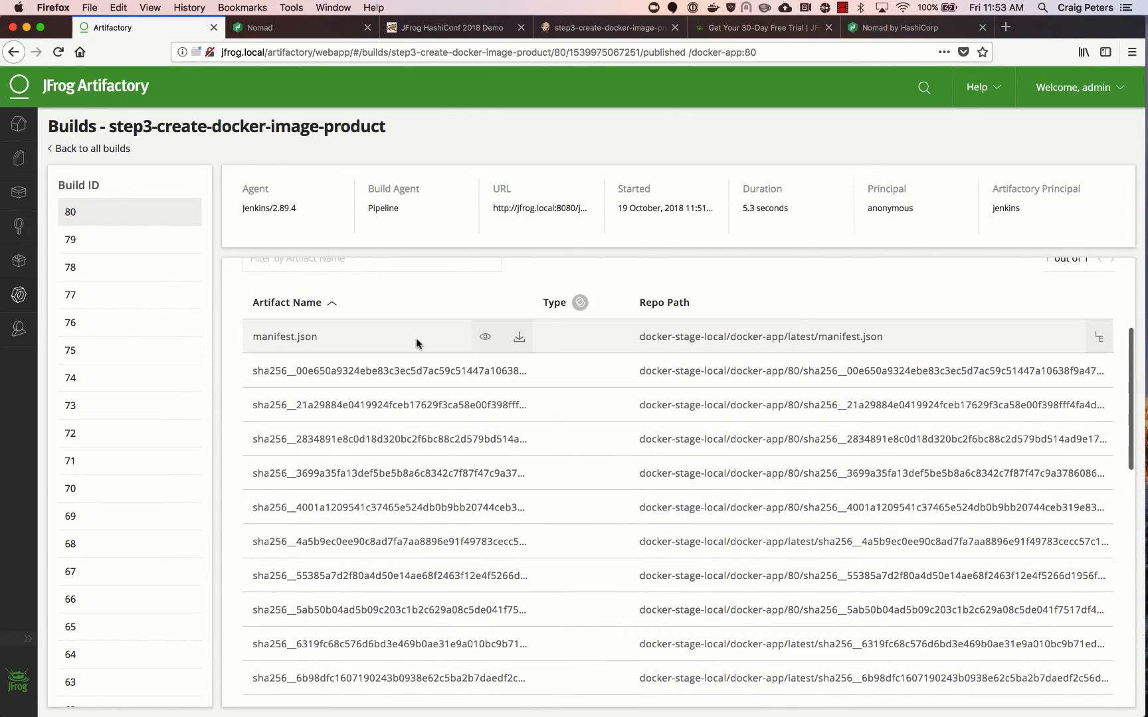
pyautogui.scroll(-3)
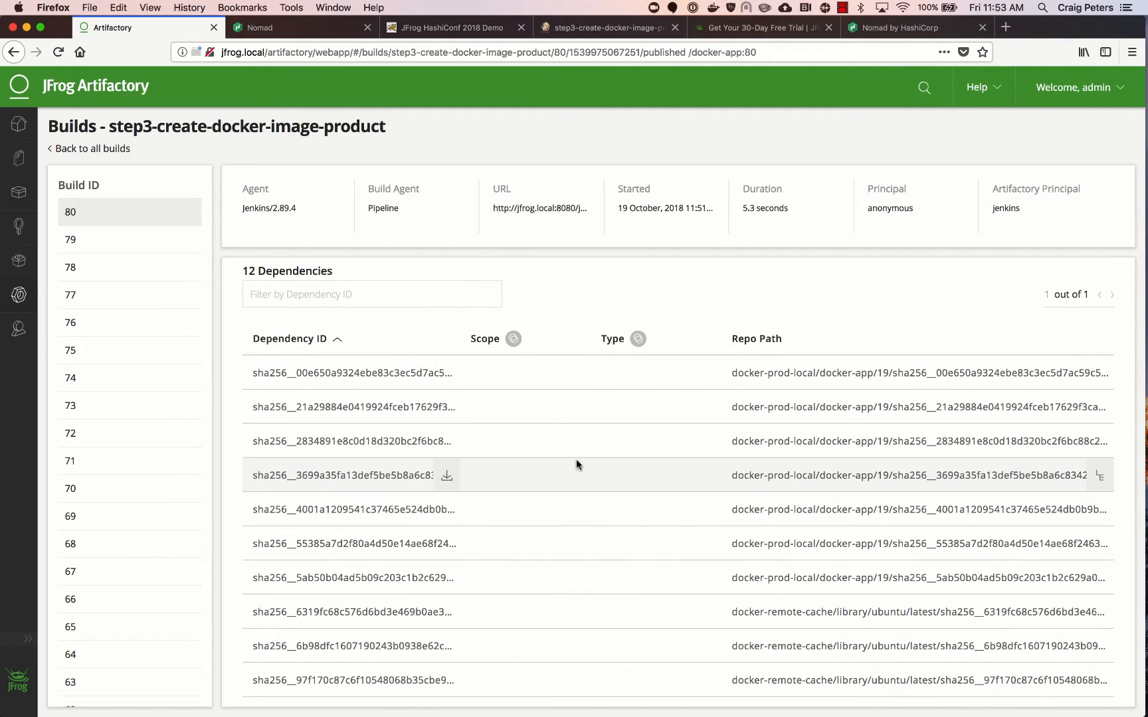
pyautogui.scroll(-3)
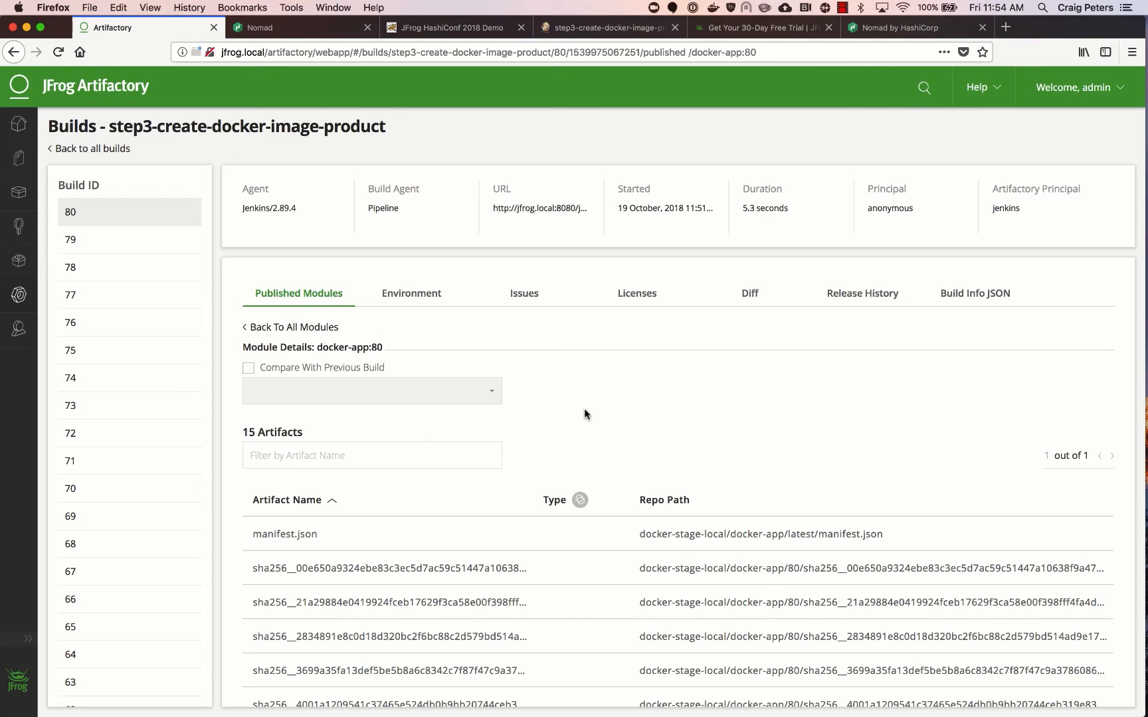
pyautogui.moveTo(745, 369)
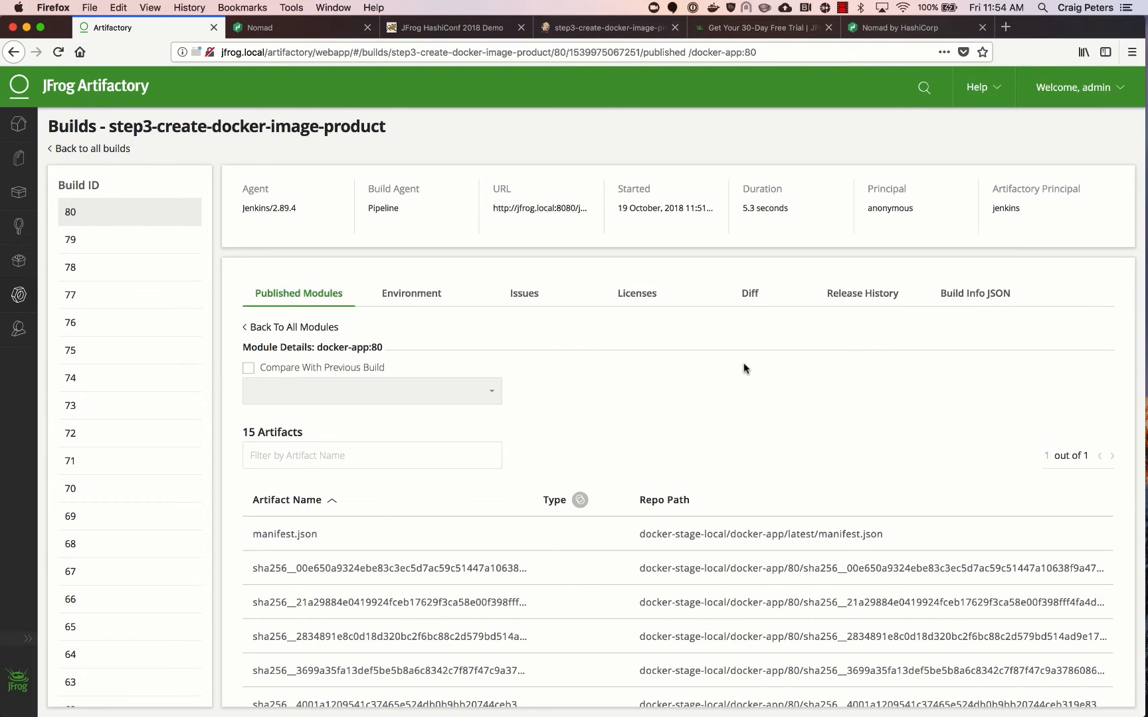
# - Show build 80's 43 environment variables
pyautogui.click(411, 293)
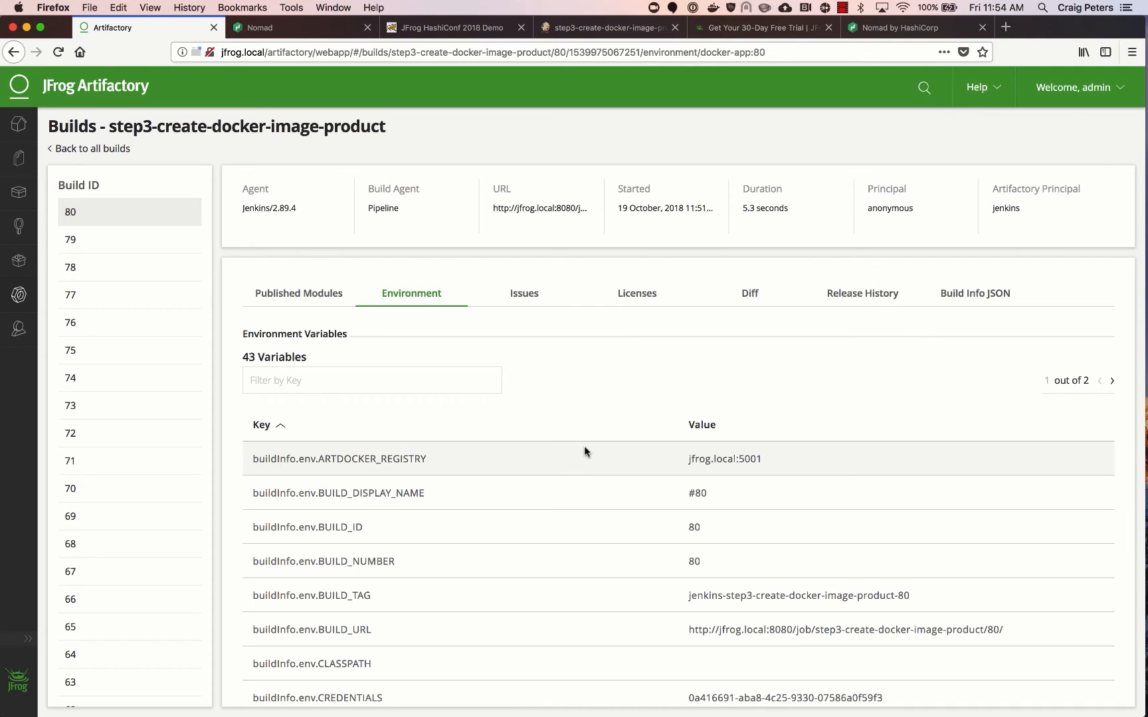
pyautogui.scroll(-3)
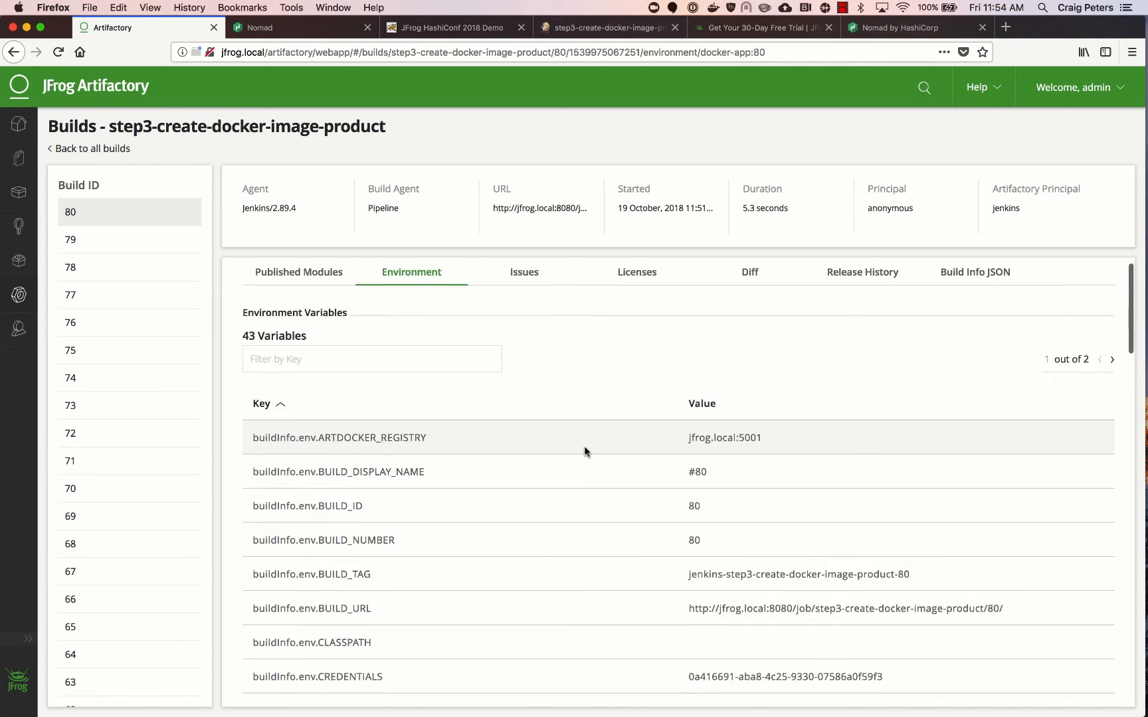
# - Diff build 80 against build 78 and scroll its artifact, dependency and environment variable changes
pyautogui.scroll(-3)
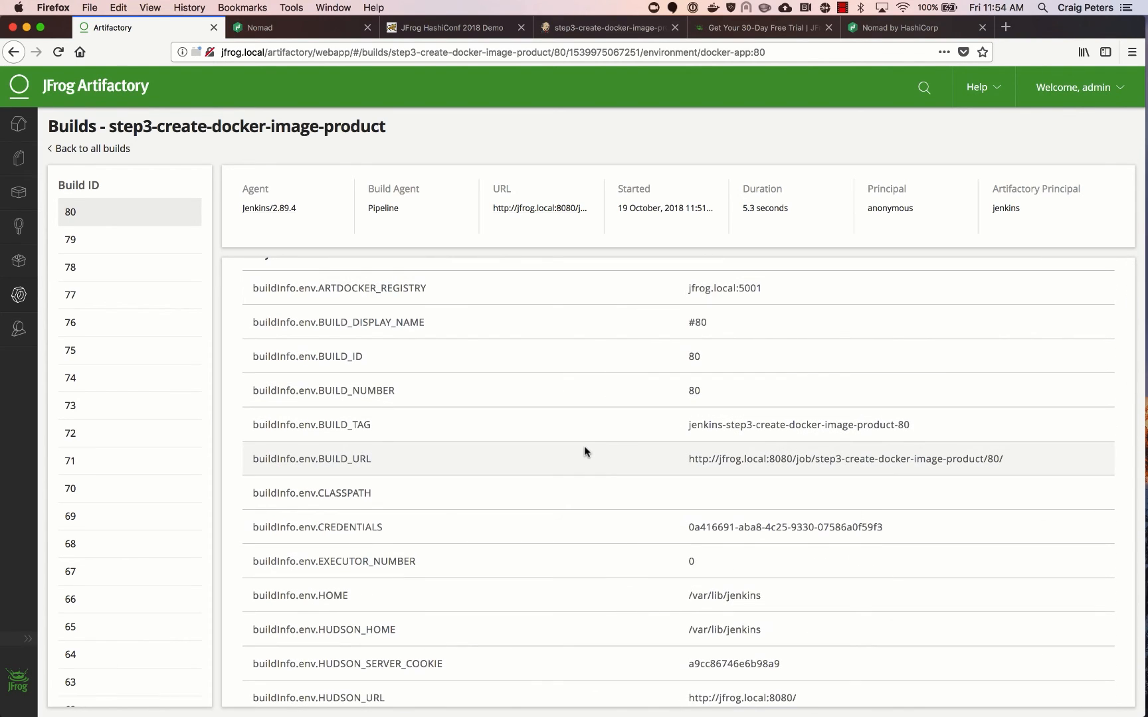
pyautogui.click(749, 292)
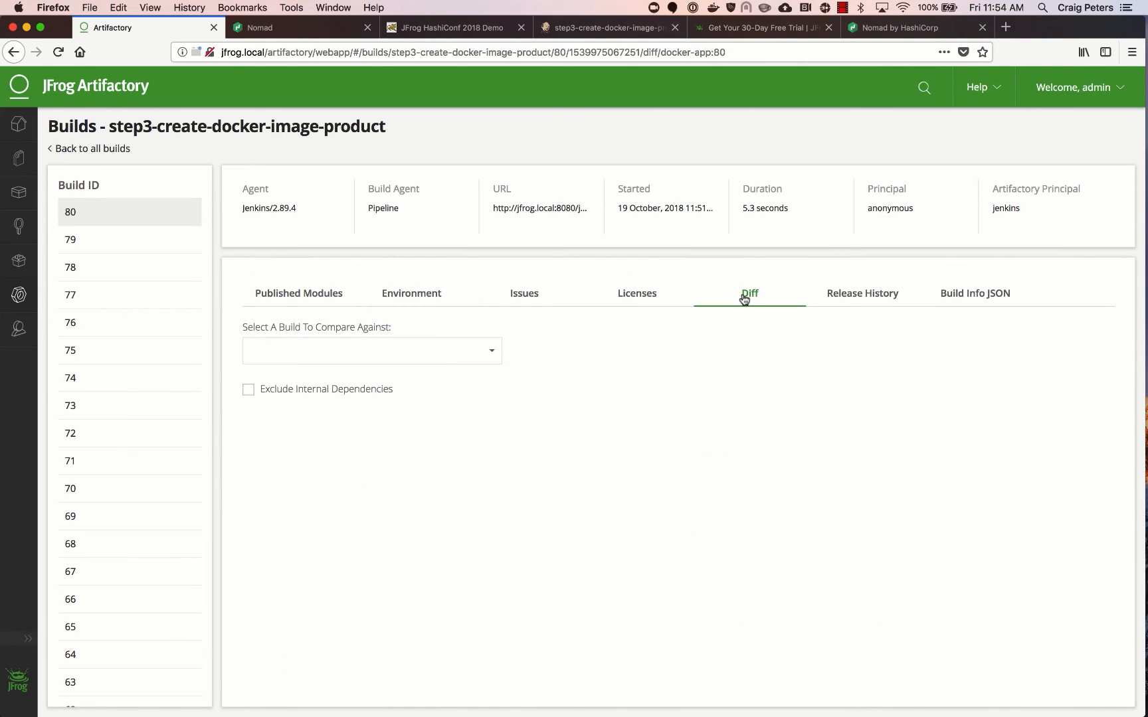
pyautogui.click(372, 350)
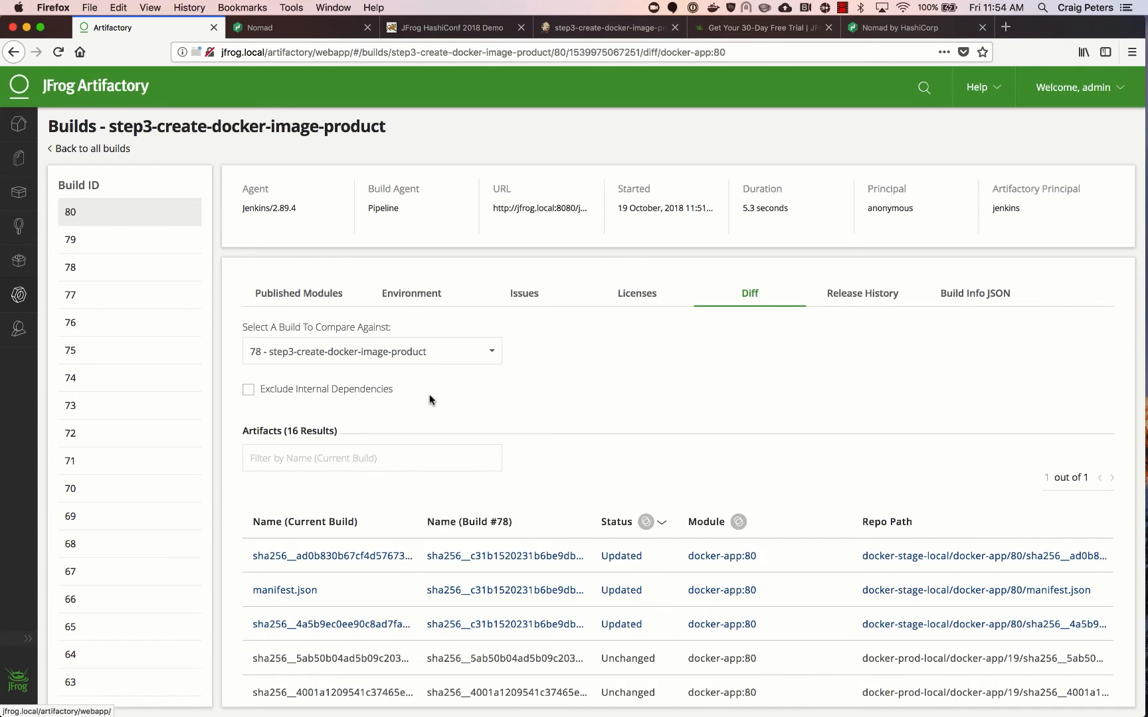
pyautogui.moveTo(586, 414)
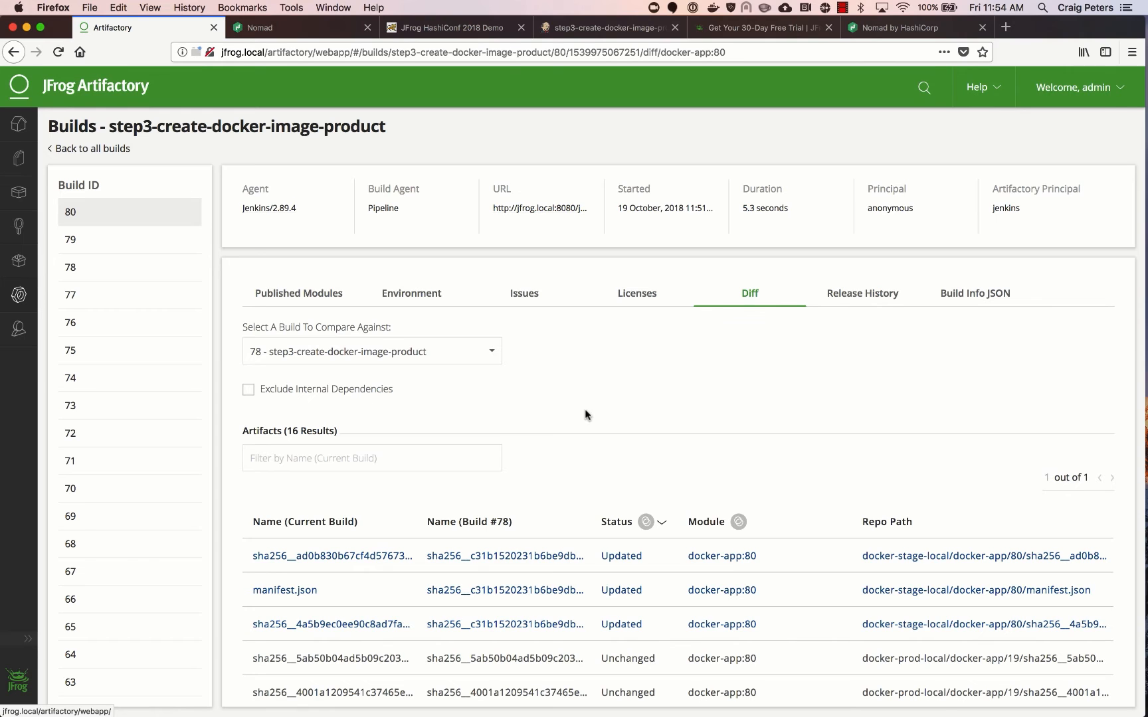
pyautogui.scroll(-3)
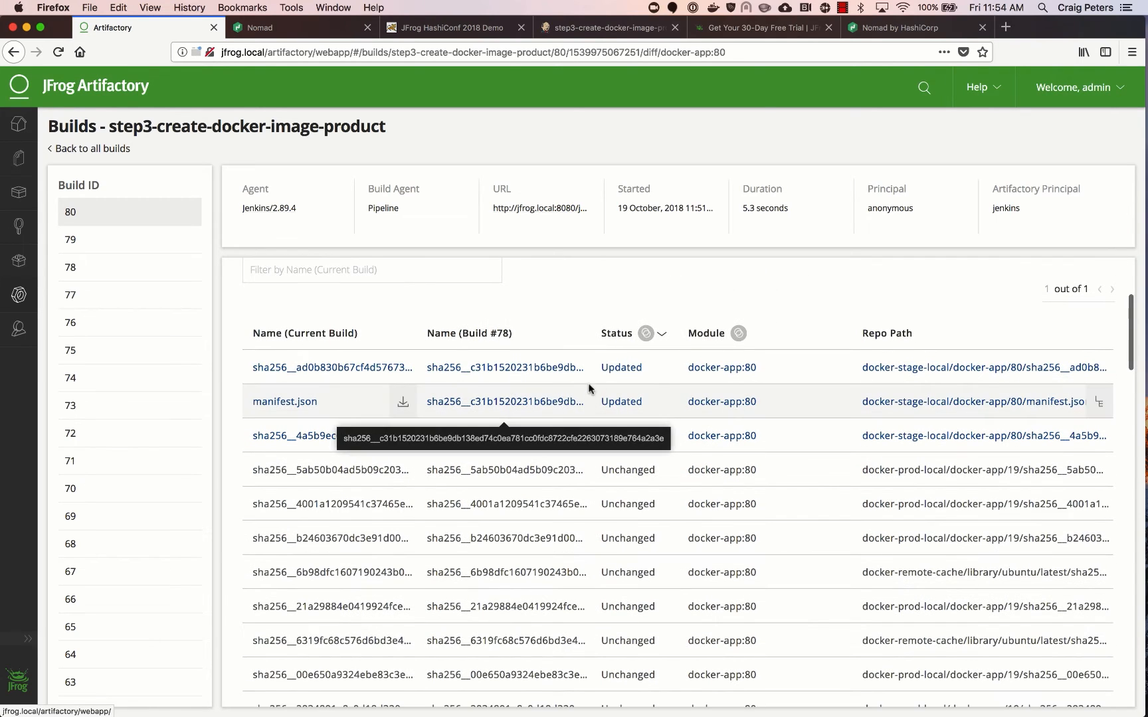
pyautogui.scroll(-3)
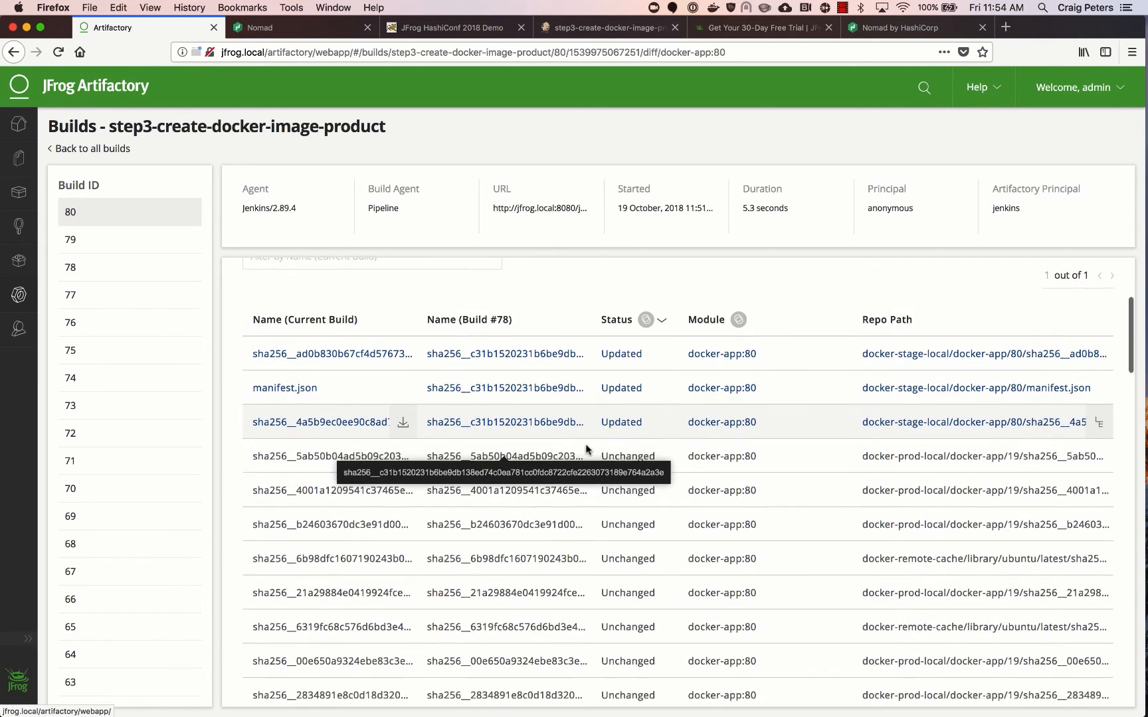
pyautogui.scroll(-3)
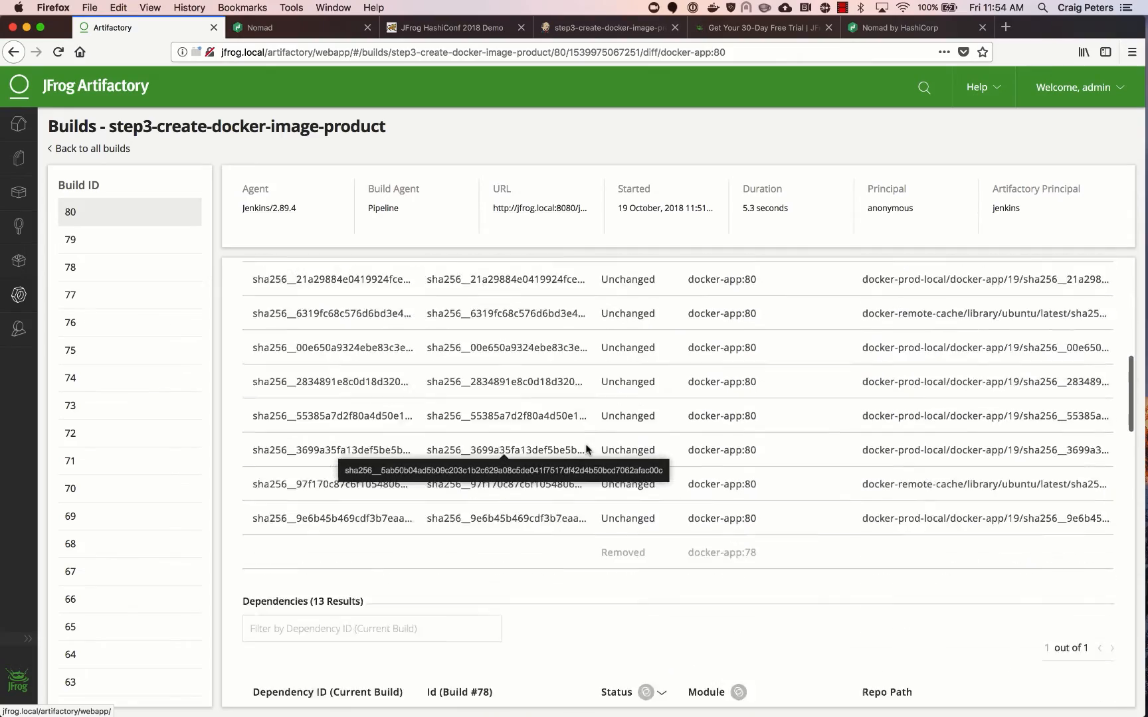
pyautogui.scroll(-3)
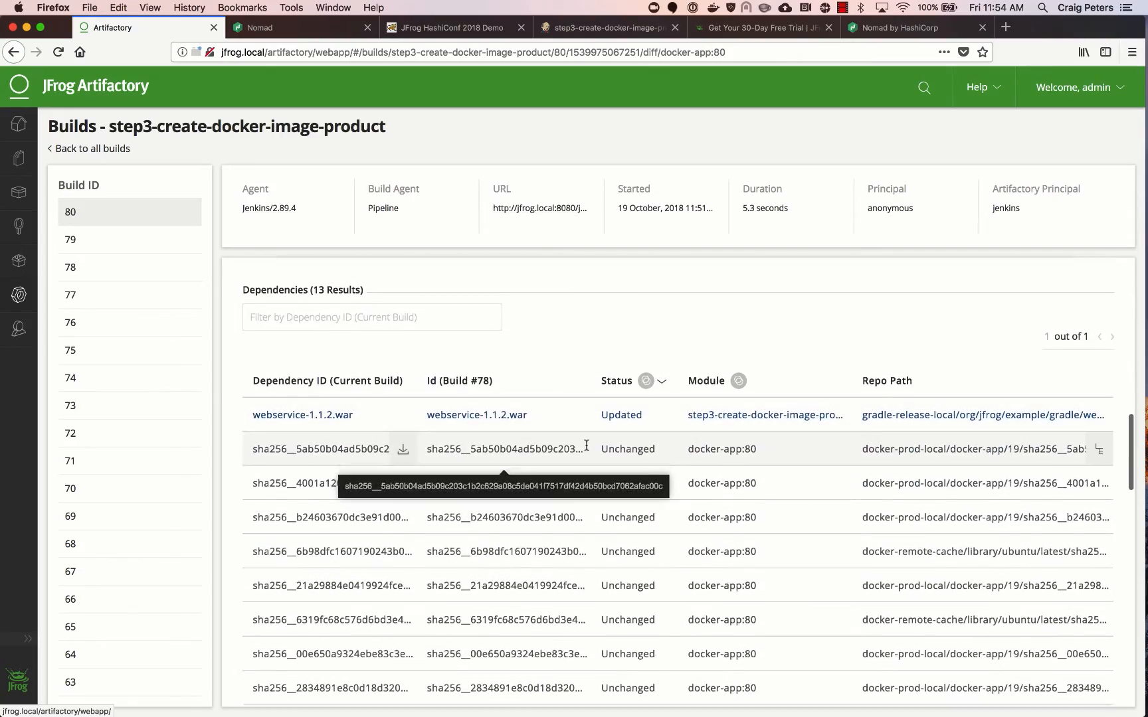
pyautogui.scroll(-3)
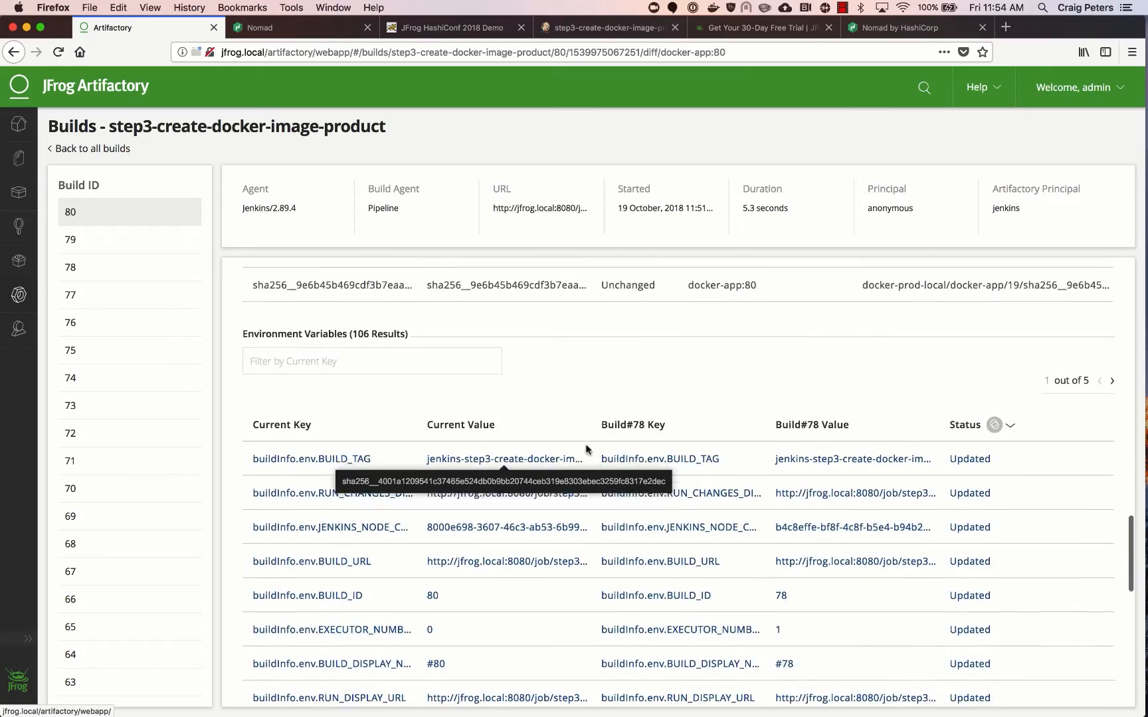
pyautogui.scroll(-3)
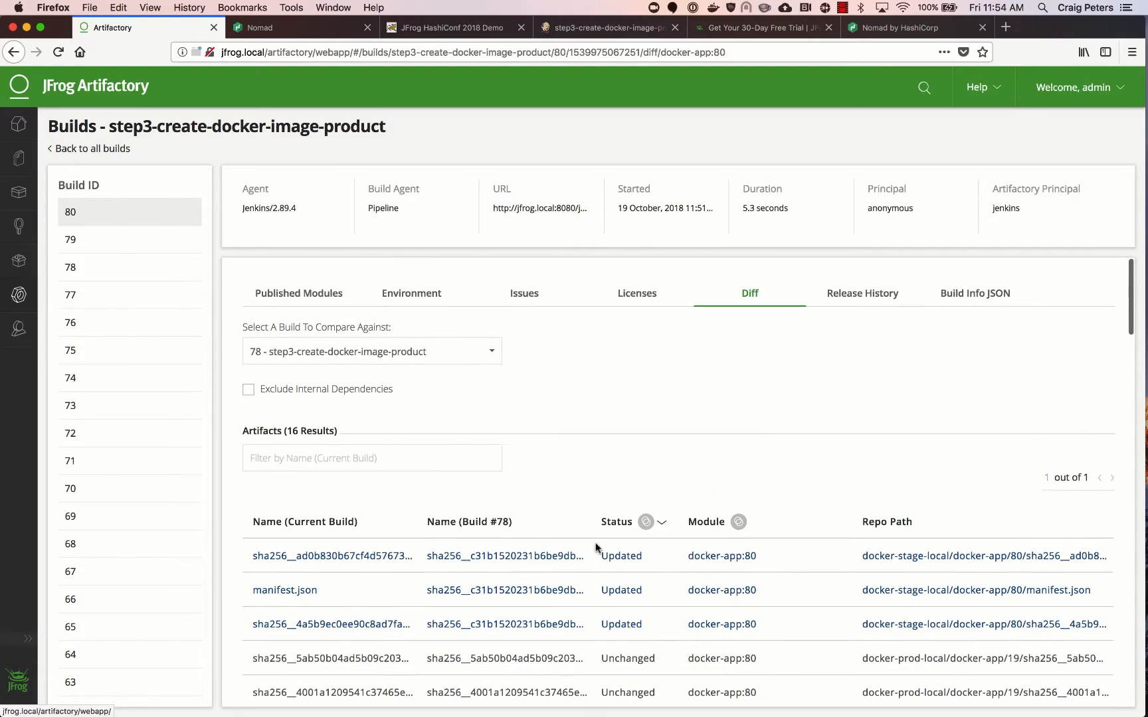
pyautogui.moveTo(632, 105)
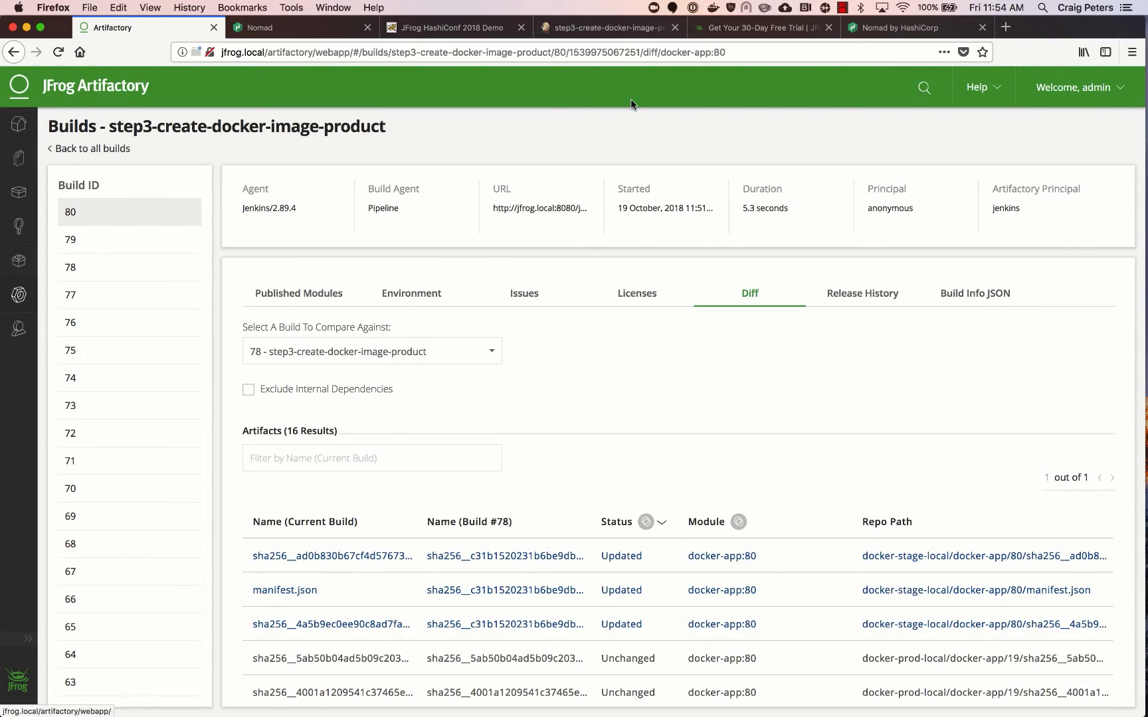
# - From Jenkins' Xray Scan log, view build 80's Xray results and its Security (159) issues list
pyautogui.click(605, 28)
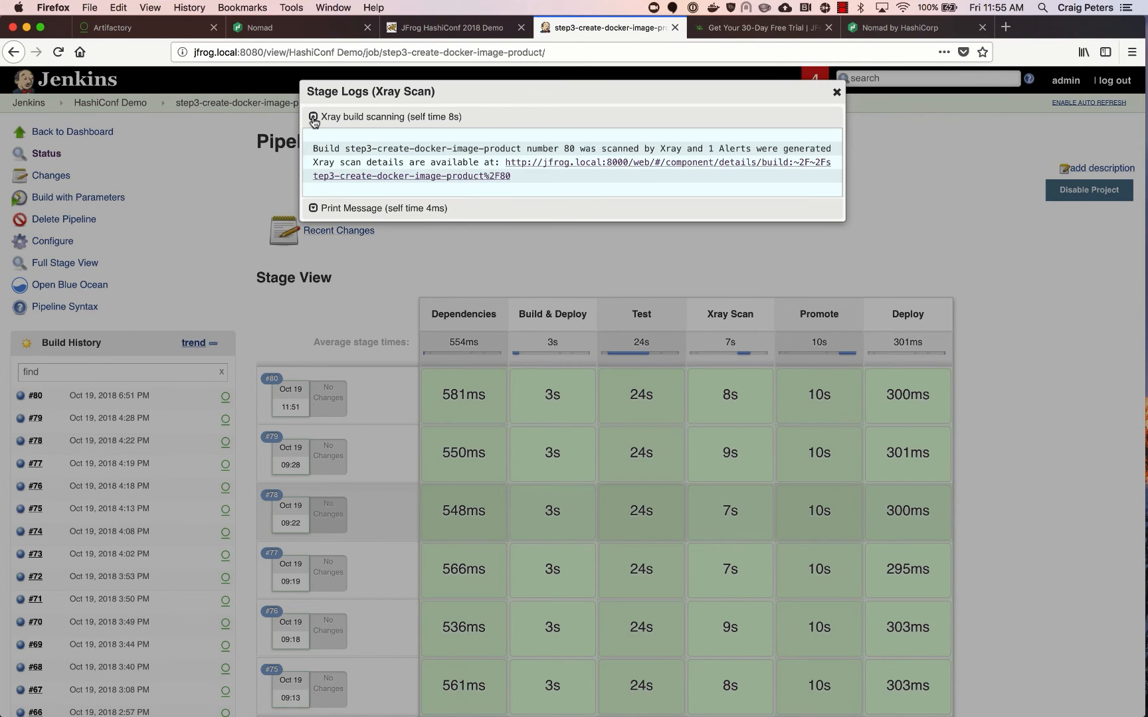
pyautogui.moveTo(396, 178)
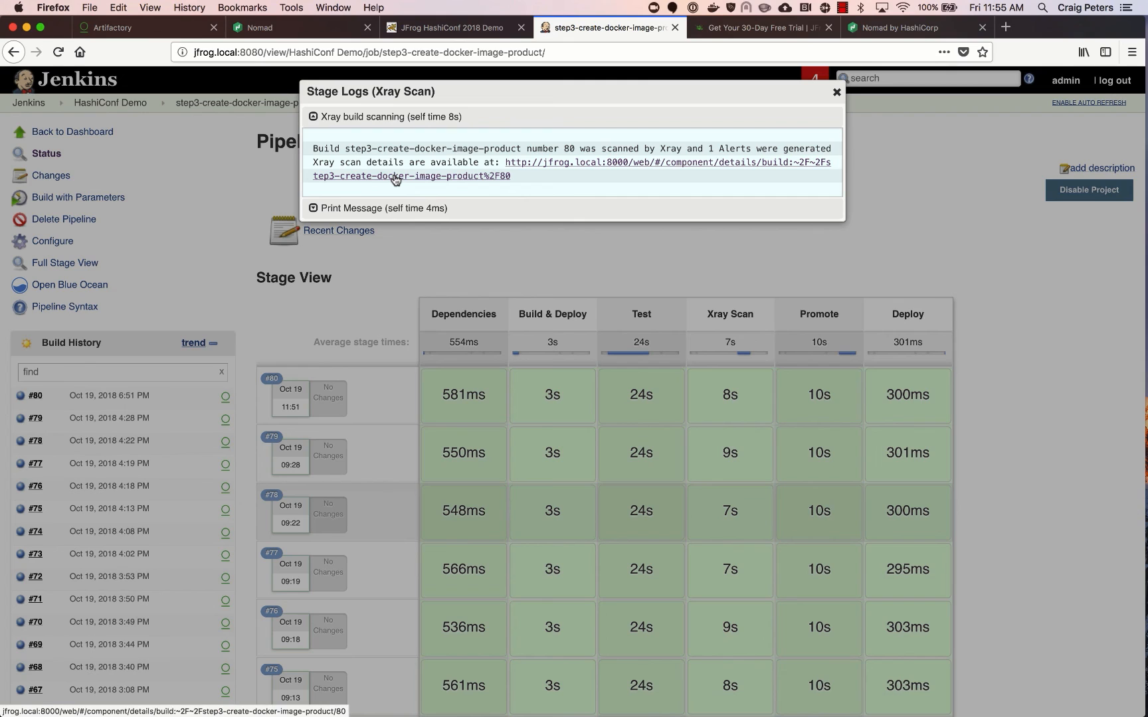
pyautogui.click(395, 177)
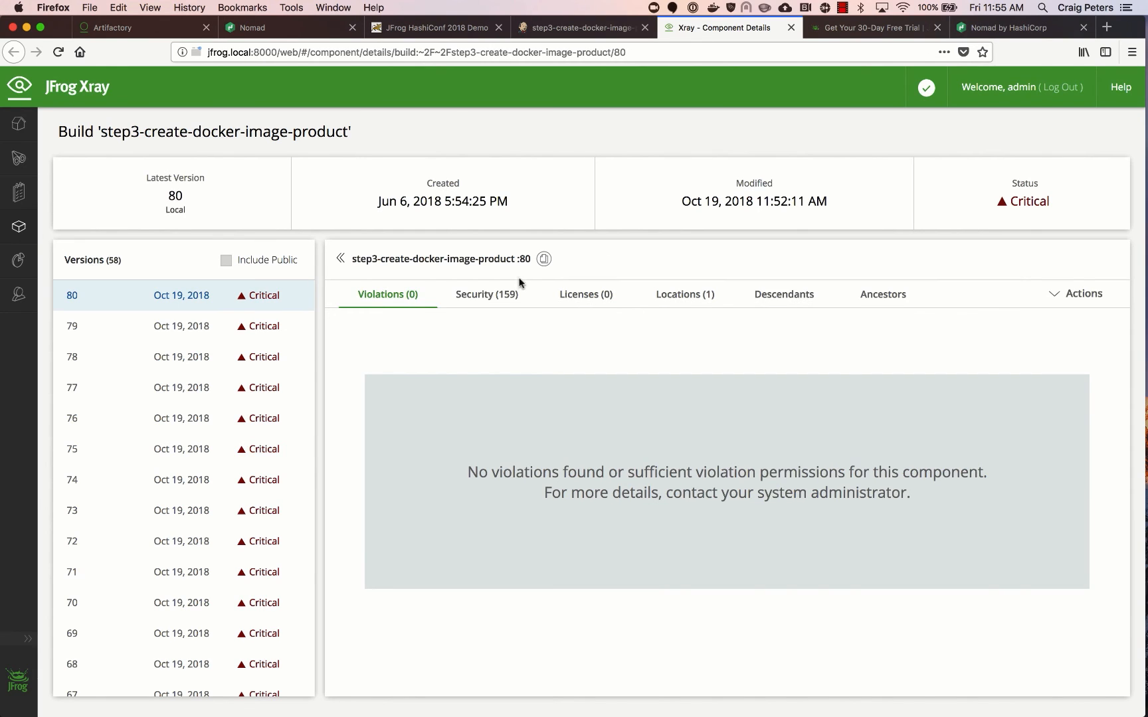
pyautogui.click(486, 295)
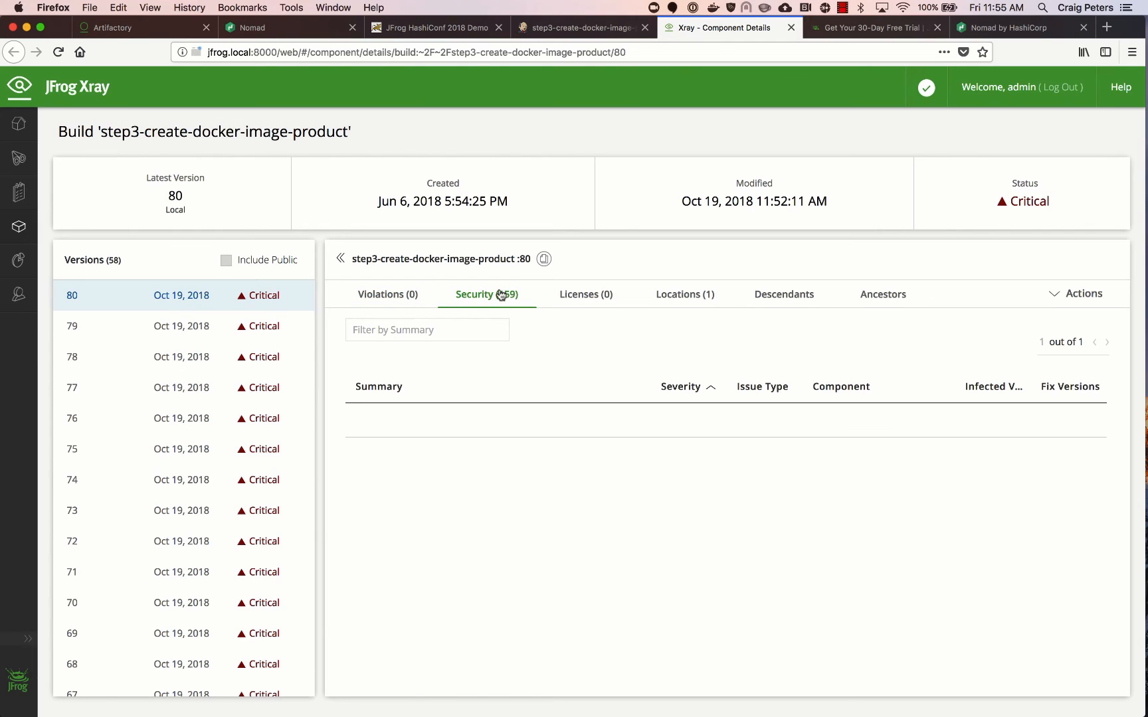
pyautogui.click(487, 295)
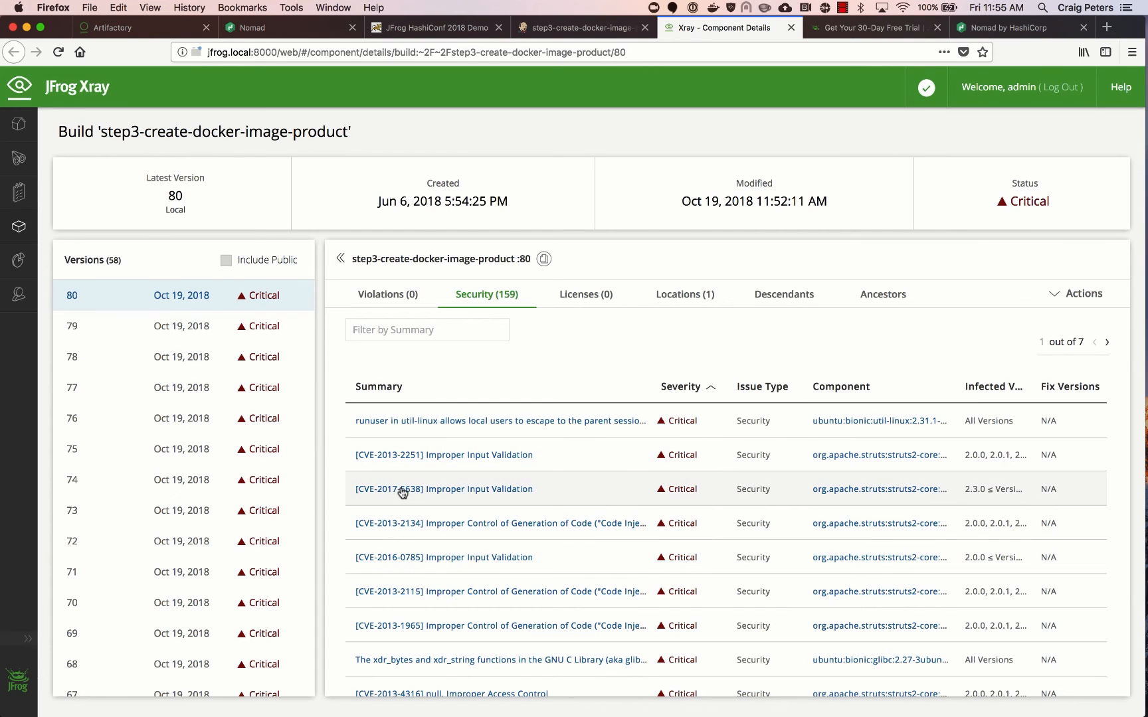
# - Review the critical CVE-2017-5638 struts2-core issue, its affected versions, references and impact path
pyautogui.click(445, 489)
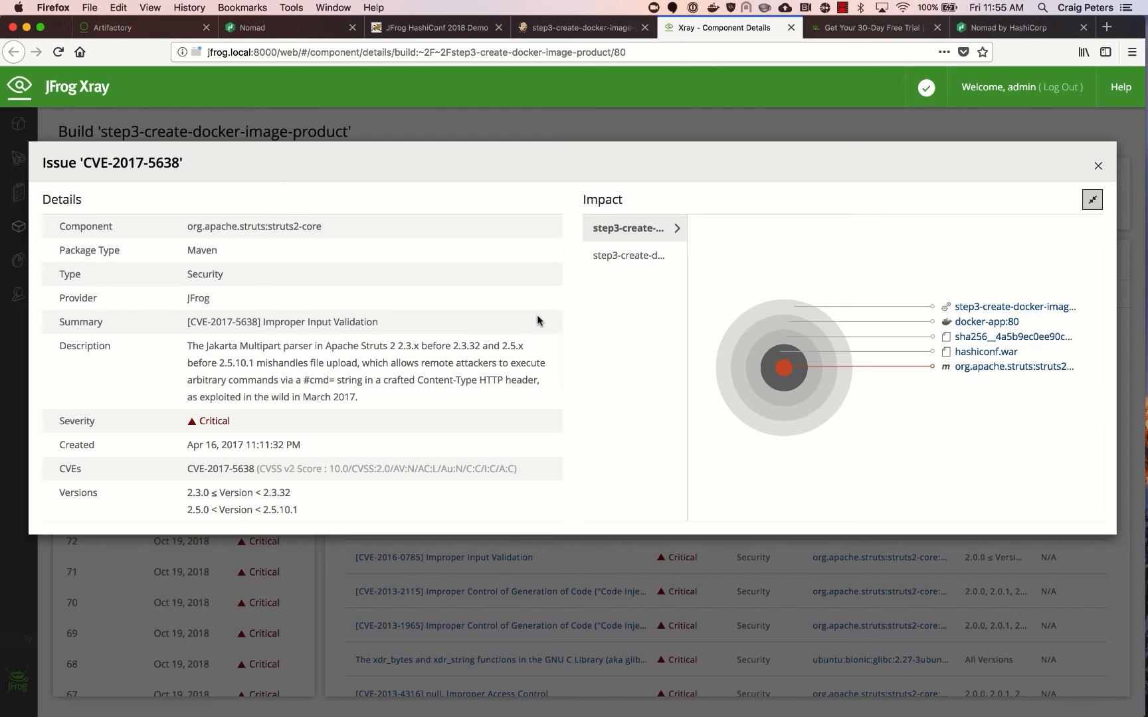
pyautogui.moveTo(300, 263)
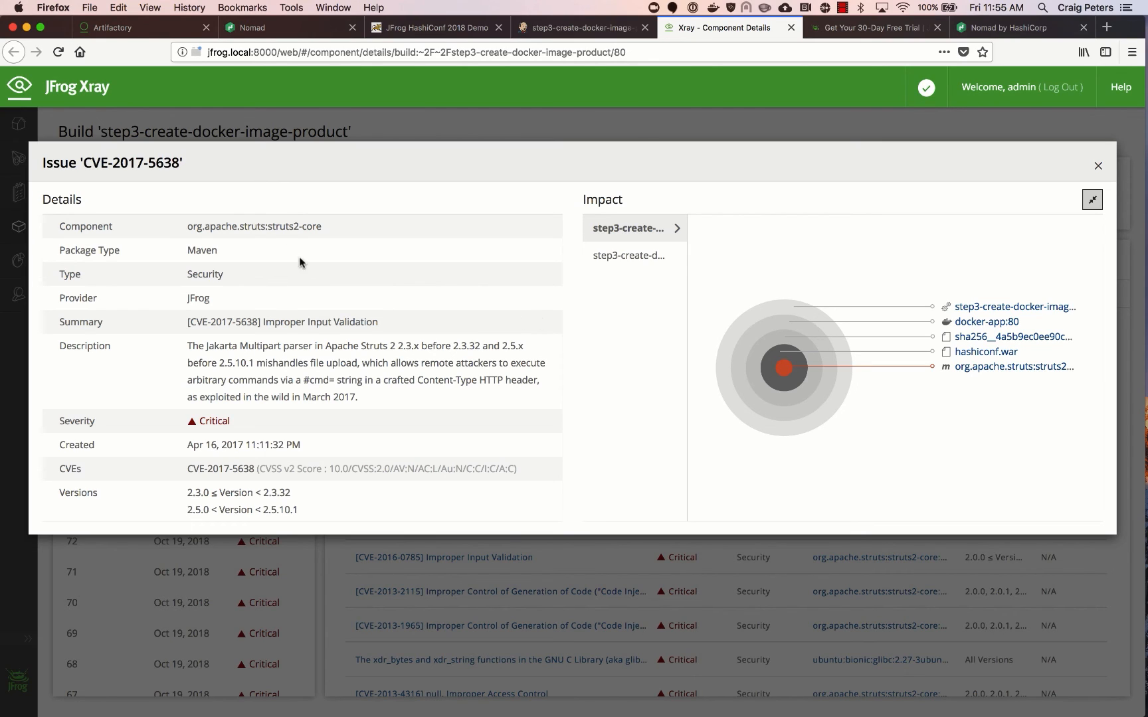
pyautogui.moveTo(275, 243)
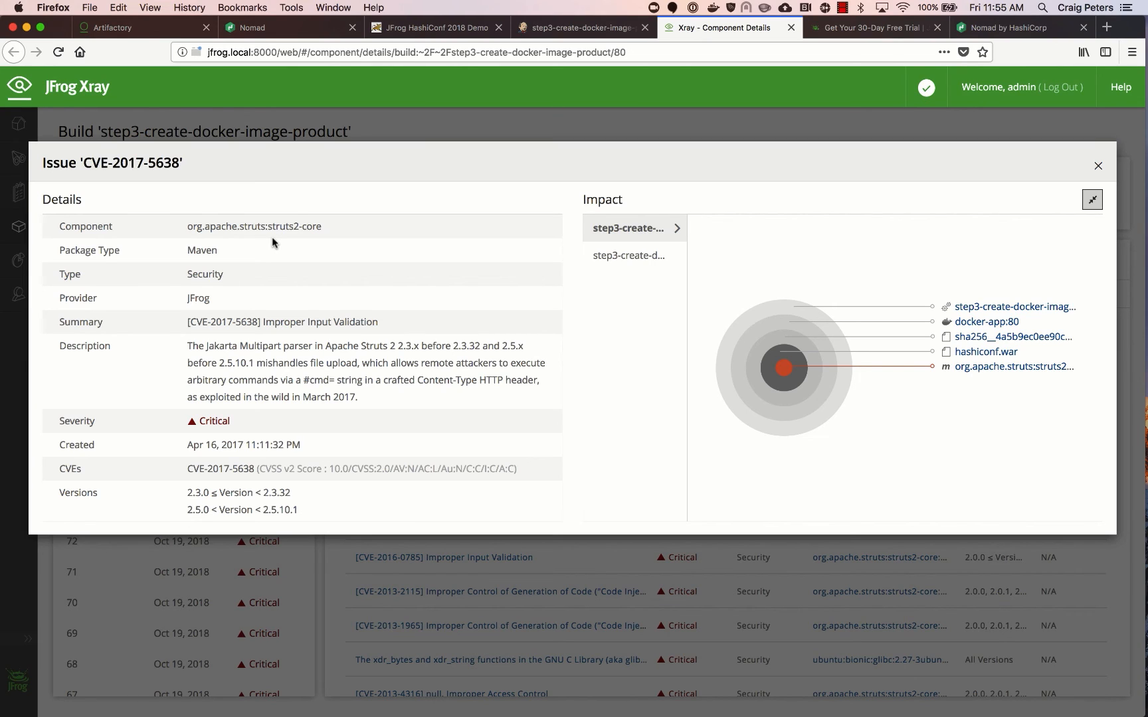
pyautogui.moveTo(270, 228)
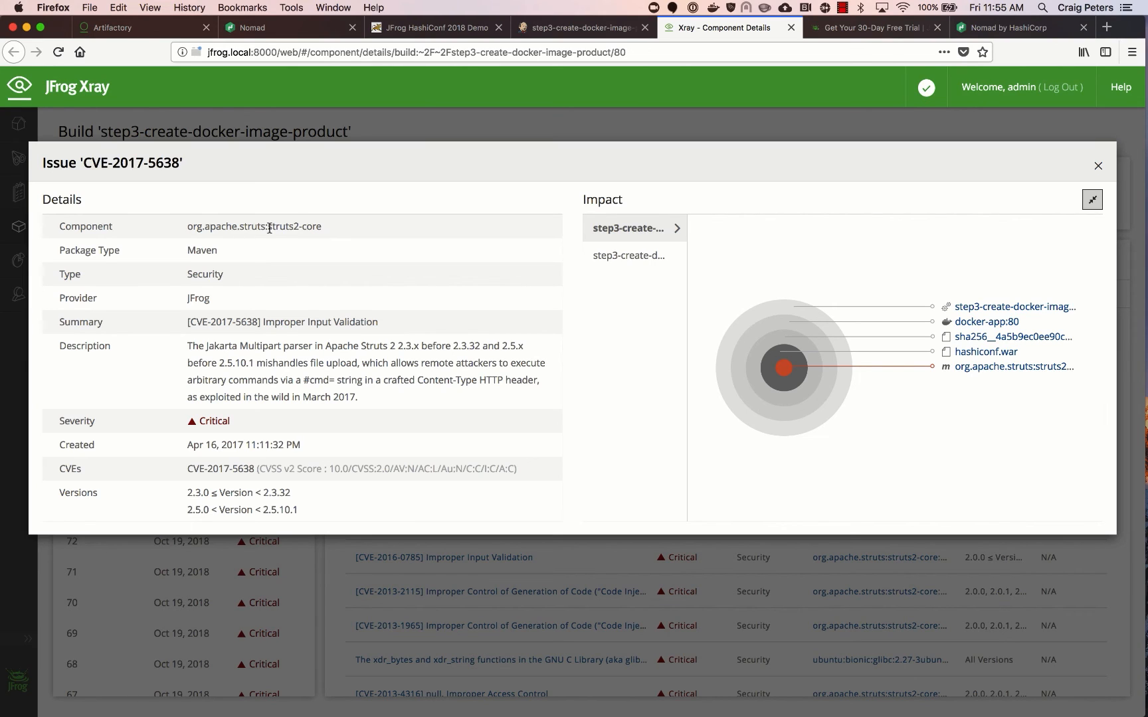
pyautogui.moveTo(303, 320)
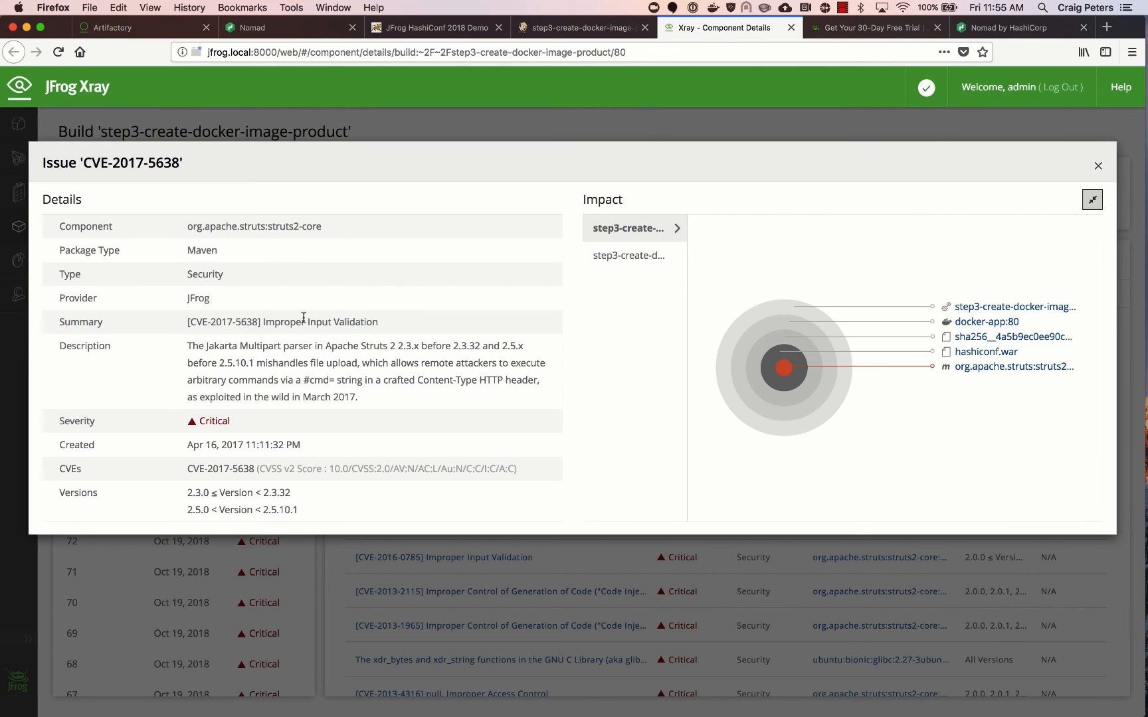
pyautogui.scroll(-3)
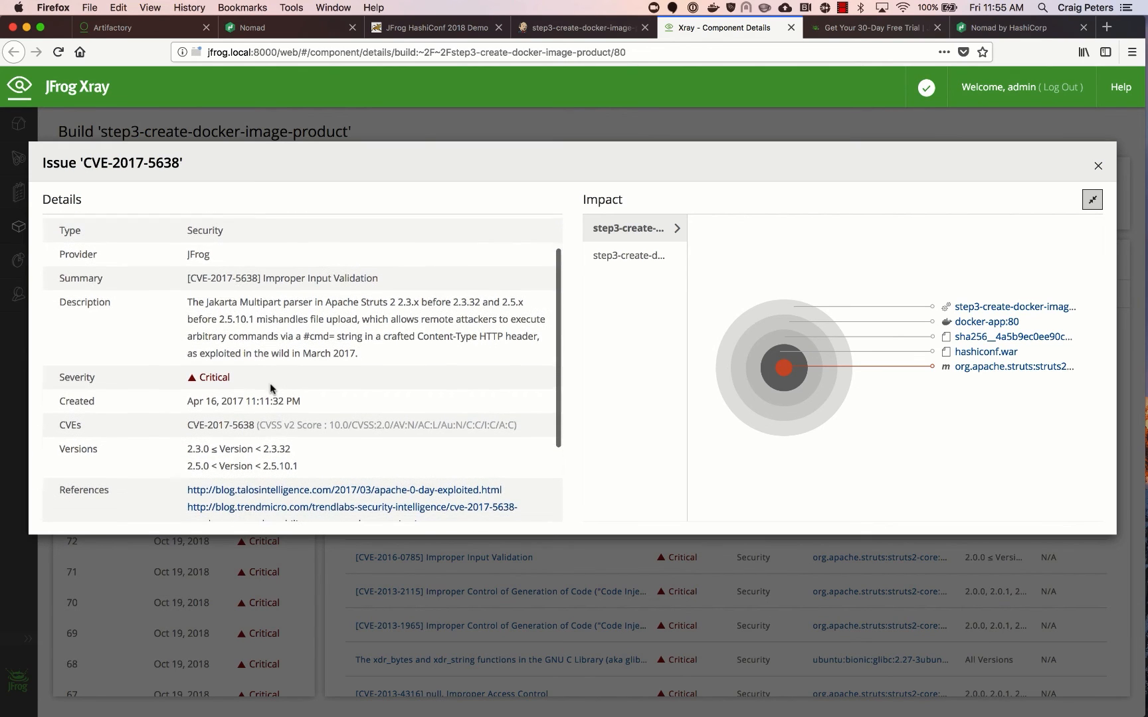
pyautogui.scroll(-3)
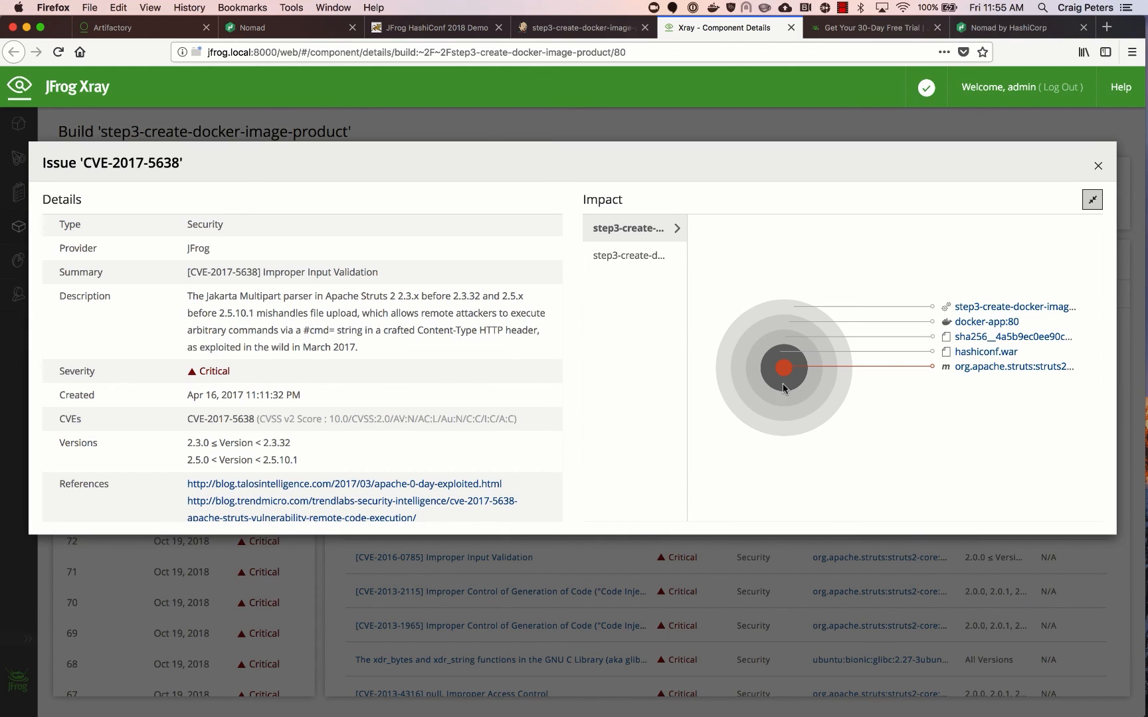
pyautogui.moveTo(638, 267)
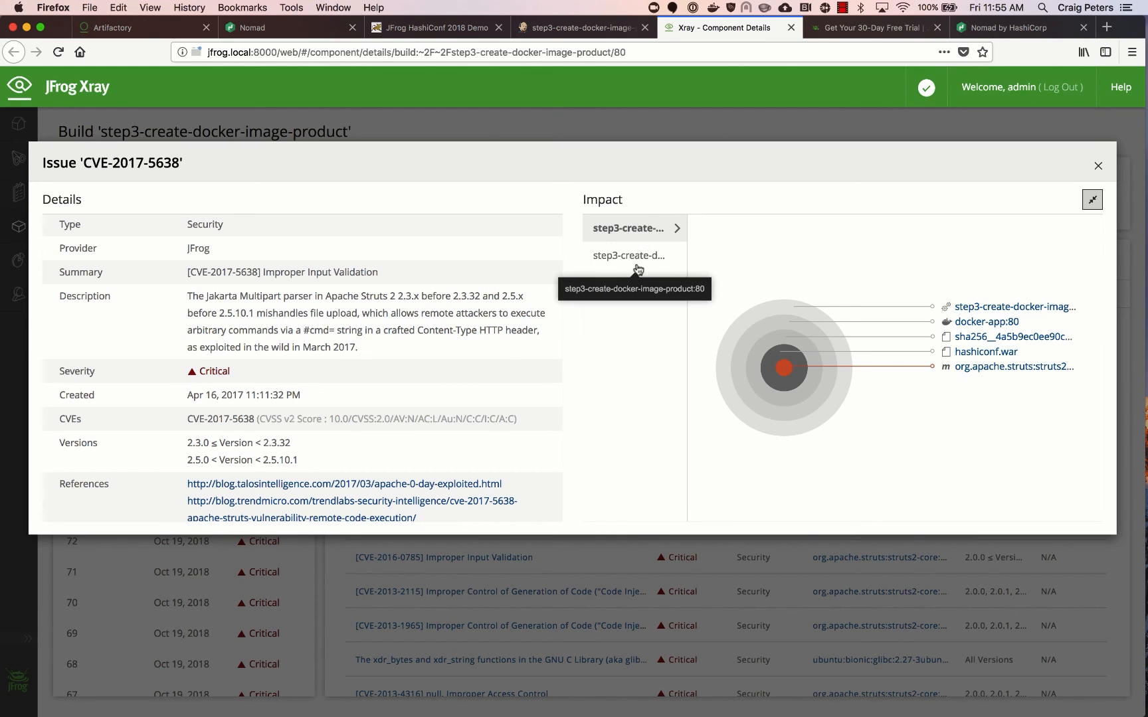
pyautogui.moveTo(989, 301)
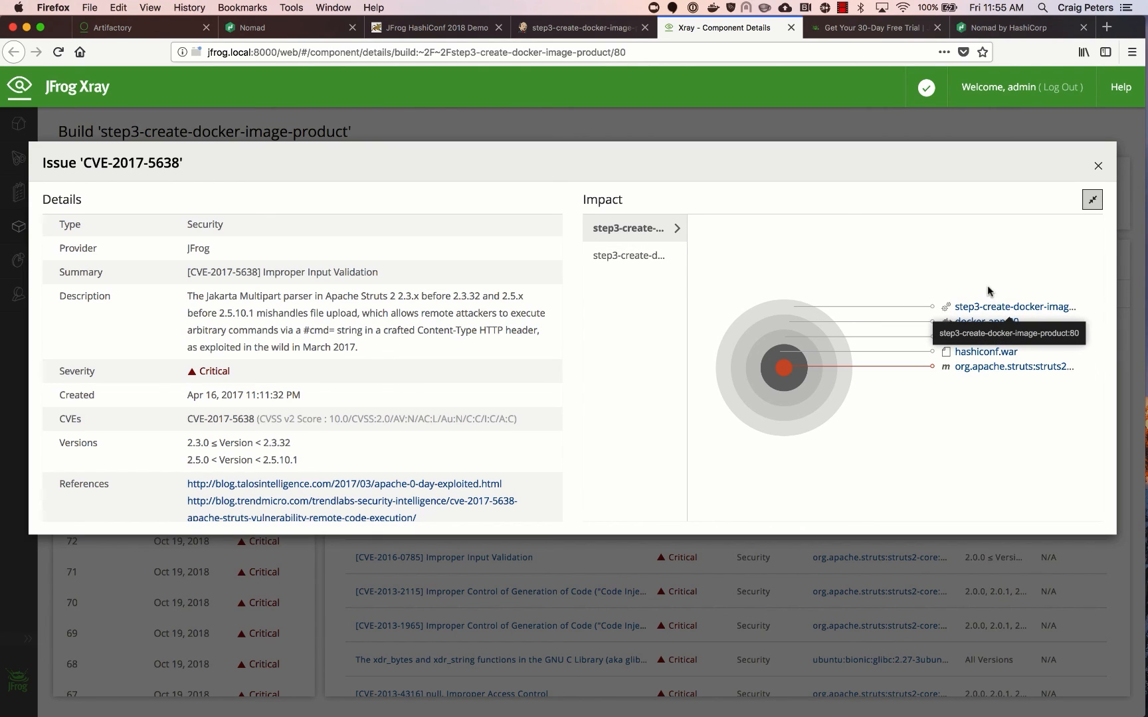
pyautogui.moveTo(1095, 319)
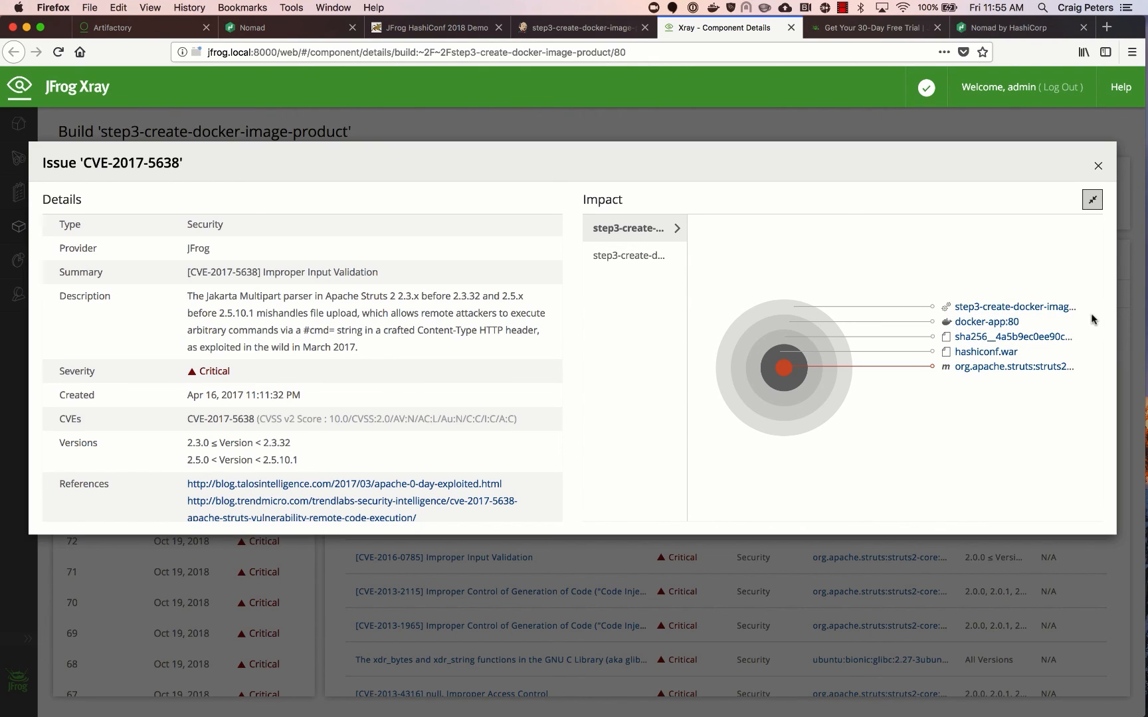
pyautogui.moveTo(1084, 345)
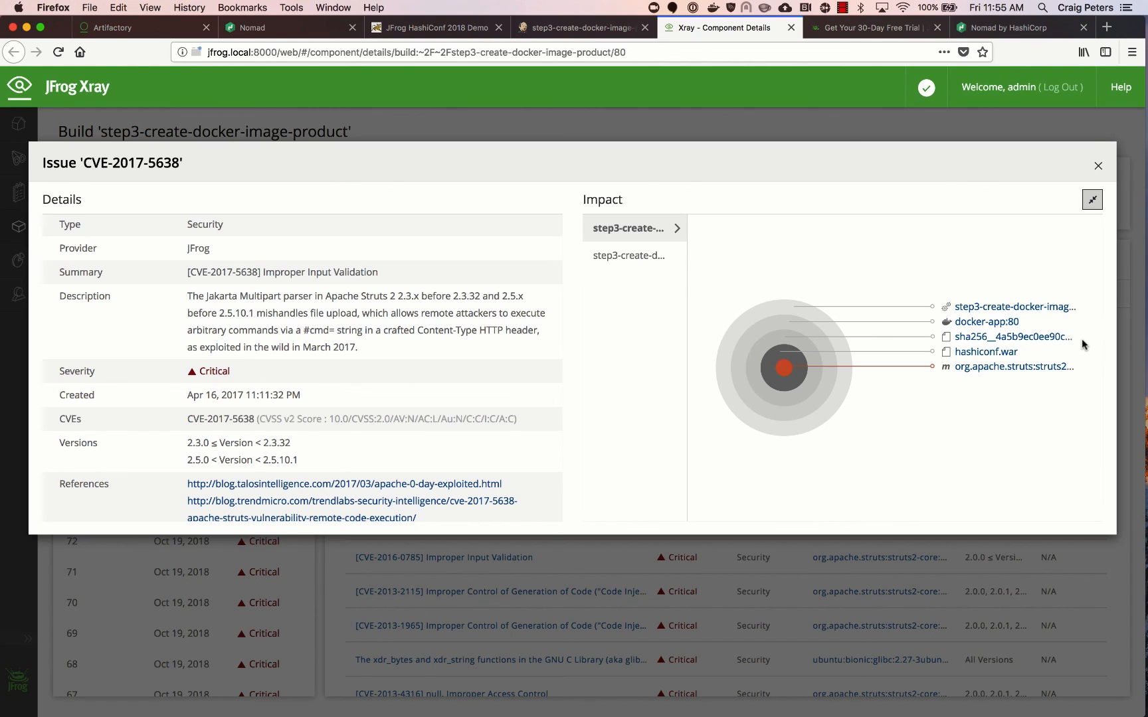
pyautogui.moveTo(1073, 360)
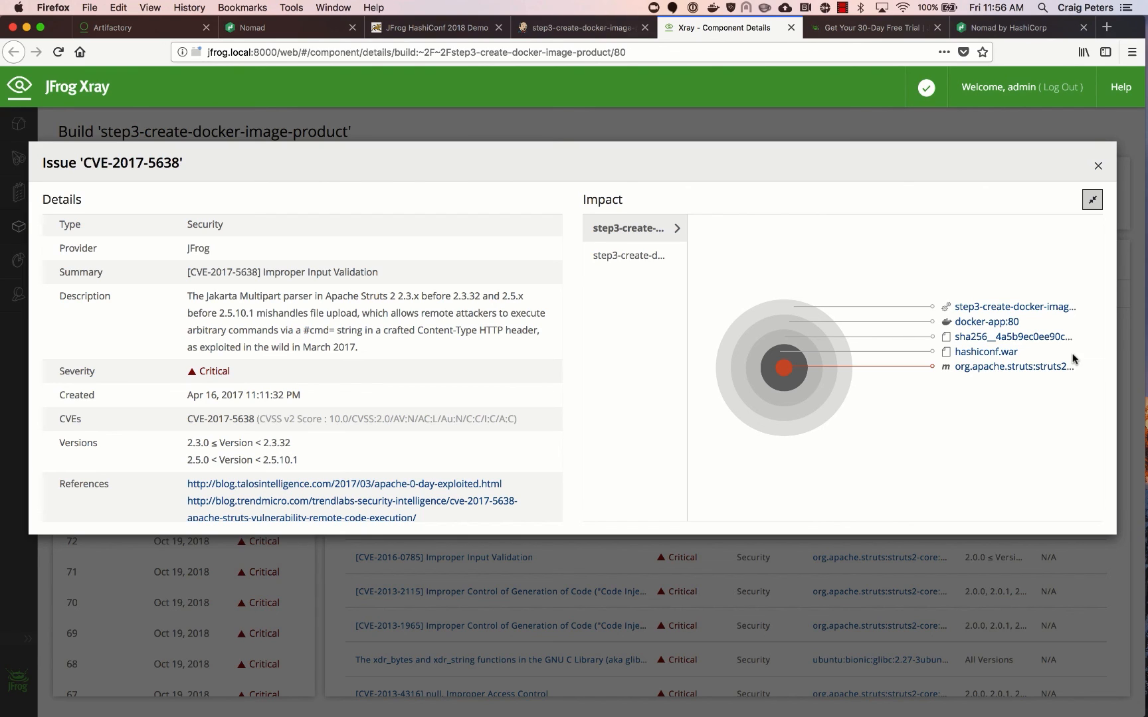
pyautogui.moveTo(1081, 371)
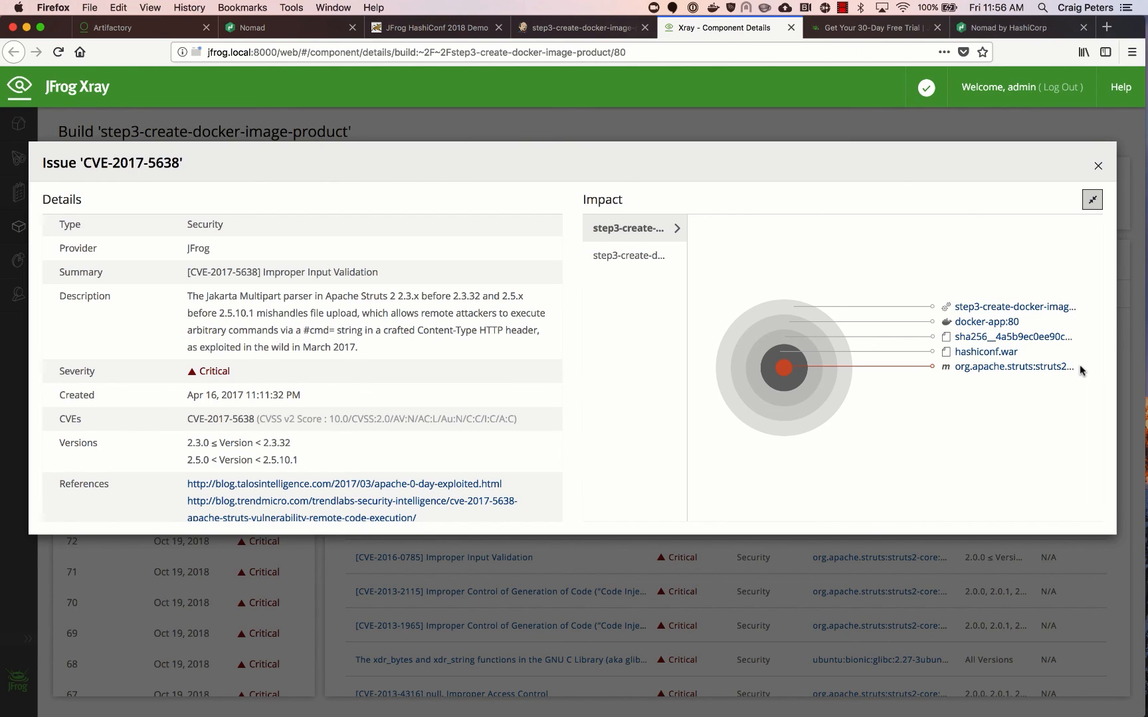
pyautogui.moveTo(1026, 372)
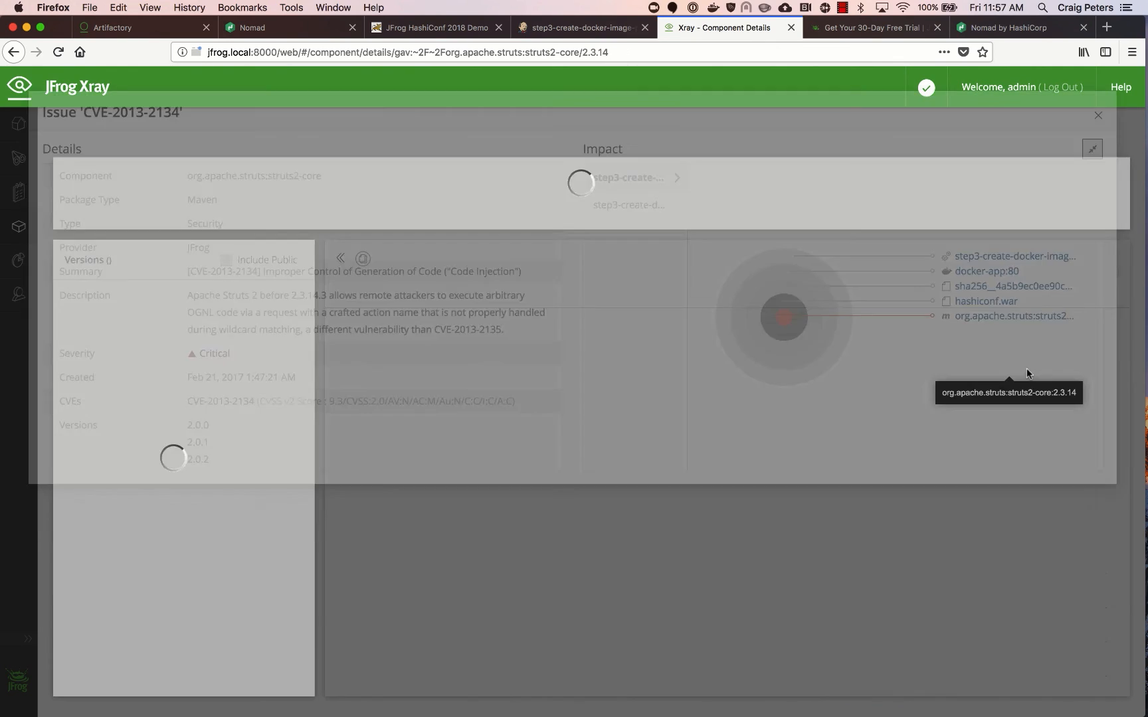
# - Check struts2-core 2.3.14's 72 violations, then return to the Artifactory home page
pyautogui.click(1099, 115)
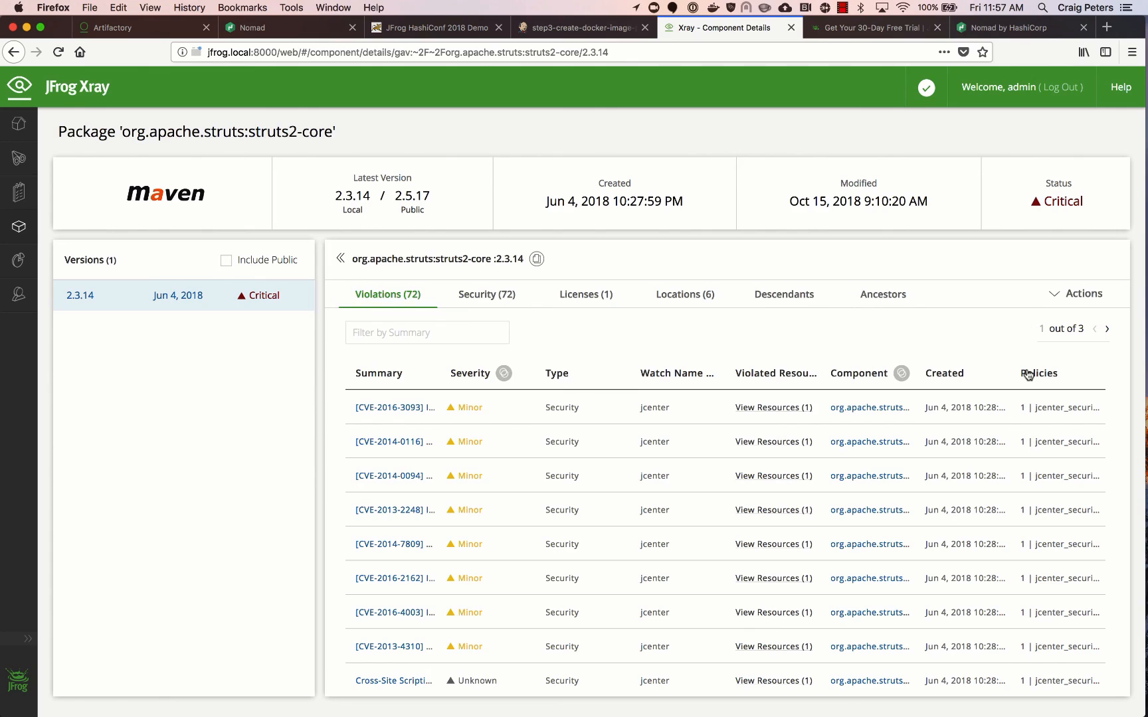
pyautogui.moveTo(731, 325)
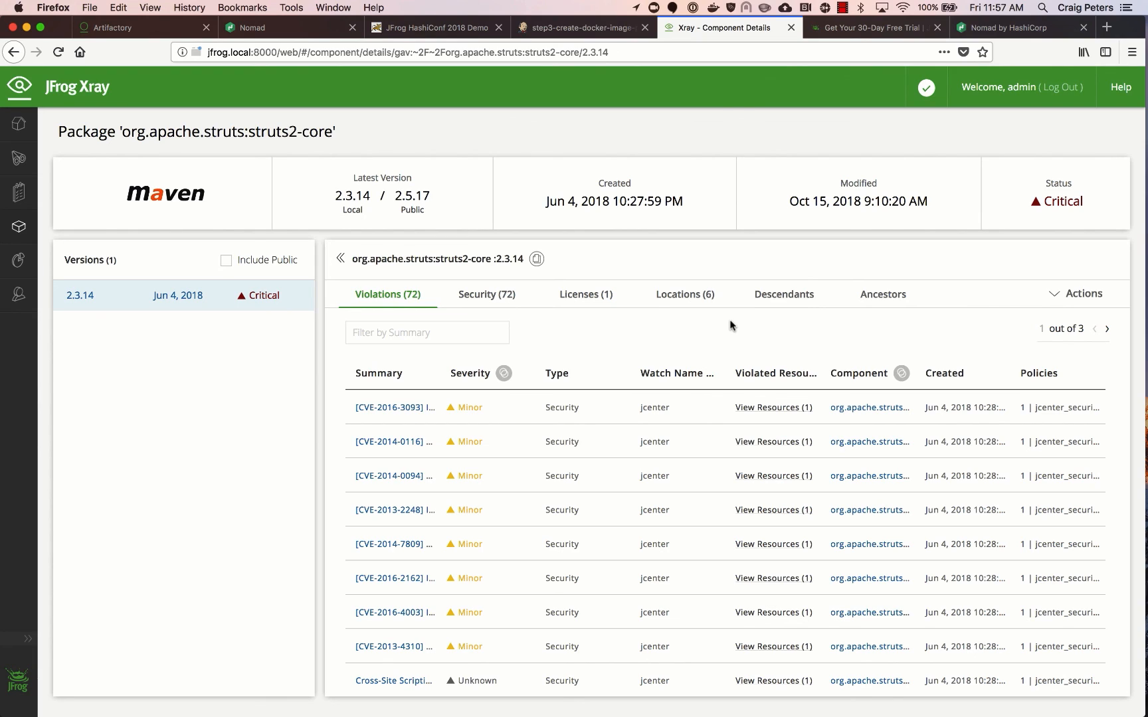
pyautogui.moveTo(755, 181)
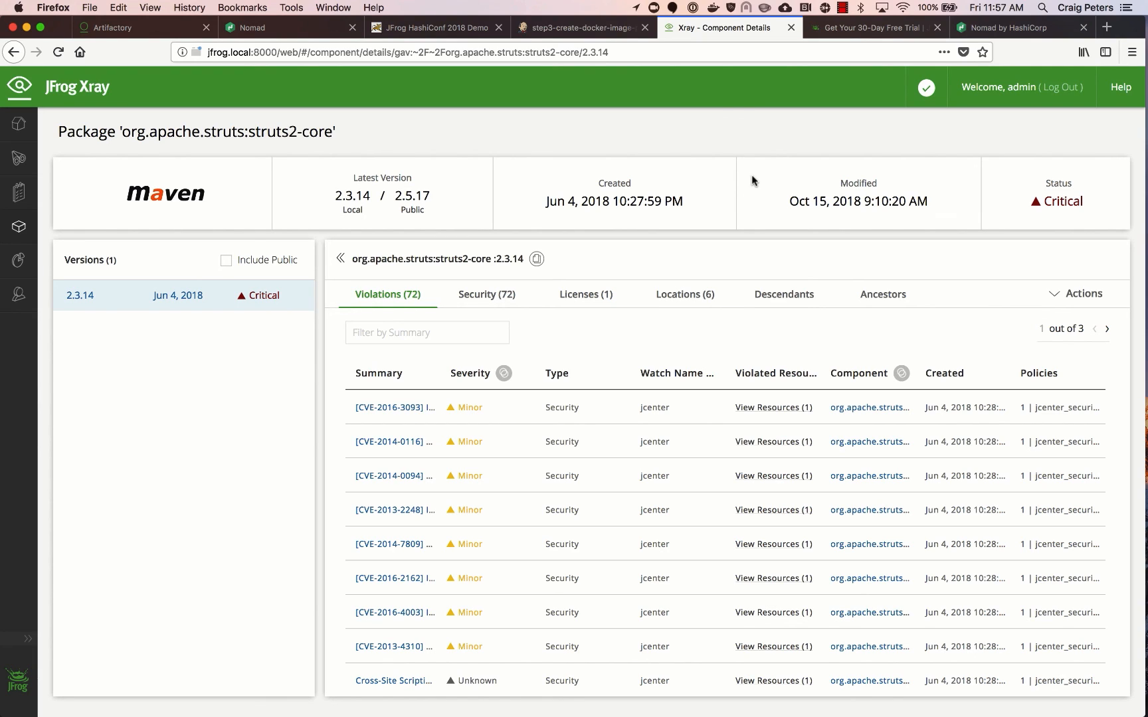
pyautogui.moveTo(525, 123)
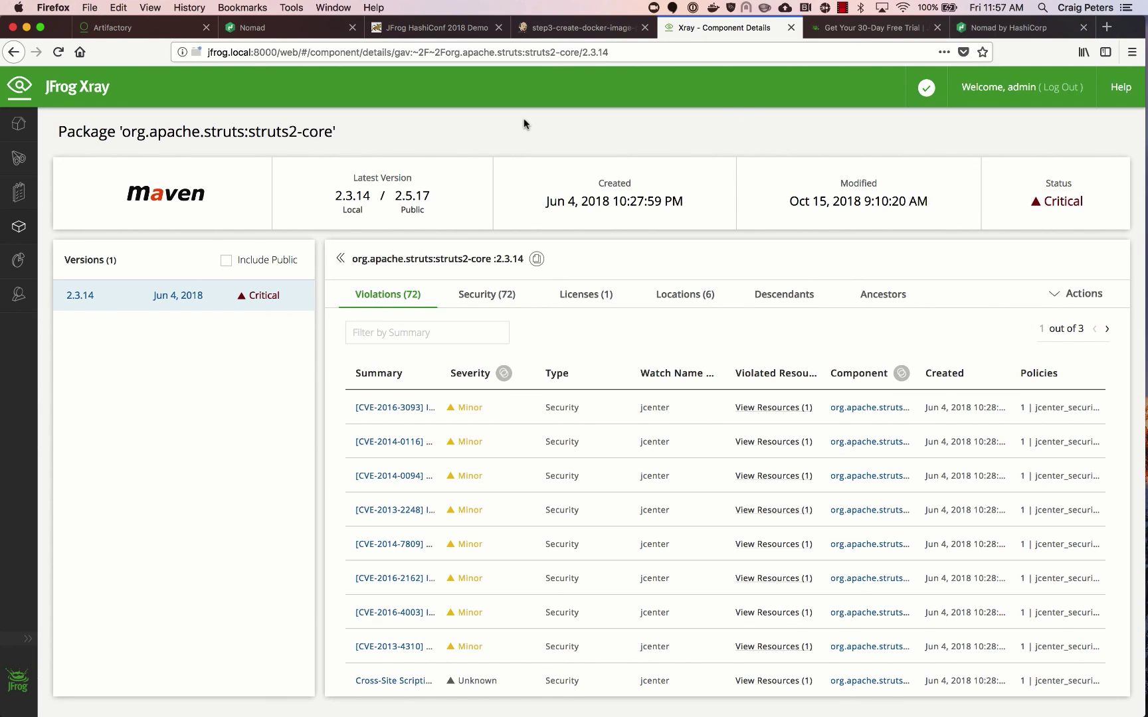
pyautogui.click(117, 28)
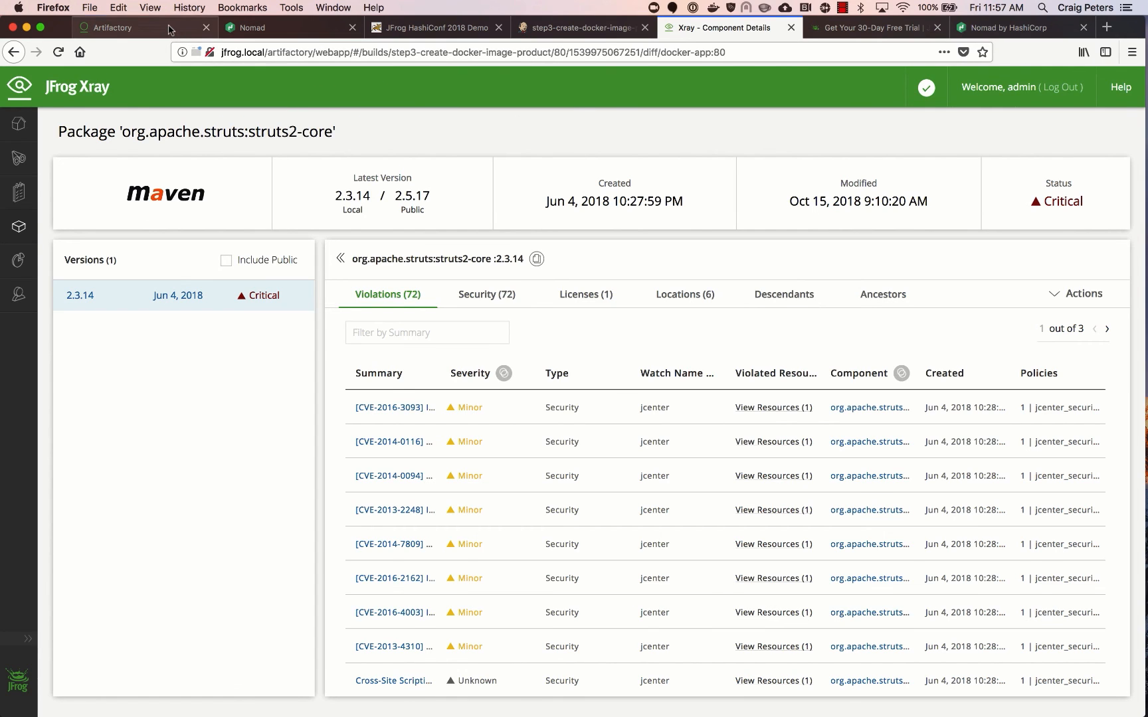
pyautogui.click(109, 27)
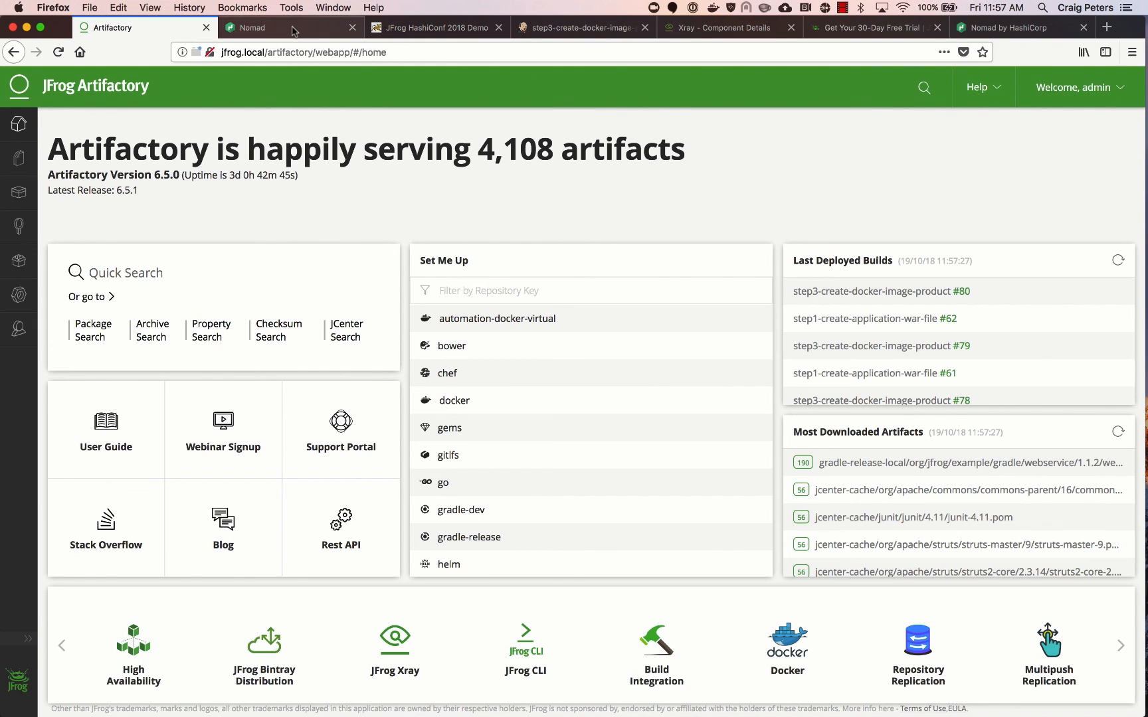
# - Show the Nomad demo job overview with one running and 22 complete allocations
pyautogui.click(270, 28)
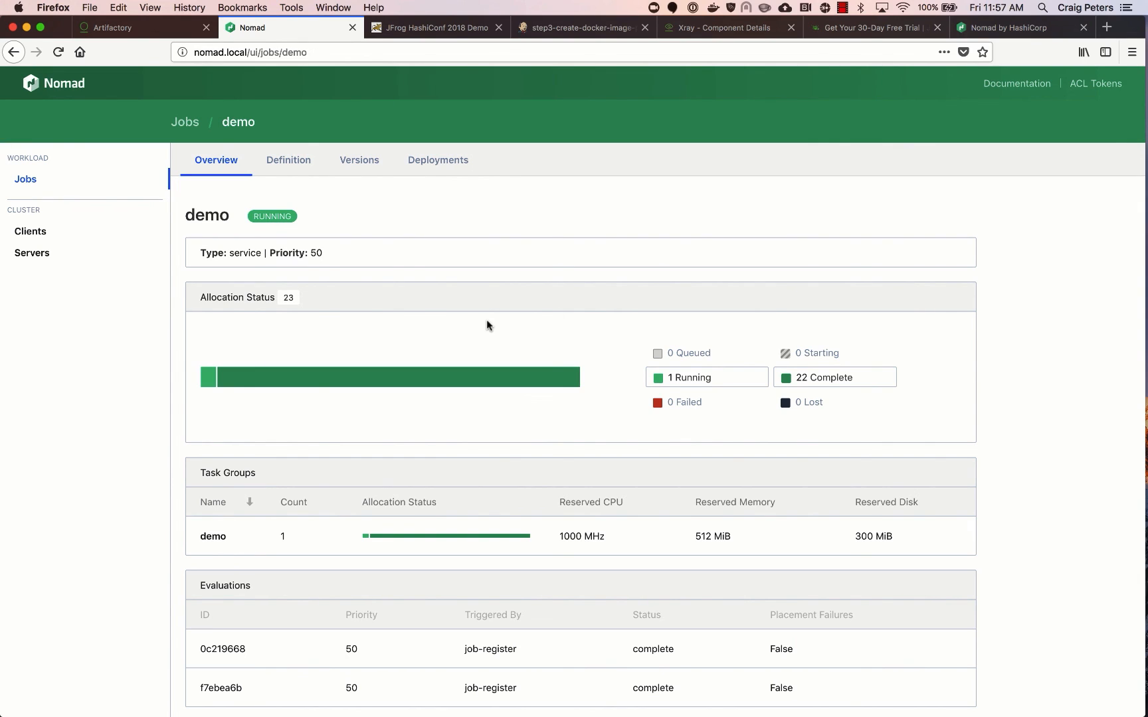
pyautogui.moveTo(515, 277)
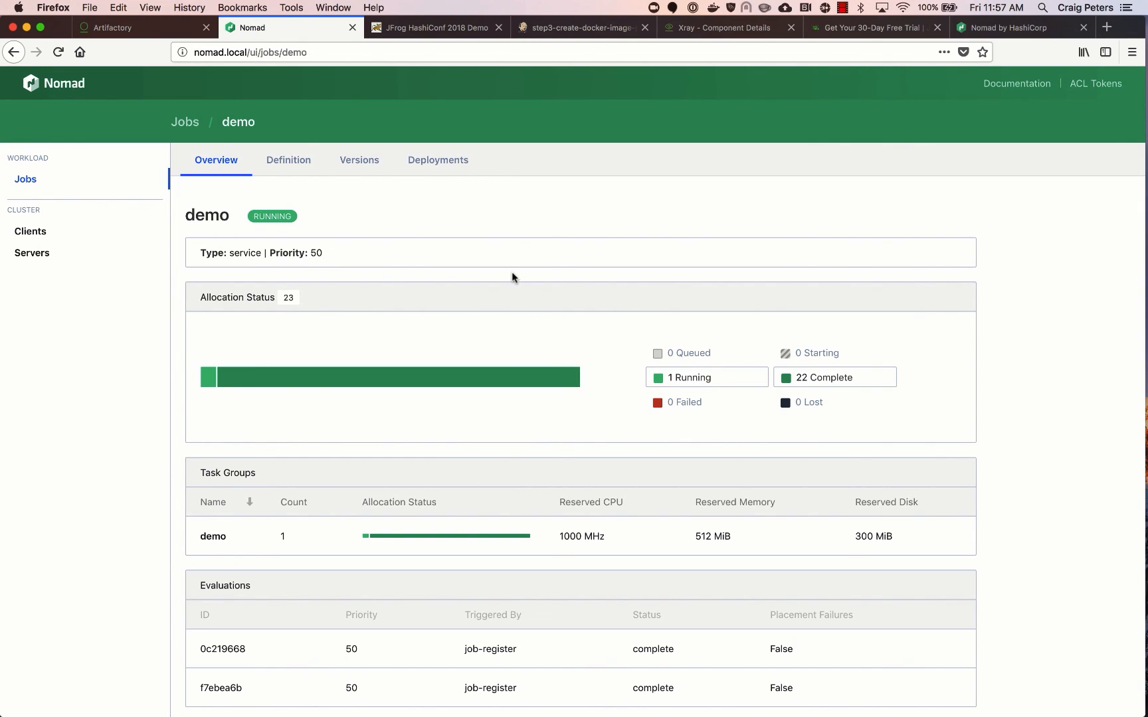
pyautogui.moveTo(603, 266)
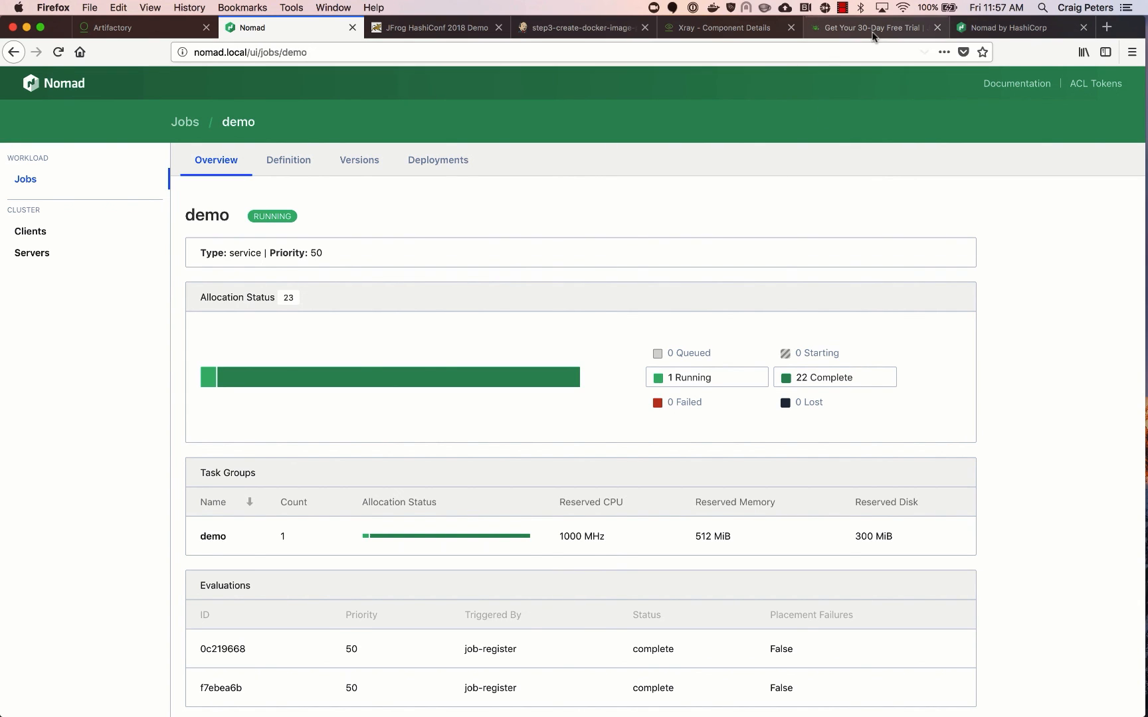
# - Show the JFrog 30-day free trial page with the cloud version on AWS
pyautogui.click(869, 28)
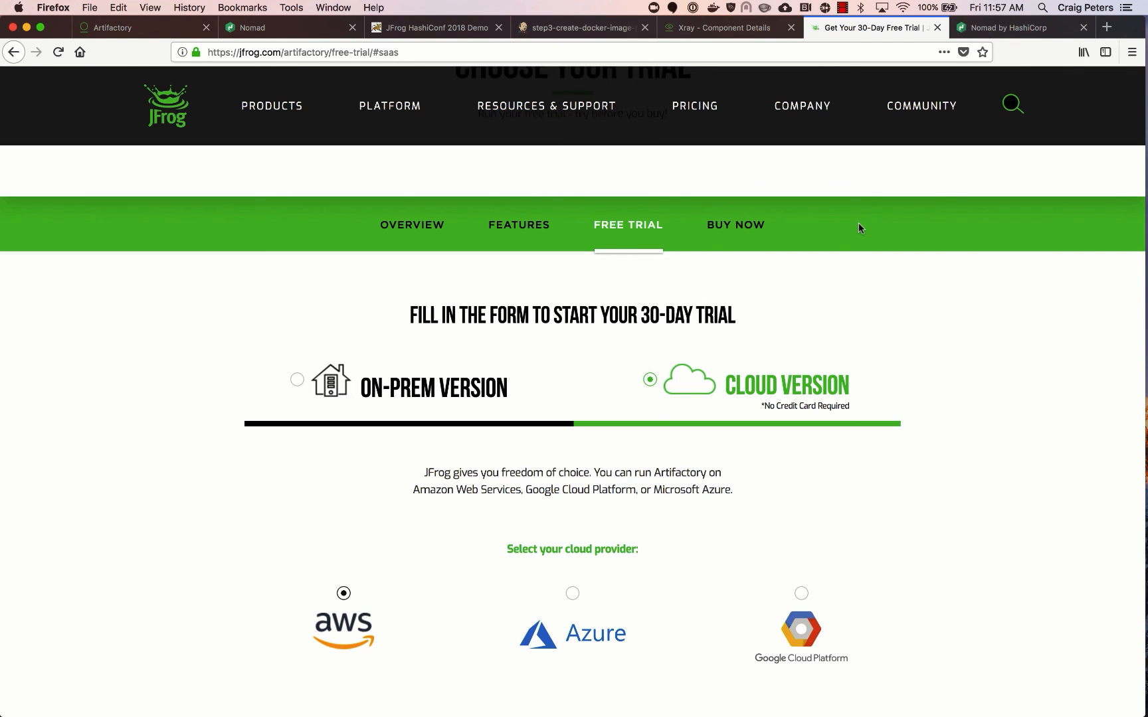
pyautogui.scroll(3)
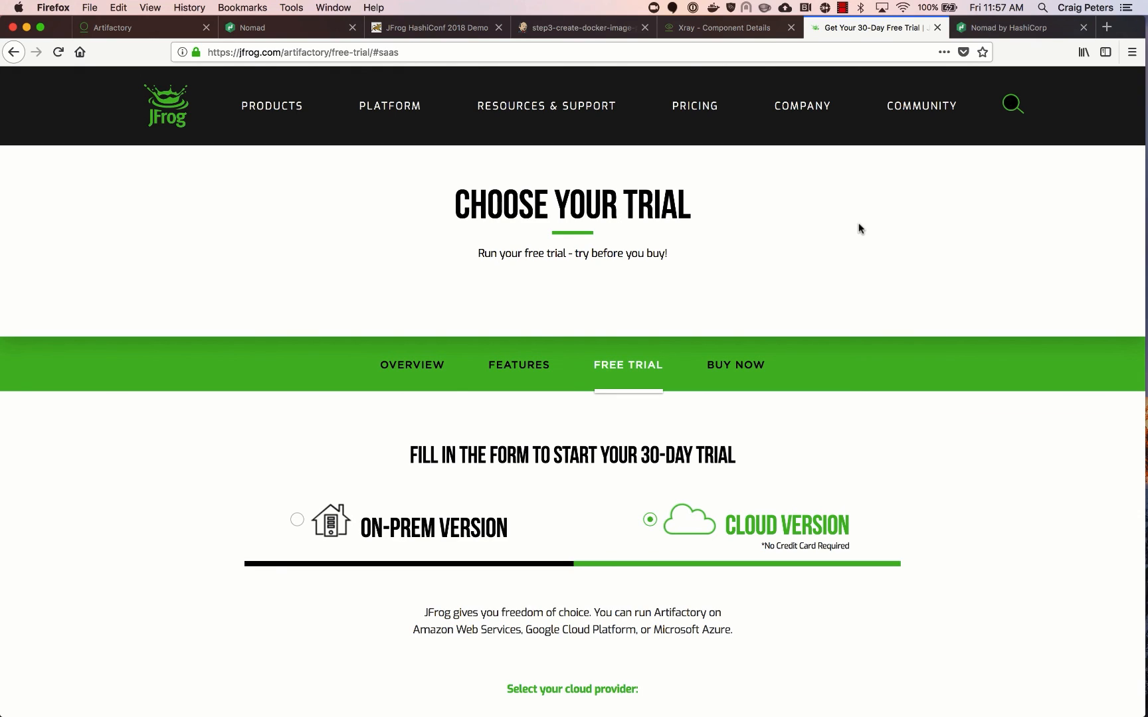
pyautogui.moveTo(970, 138)
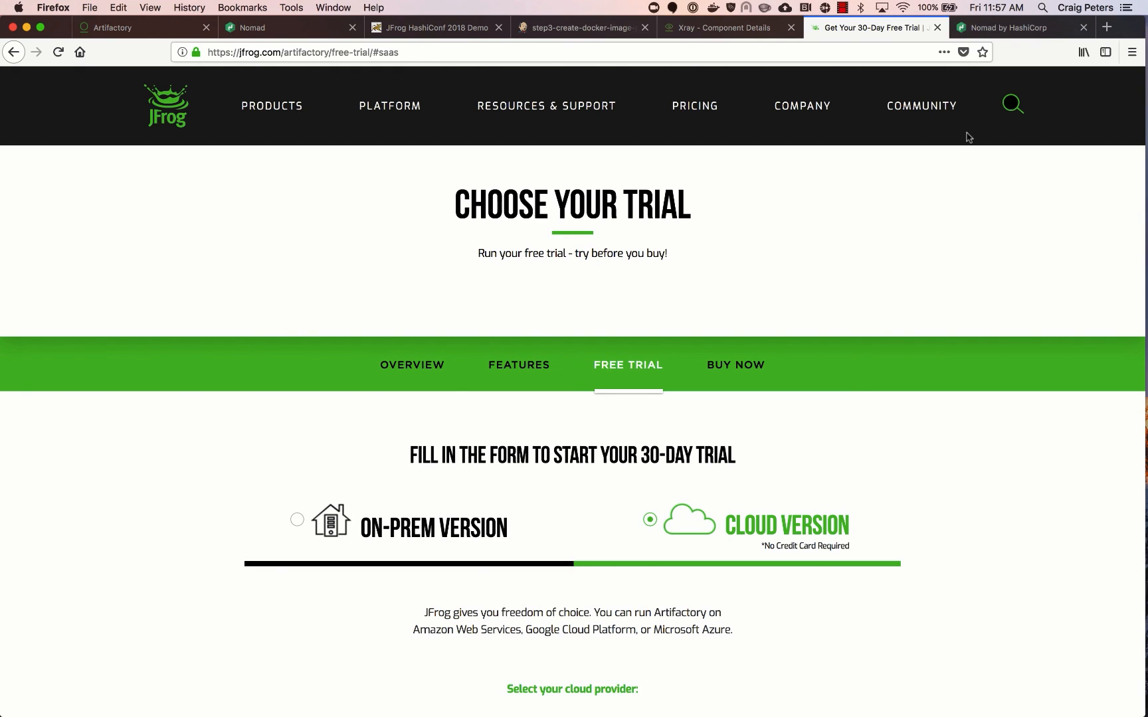
pyautogui.moveTo(677, 522)
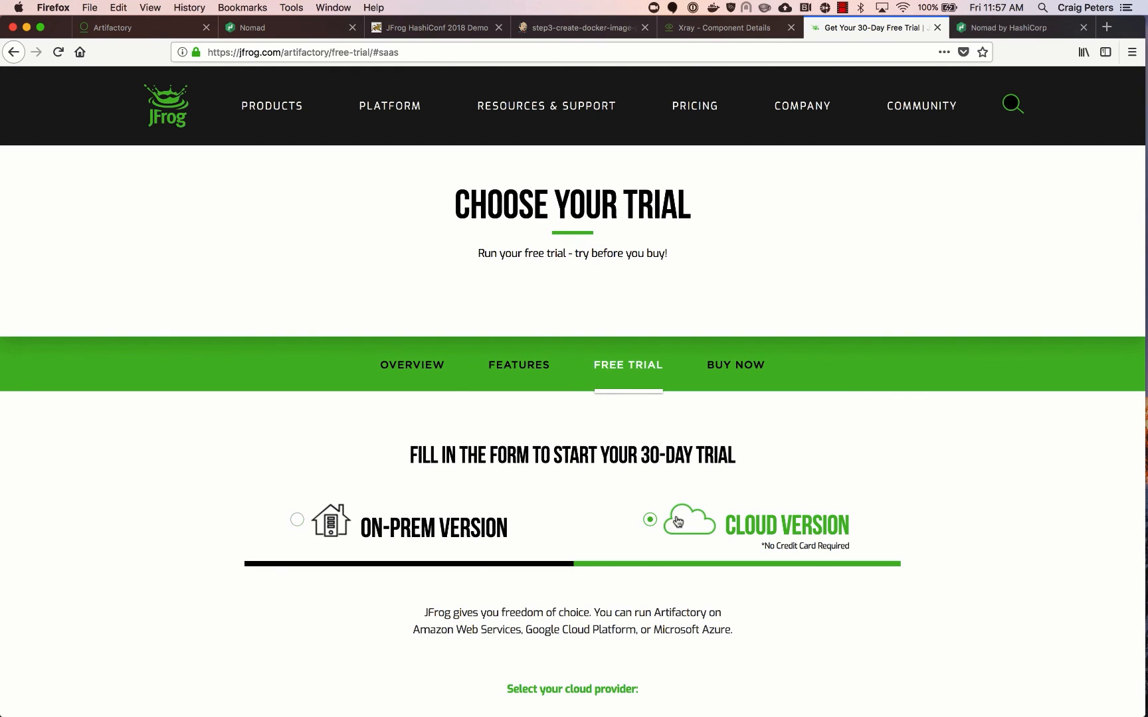
# - Show the nomadproject.io homepage, 'Easily Deploy Applications at Any Scale'
pyautogui.click(1009, 28)
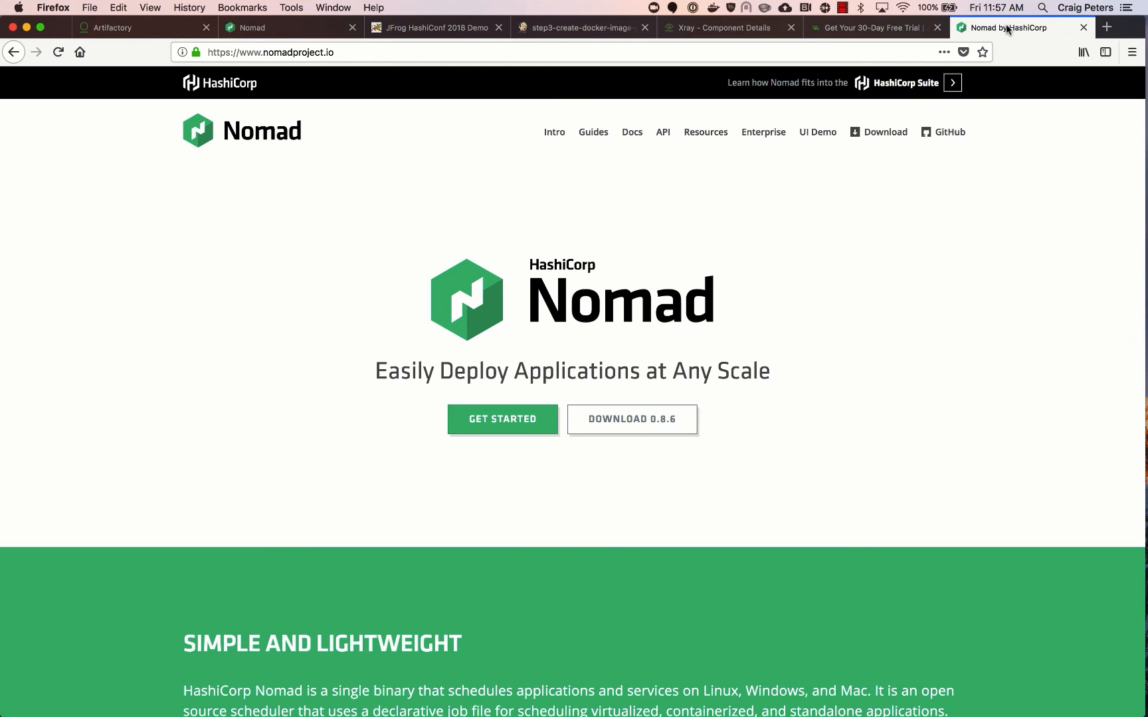
pyautogui.moveTo(840, 303)
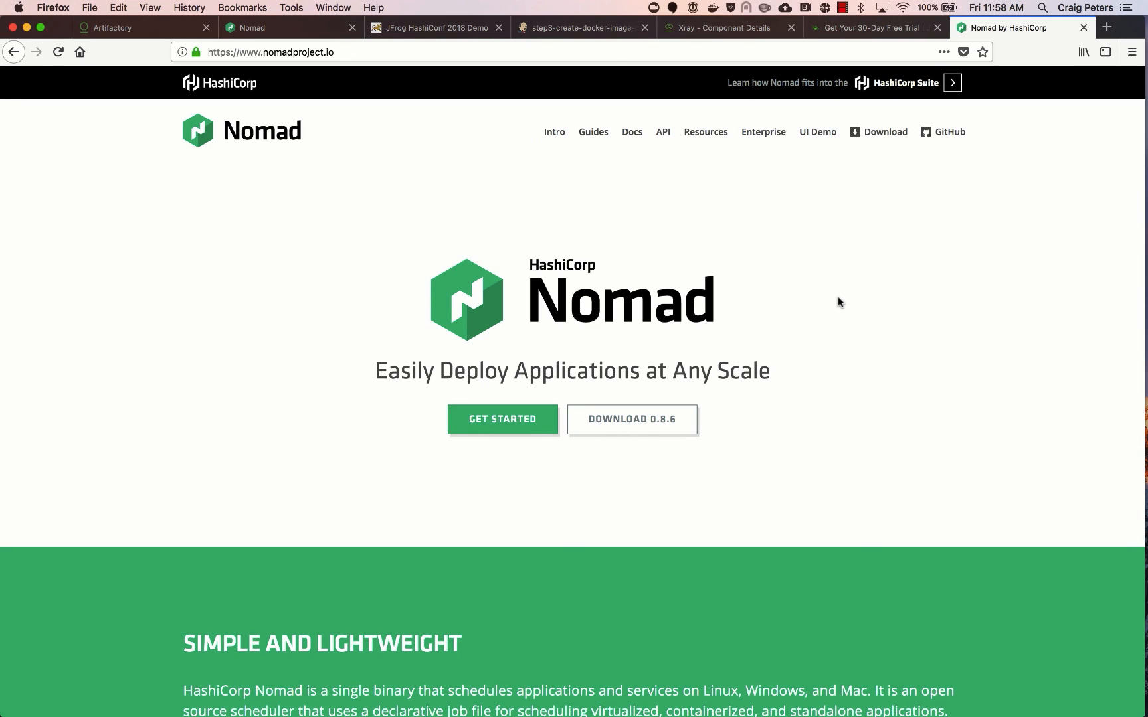
pyautogui.moveTo(850, 237)
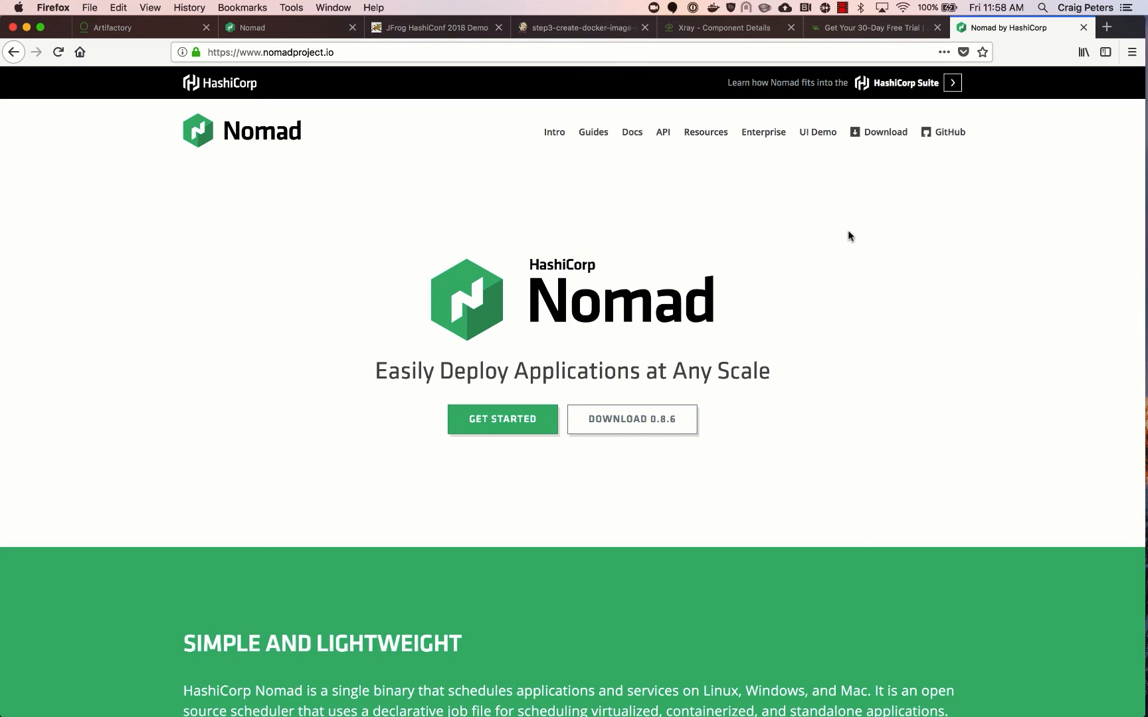
pyautogui.moveTo(848, 215)
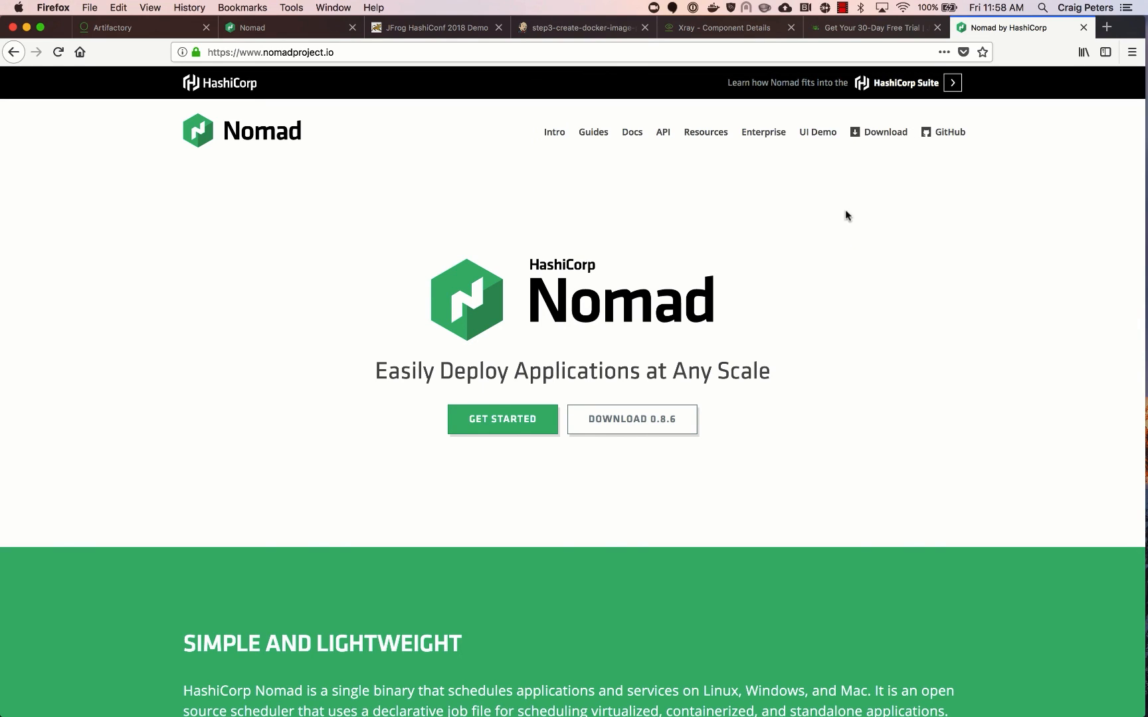